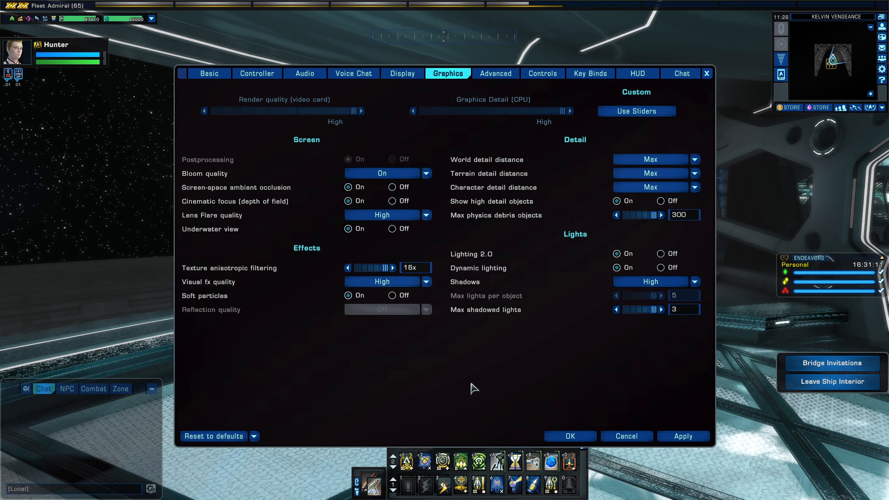
{"action": "mouse_move", "coordinate": [409, 162]}
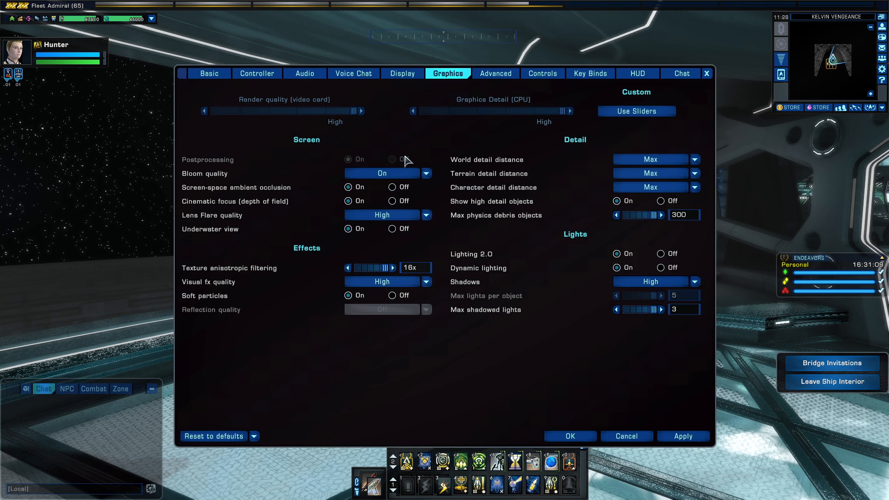
{"action": "mouse_move", "coordinate": [550, 269]}
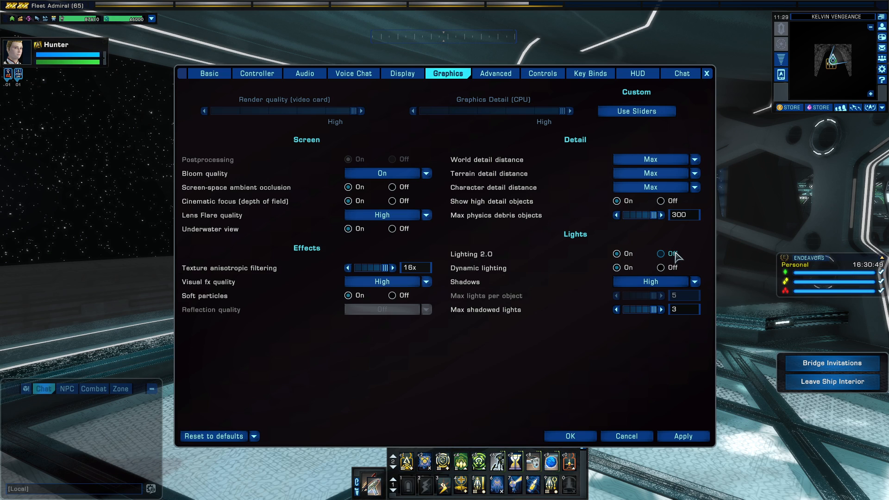
Step: Enter the /showfps 1 chat command, then /showfps 2, to display the on-screen FPS counter
{"action": "left_click", "coordinate": [616, 253]}
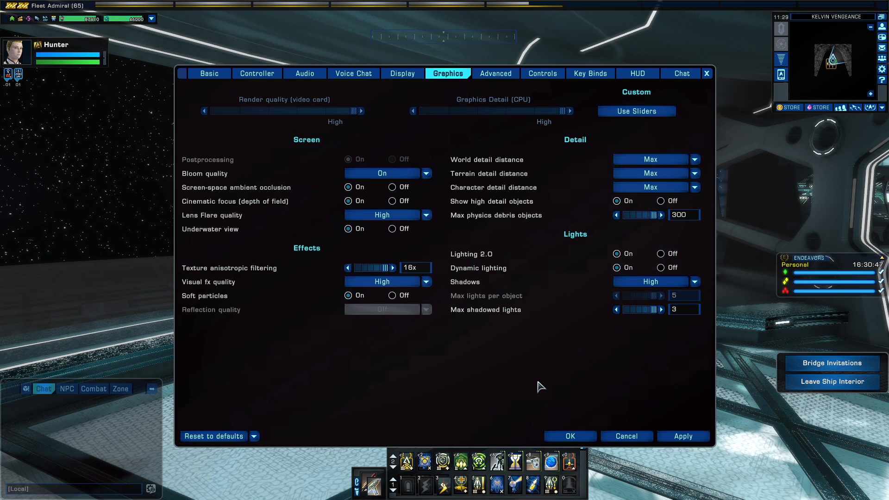
{"action": "type", "text": "/s"}
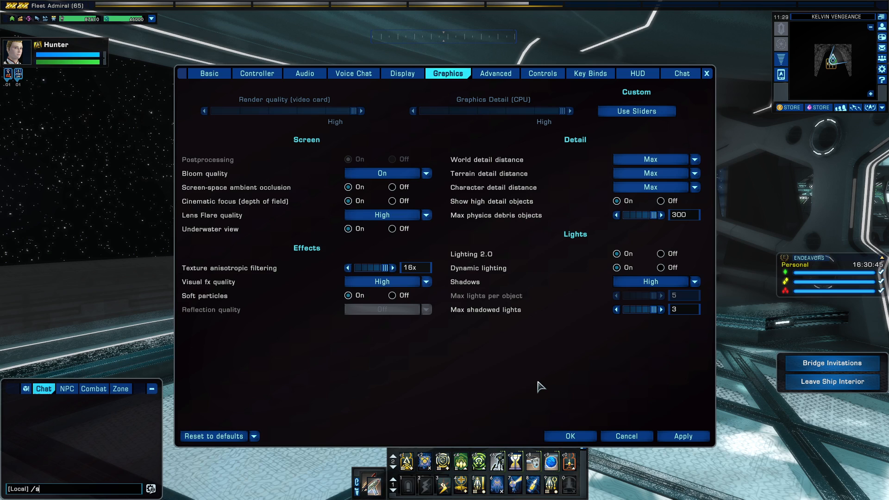
{"action": "type", "text": "how"}
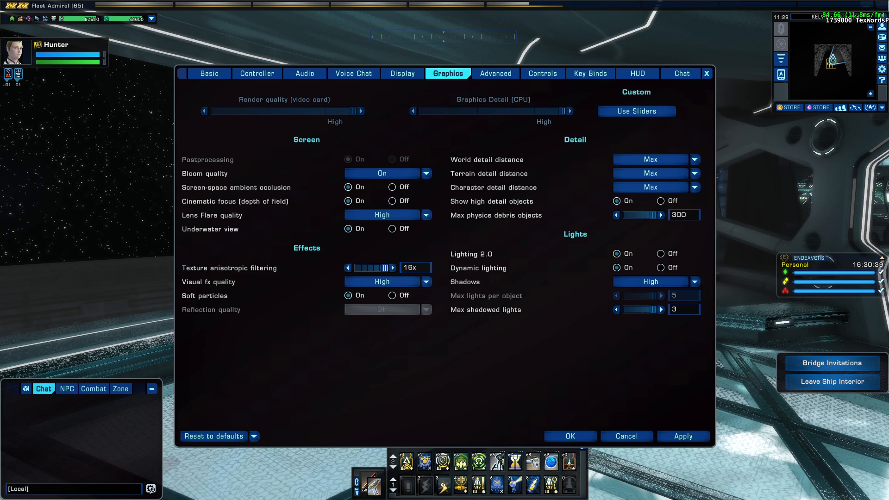
{"action": "mouse_move", "coordinate": [407, 389]}
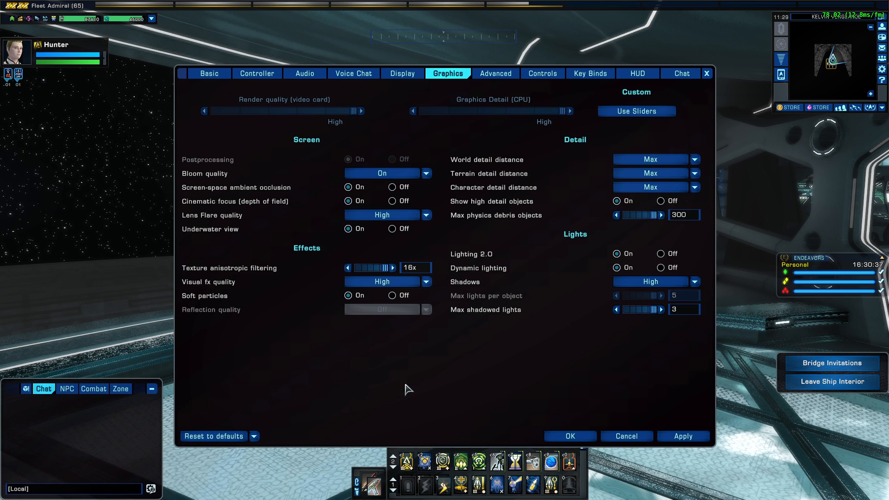
{"action": "type", "text": "/showfps 1"}
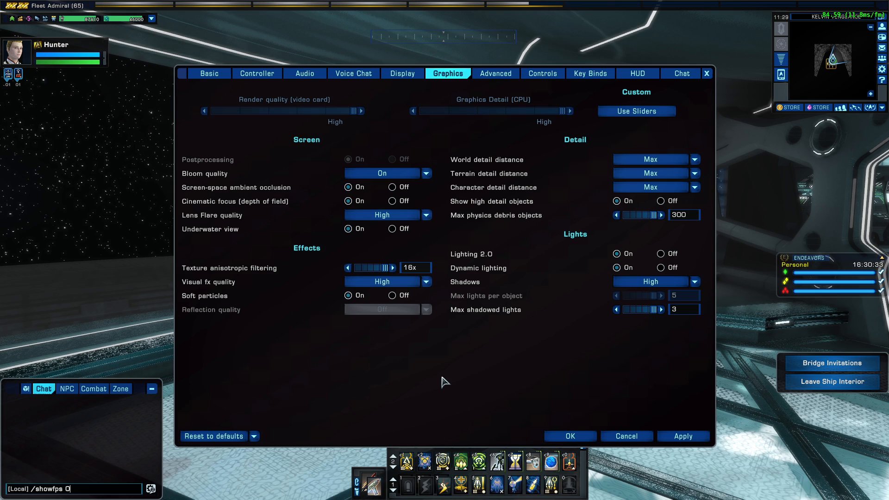
{"action": "key", "text": "enter"}
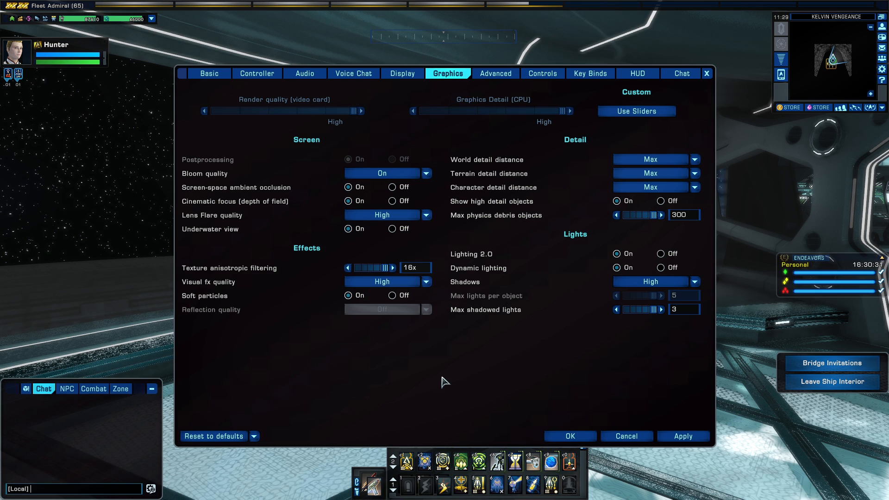
{"action": "type", "text": "/showfps 2"}
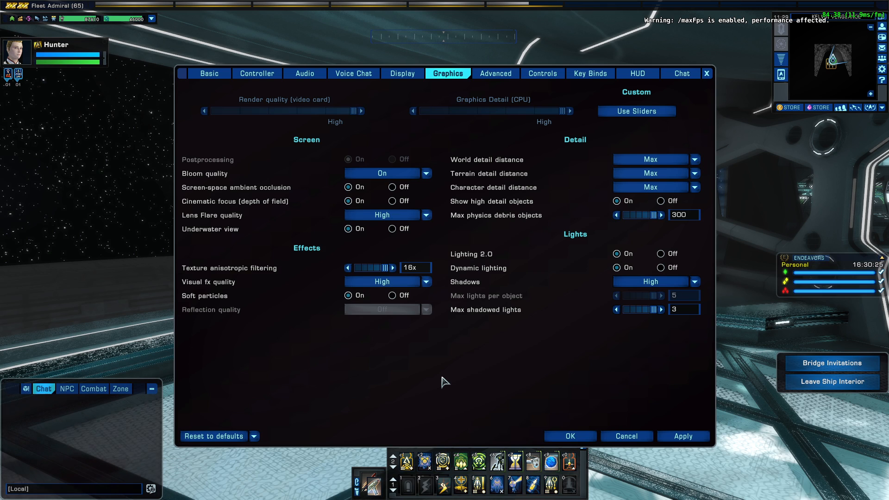
{"action": "type", "text": "/showfps 2"}
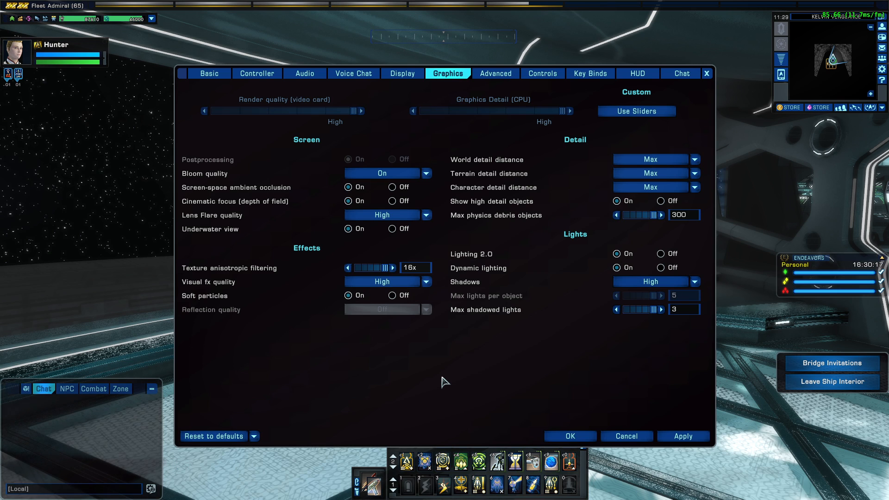
Step: Switch Lighting 2.0 to Off, then toggle Postprocessing Off and back On
{"action": "left_click", "coordinate": [660, 254]}
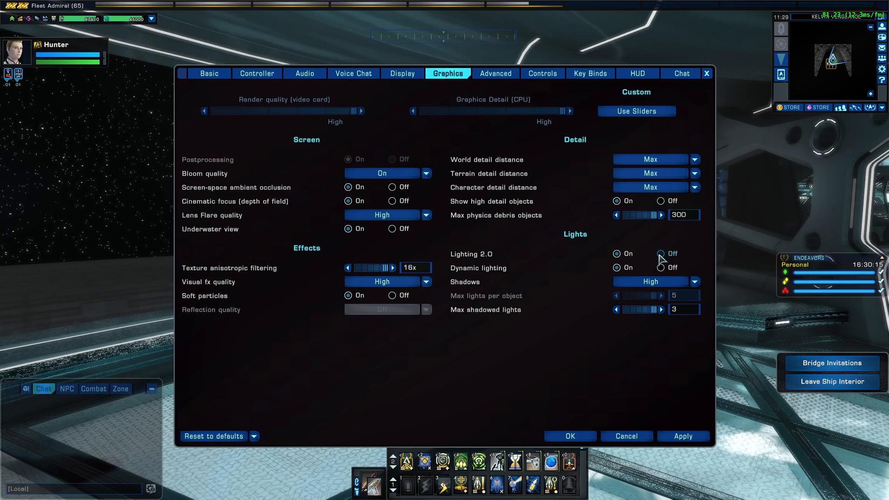
{"action": "left_click", "coordinate": [659, 253]}
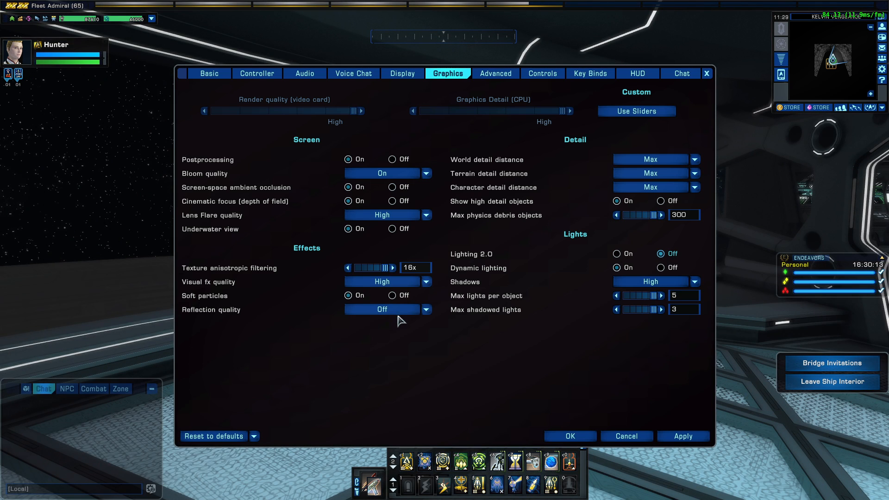
{"action": "mouse_move", "coordinate": [845, 20]}
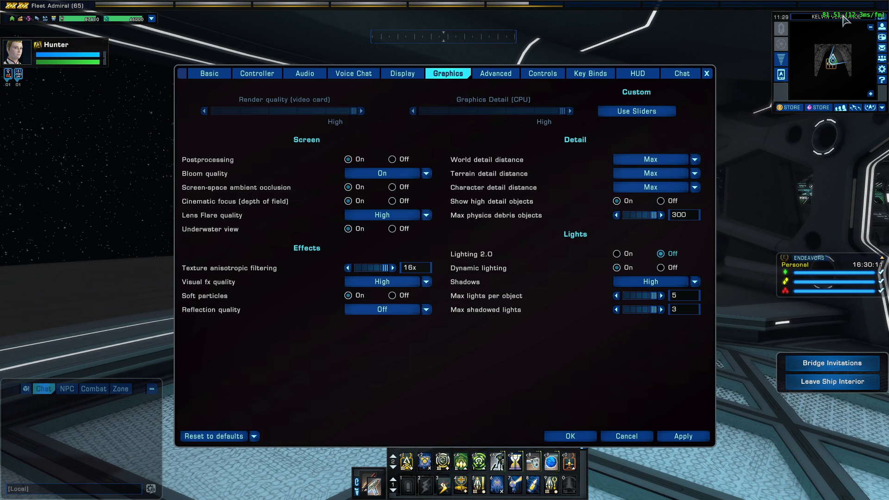
{"action": "left_click", "coordinate": [348, 187]}
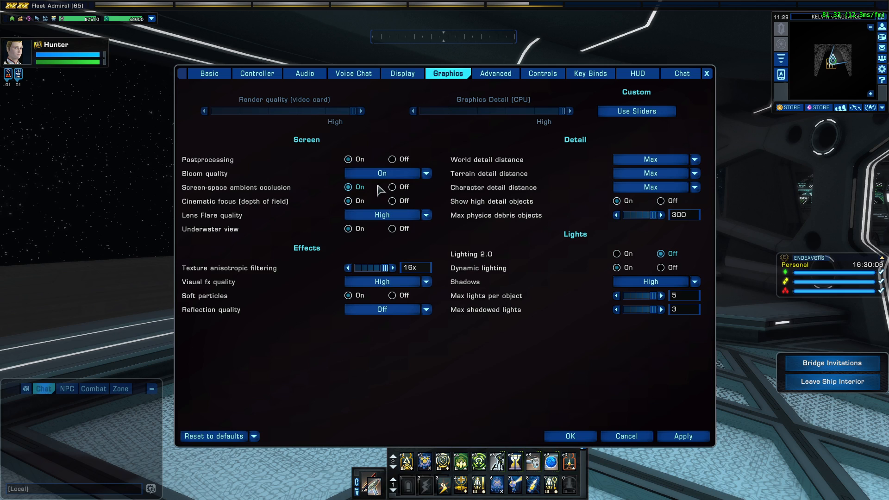
{"action": "mouse_move", "coordinate": [208, 159]}
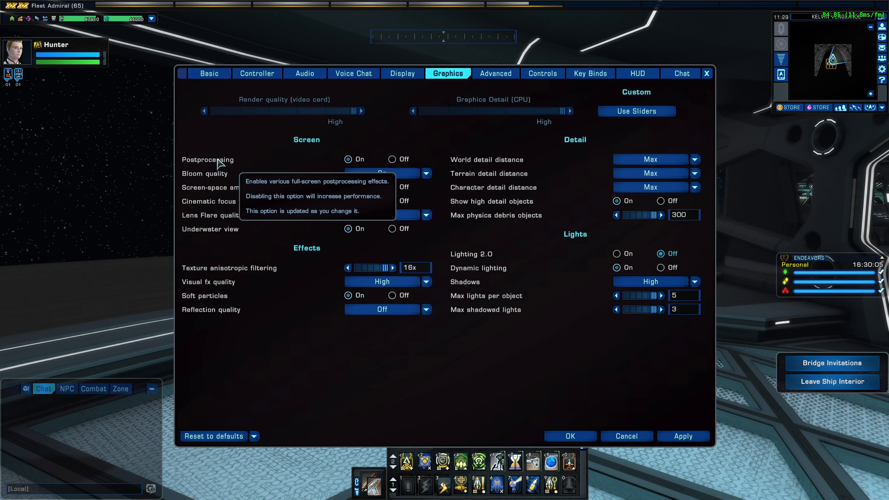
{"action": "mouse_move", "coordinate": [316, 165]}
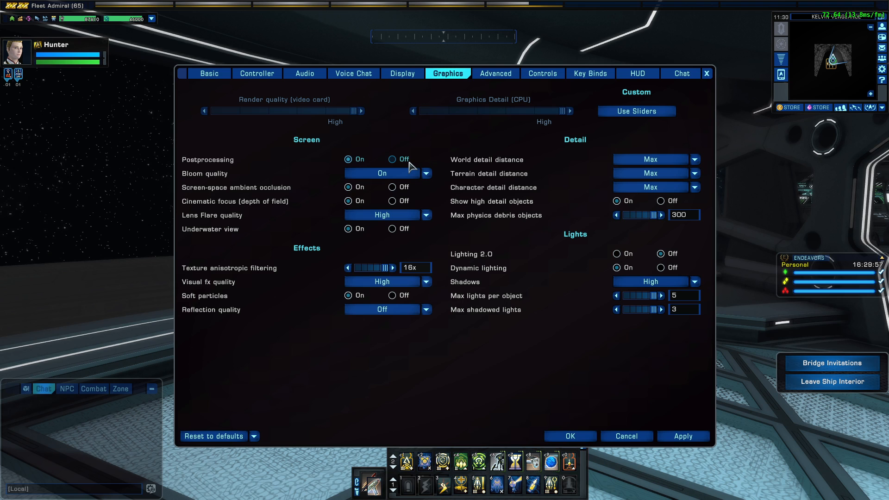
{"action": "left_click", "coordinate": [391, 159]}
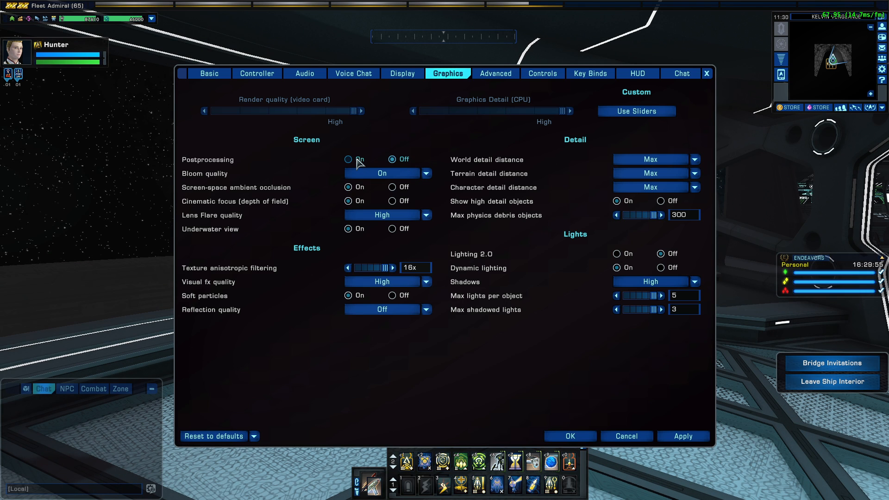
{"action": "left_click", "coordinate": [347, 160]}
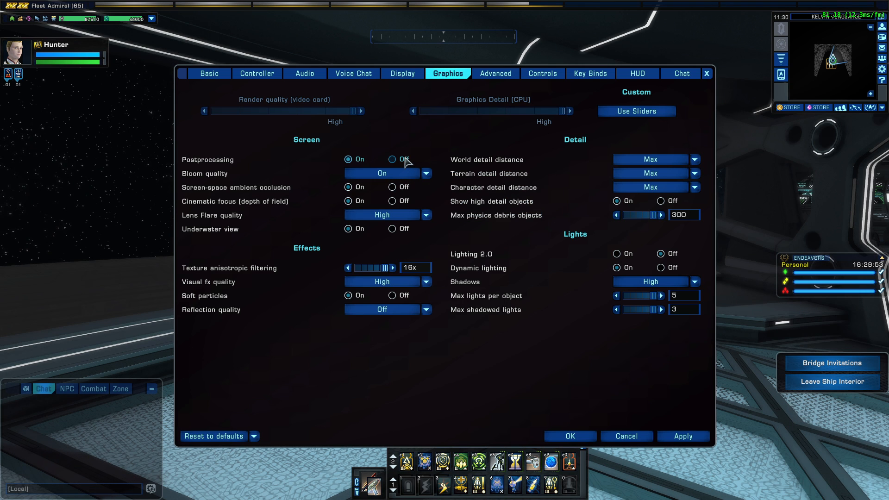
{"action": "mouse_move", "coordinate": [380, 188]}
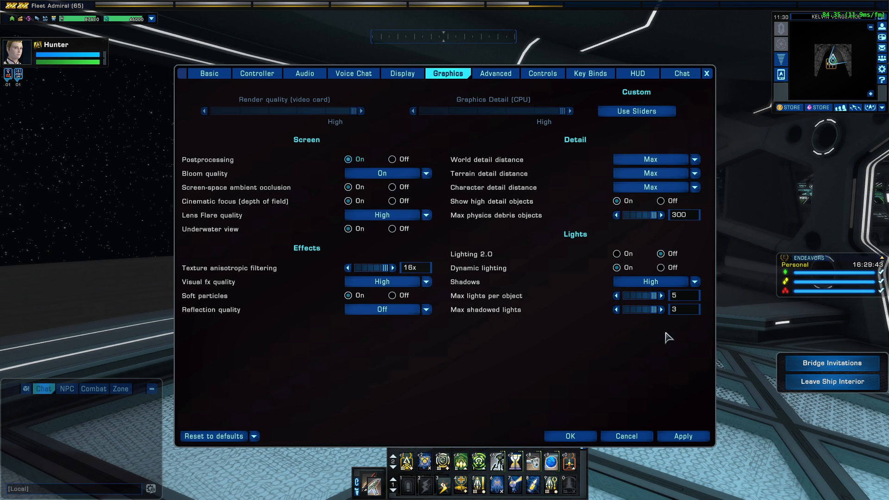
{"action": "mouse_move", "coordinate": [478, 267]}
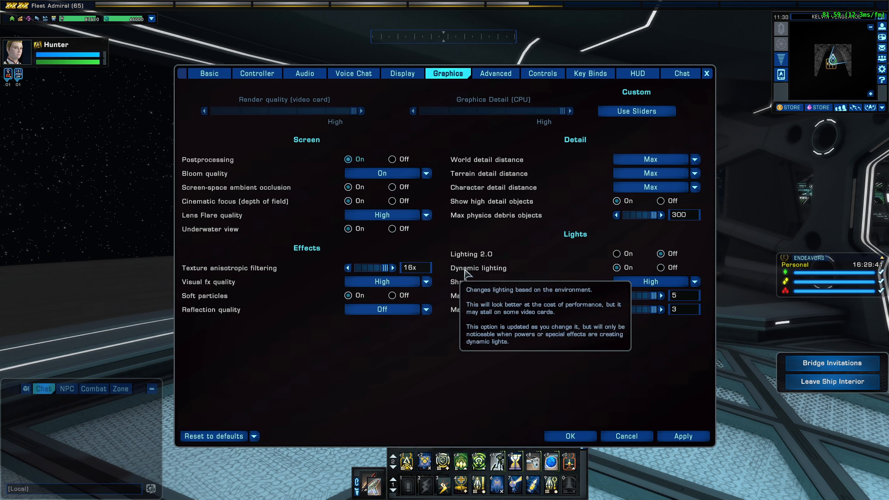
{"action": "mouse_move", "coordinate": [524, 174]}
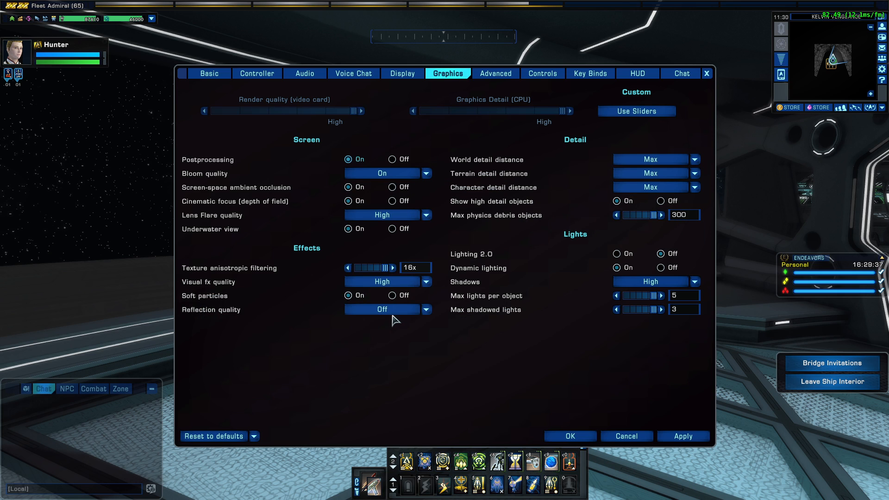
{"action": "left_click", "coordinate": [388, 309]}
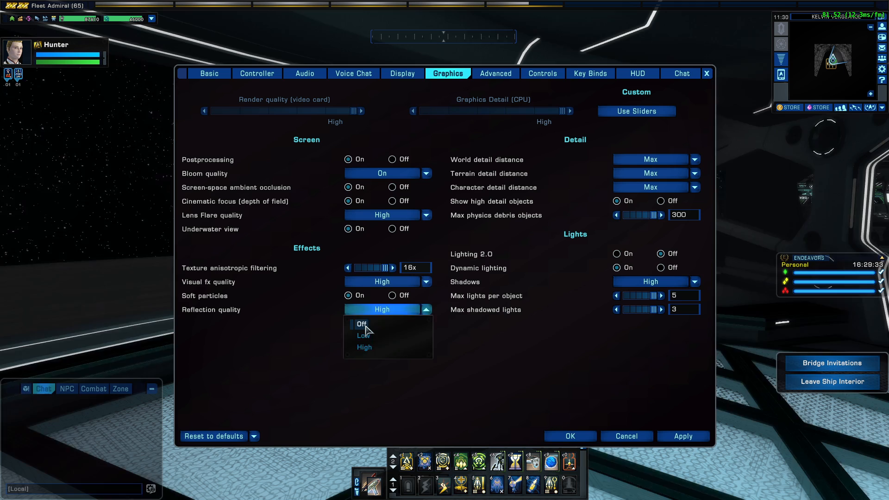
{"action": "left_click", "coordinate": [363, 348]}
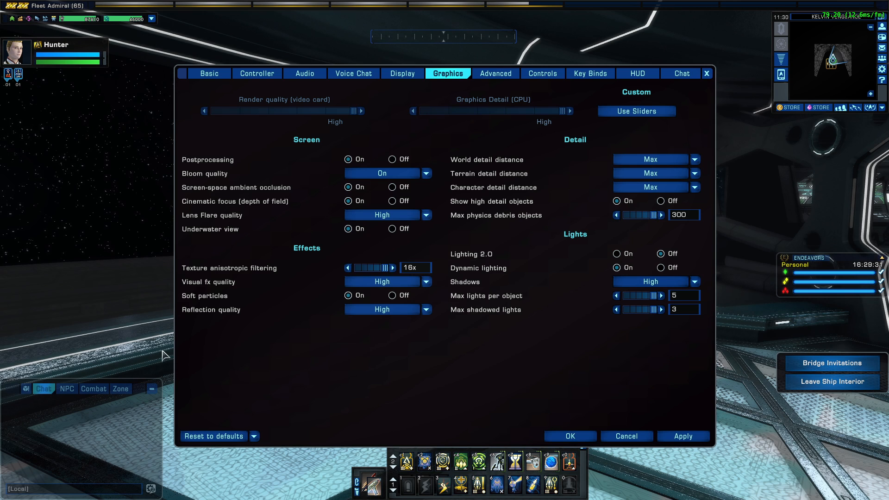
{"action": "mouse_move", "coordinate": [342, 329]}
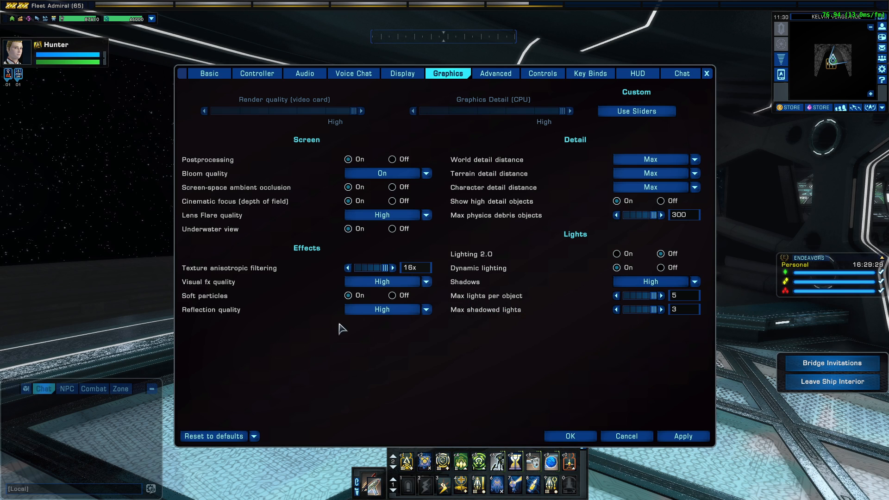
{"action": "left_click", "coordinate": [381, 309]}
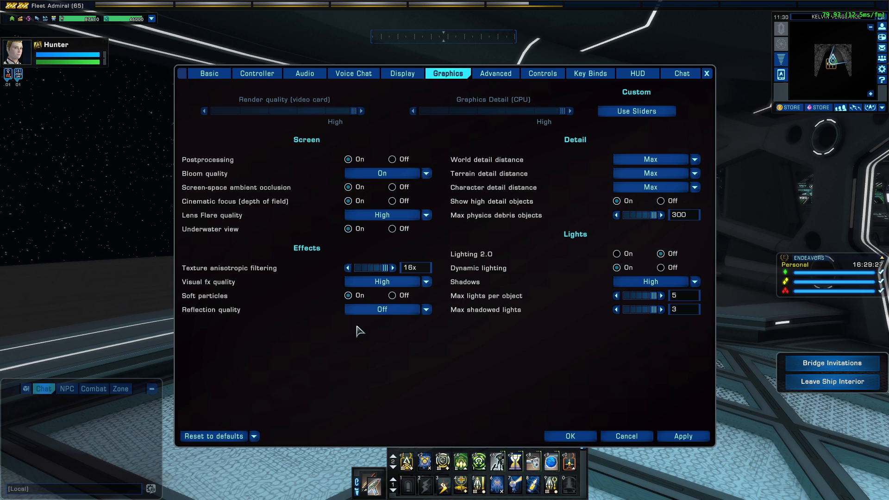
{"action": "left_click", "coordinate": [381, 309]}
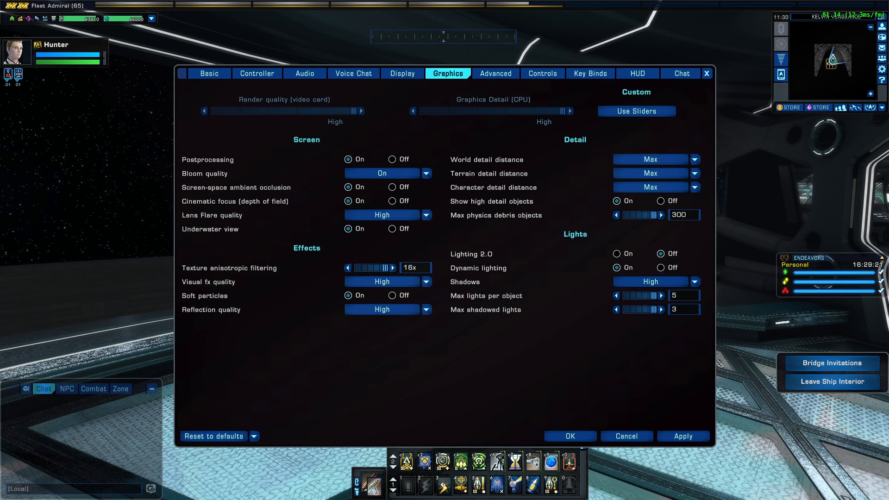
{"action": "left_click", "coordinate": [617, 296]}
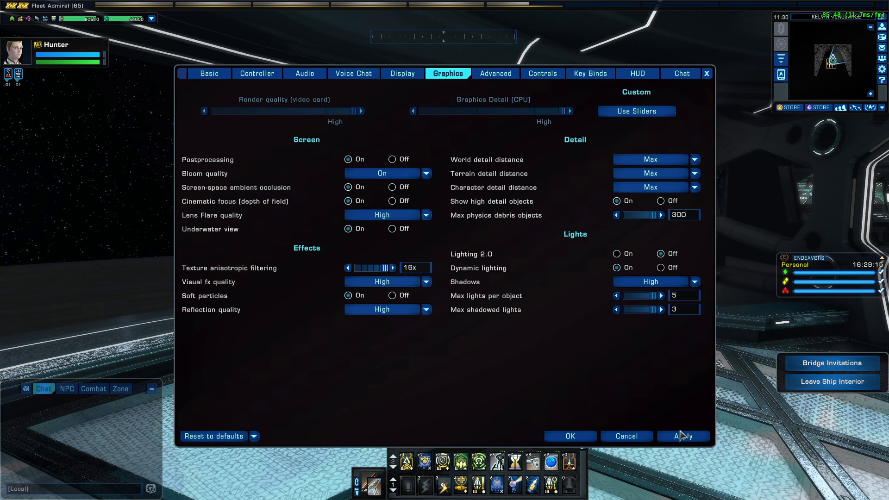
{"action": "mouse_move", "coordinate": [414, 382]}
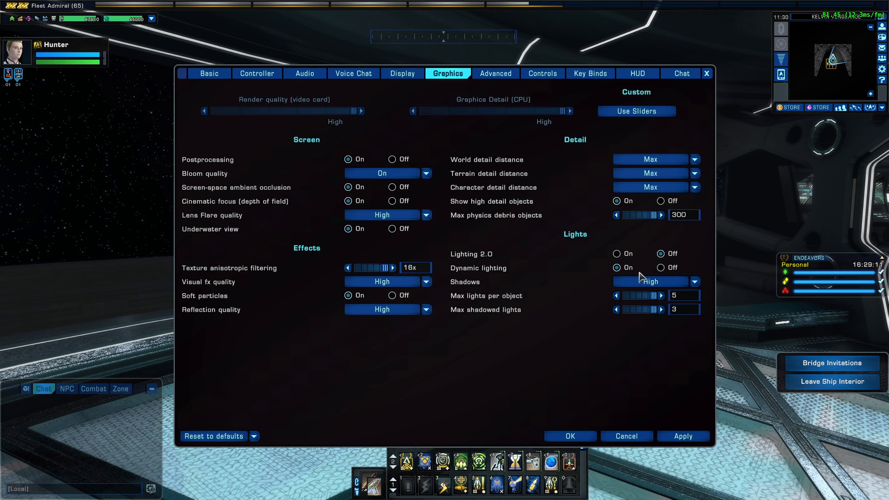
Step: Switch Lighting 2.0 back On and set Bloom quality Off, then back to On
{"action": "left_click", "coordinate": [616, 254]}
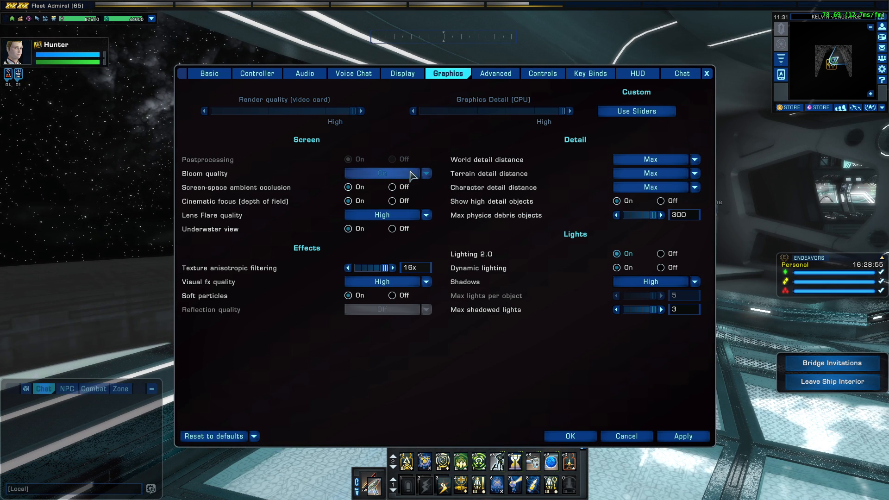
{"action": "left_click", "coordinate": [387, 173]}
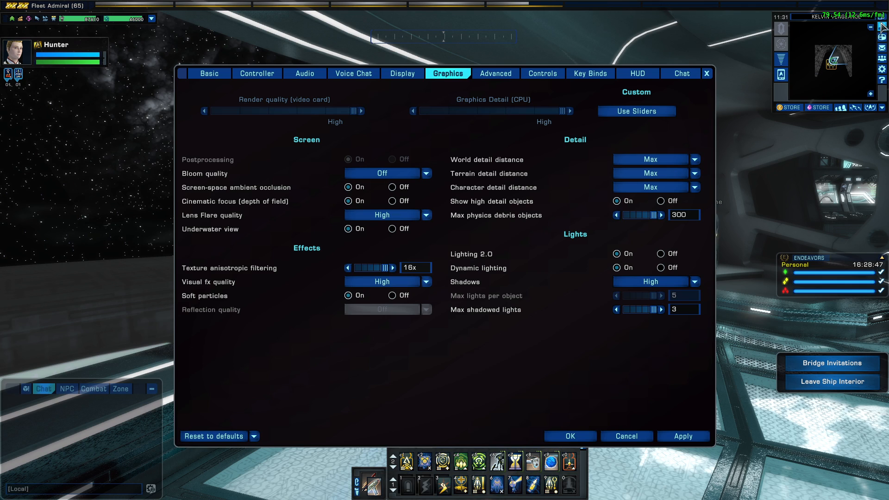
{"action": "mouse_move", "coordinate": [349, 188]}
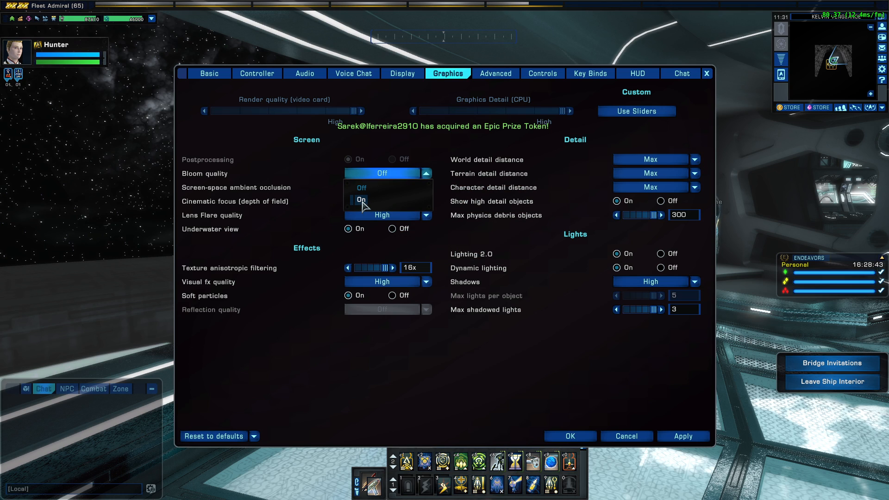
{"action": "left_click", "coordinate": [361, 199]}
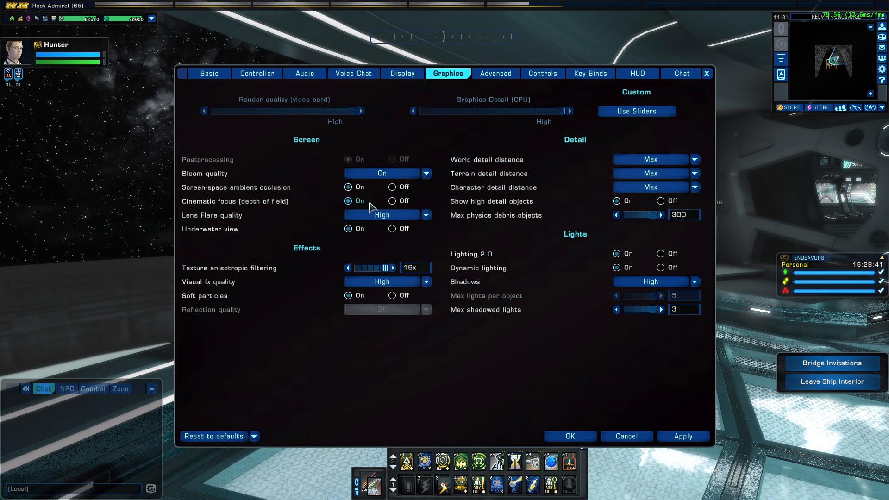
{"action": "mouse_move", "coordinate": [267, 187]}
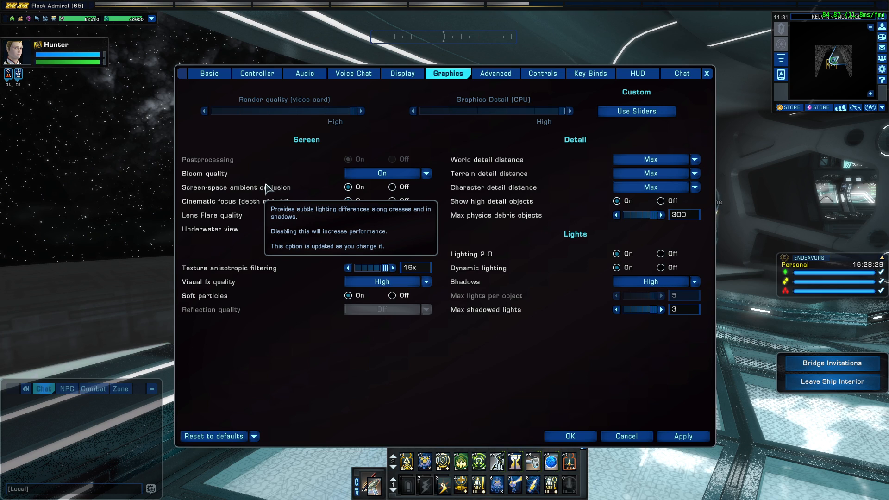
{"action": "left_click", "coordinate": [393, 187]}
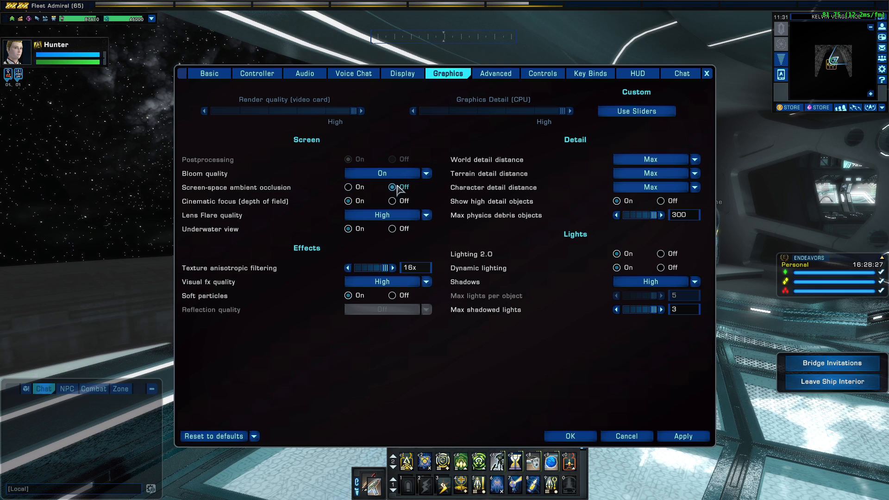
{"action": "left_click", "coordinate": [347, 187]}
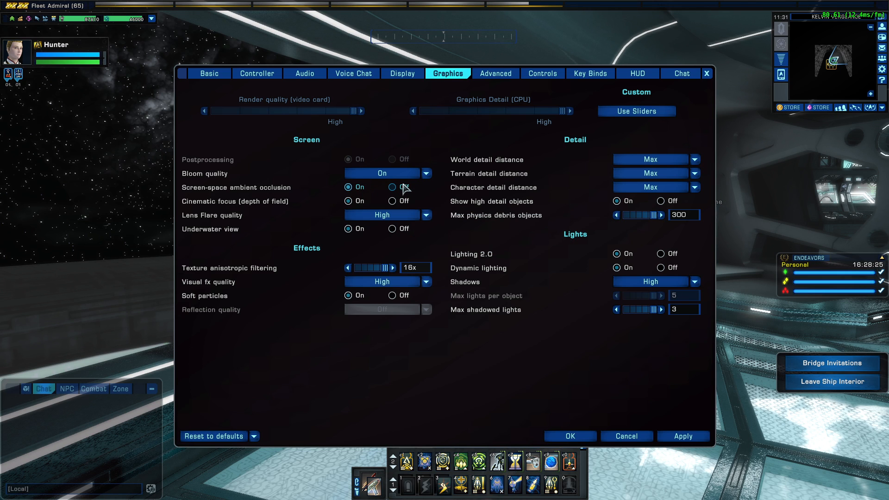
{"action": "left_click", "coordinate": [391, 187]}
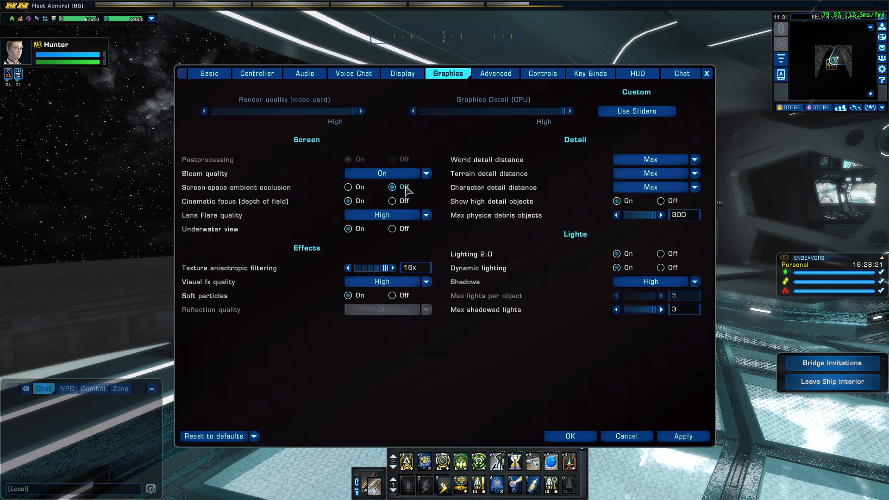
{"action": "left_click", "coordinate": [348, 187]}
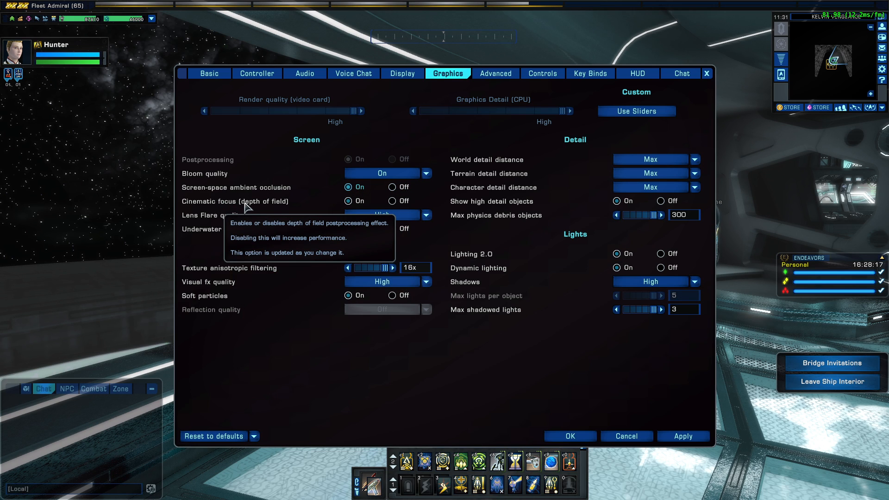
{"action": "left_click", "coordinate": [391, 201]}
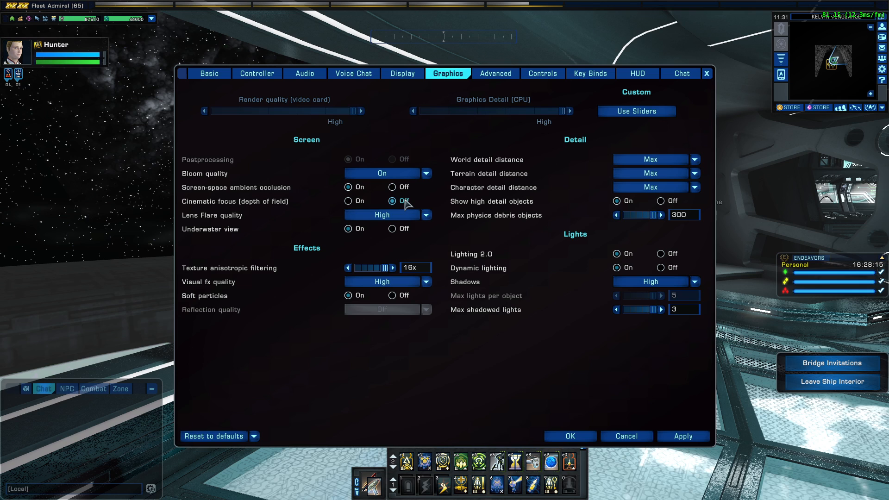
{"action": "left_click", "coordinate": [348, 201]}
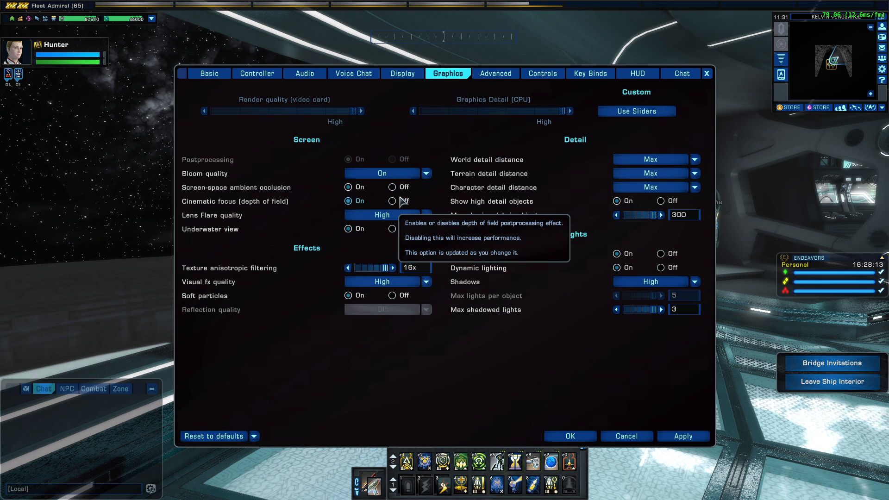
{"action": "mouse_move", "coordinate": [67, 173]}
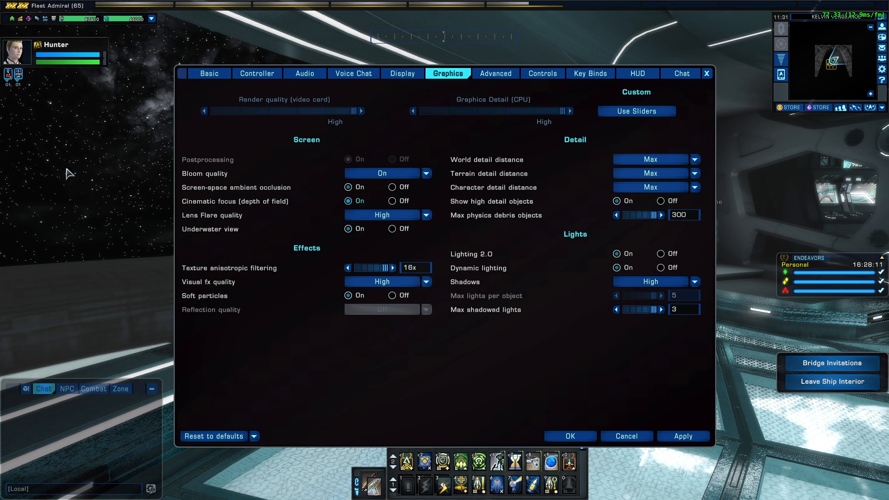
{"action": "left_click", "coordinate": [392, 201]}
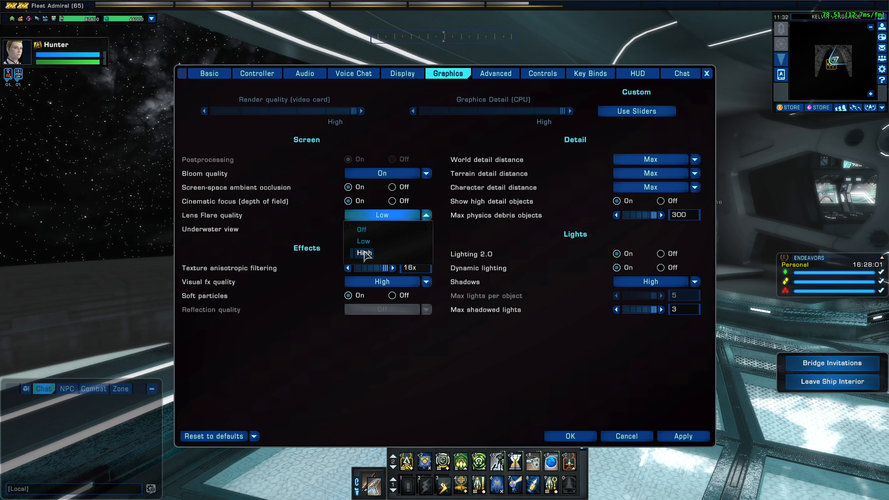
{"action": "left_click", "coordinate": [363, 252]}
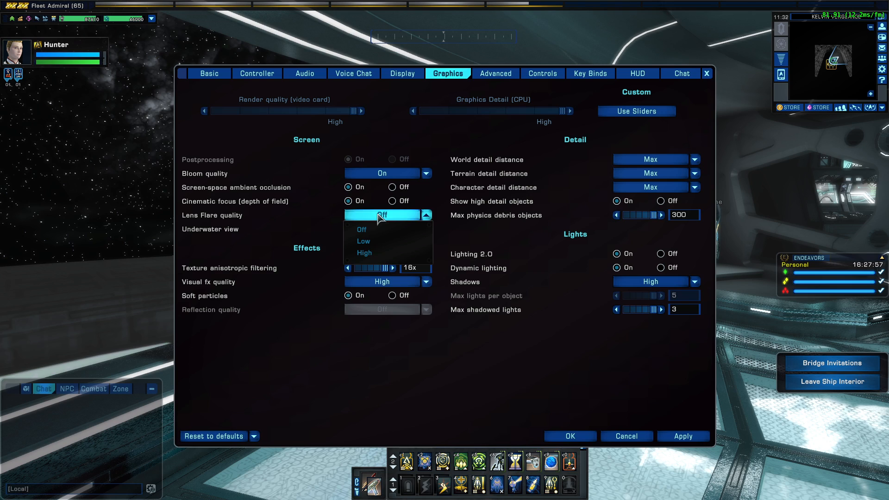
{"action": "left_click", "coordinate": [364, 253]}
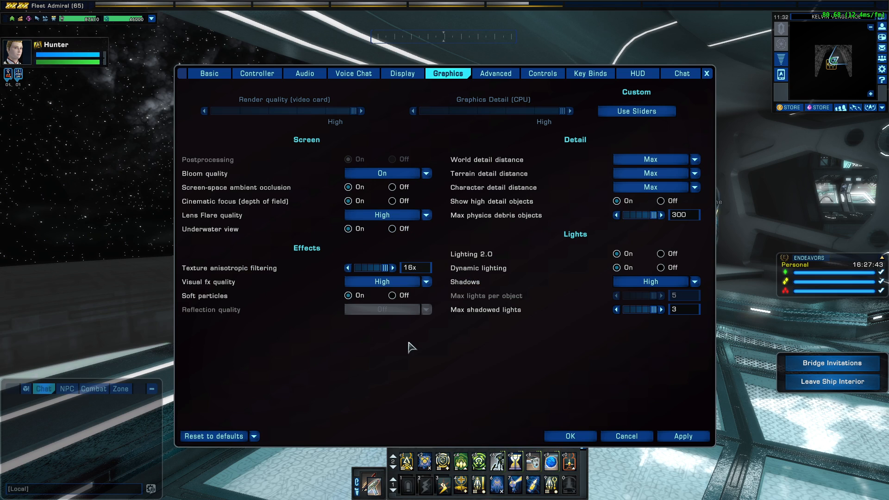
{"action": "mouse_move", "coordinate": [412, 365]}
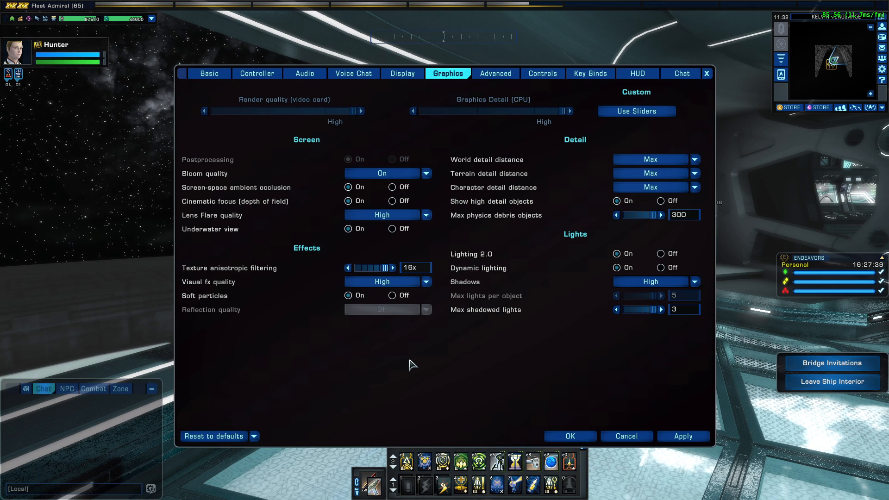
{"action": "mouse_move", "coordinate": [269, 282]}
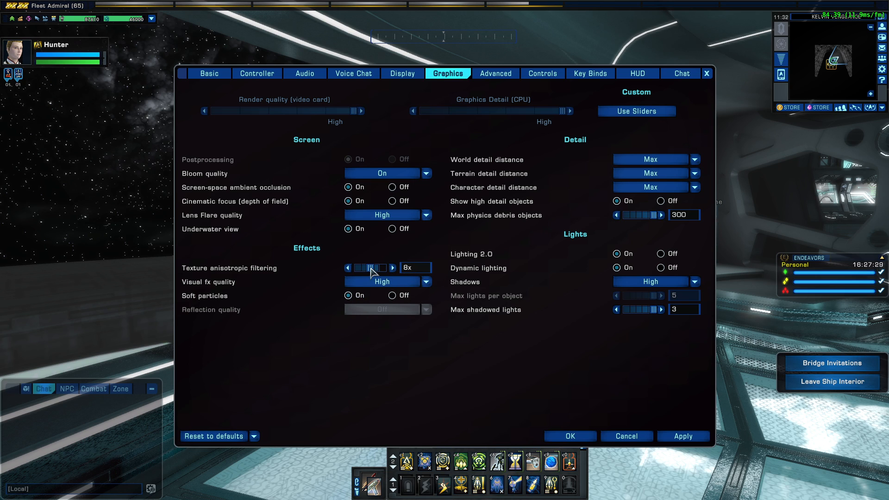
{"action": "left_click", "coordinate": [392, 267]}
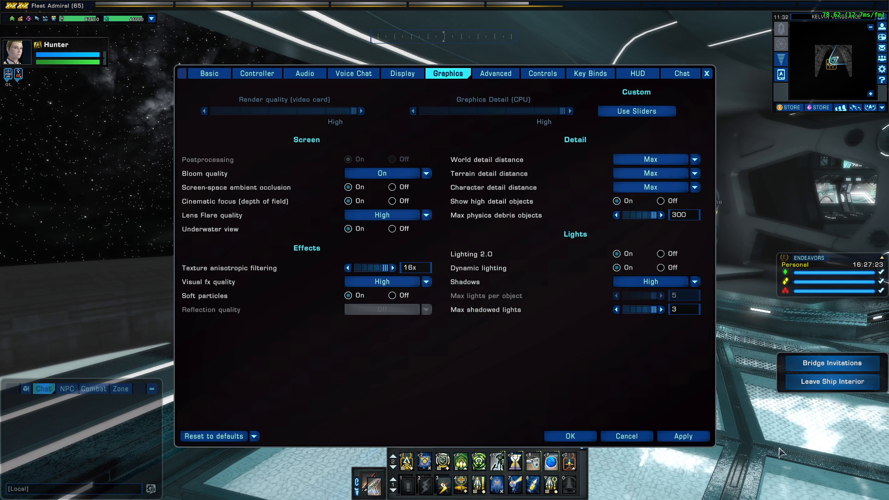
{"action": "mouse_move", "coordinate": [226, 281]}
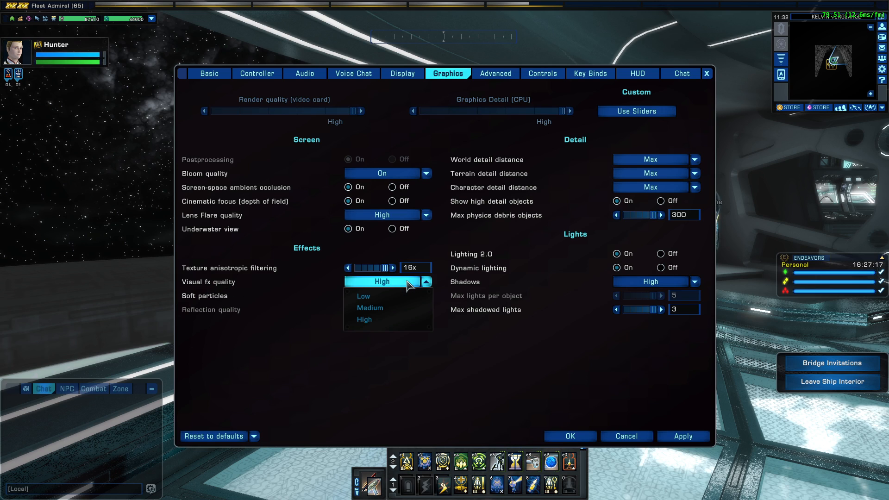
{"action": "mouse_move", "coordinate": [363, 295]}
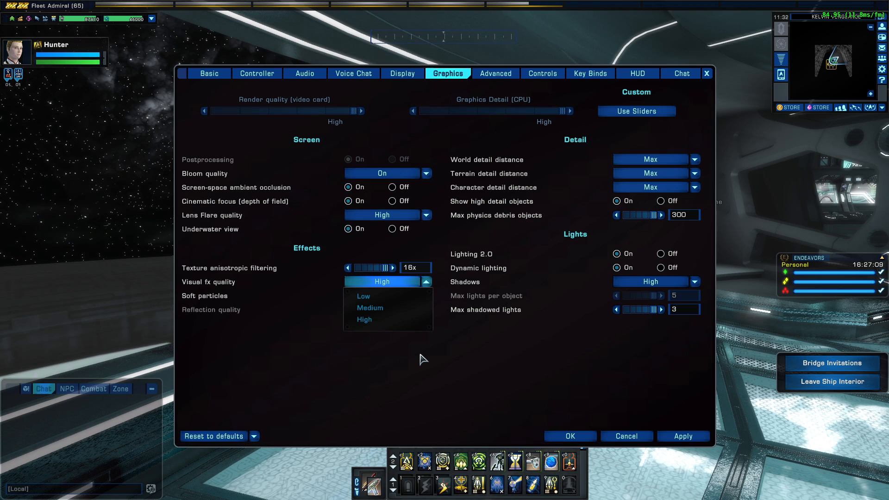
{"action": "mouse_move", "coordinate": [369, 307]}
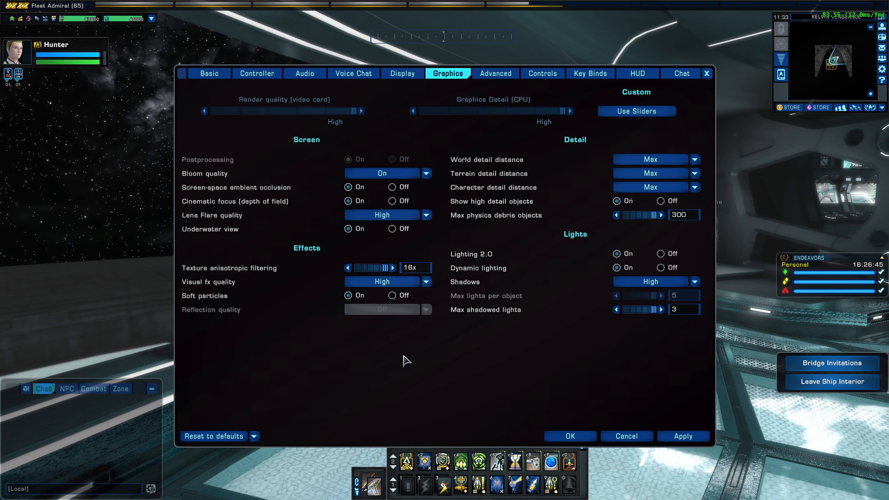
{"action": "mouse_move", "coordinate": [213, 299]}
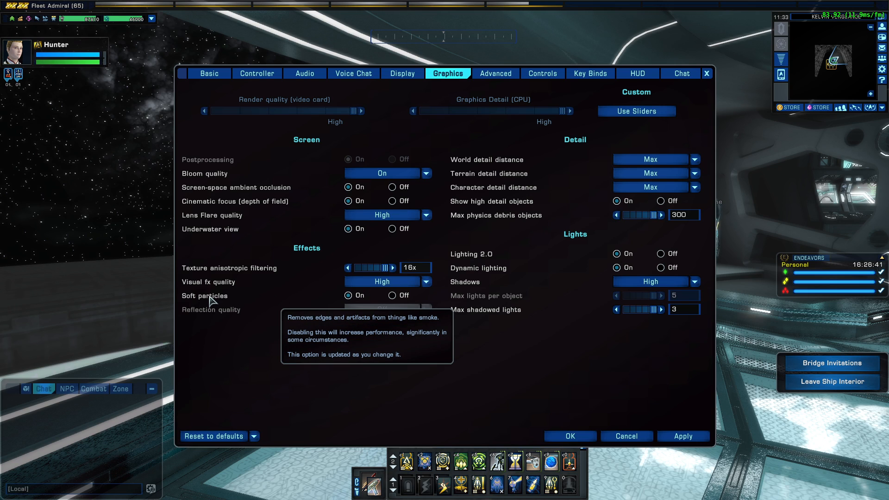
{"action": "left_click", "coordinate": [392, 295]}
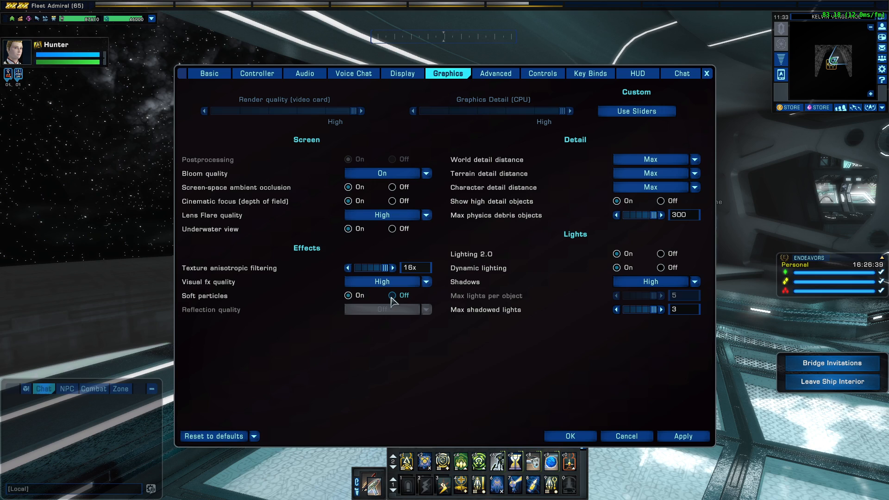
{"action": "left_click", "coordinate": [348, 295]}
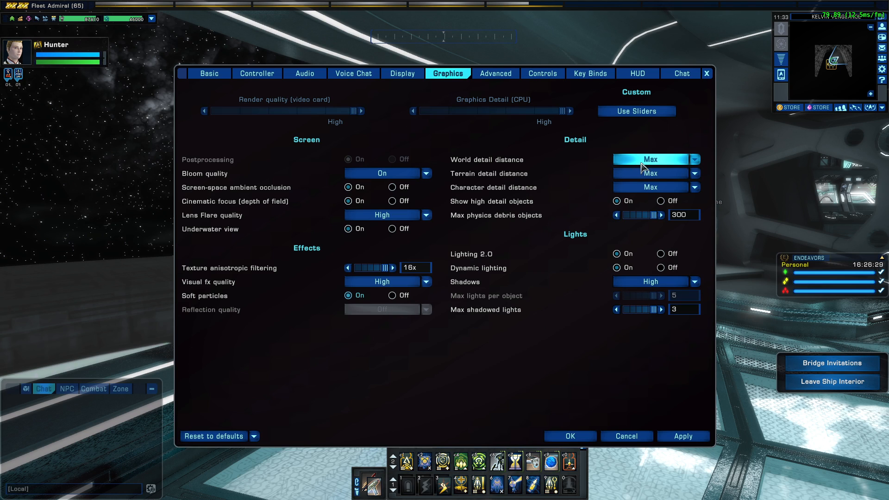
Step: Drop World detail distance to Min, then restore it to Max
{"action": "left_click", "coordinate": [693, 160]}
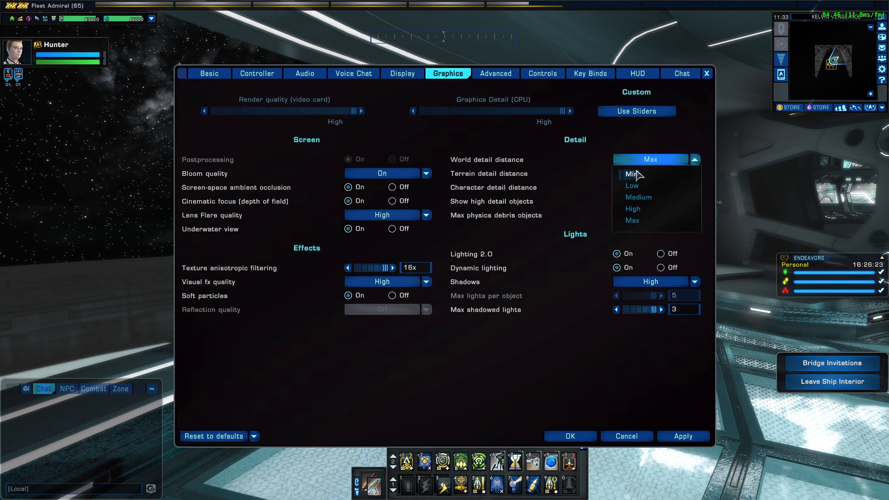
{"action": "left_click", "coordinate": [631, 174]}
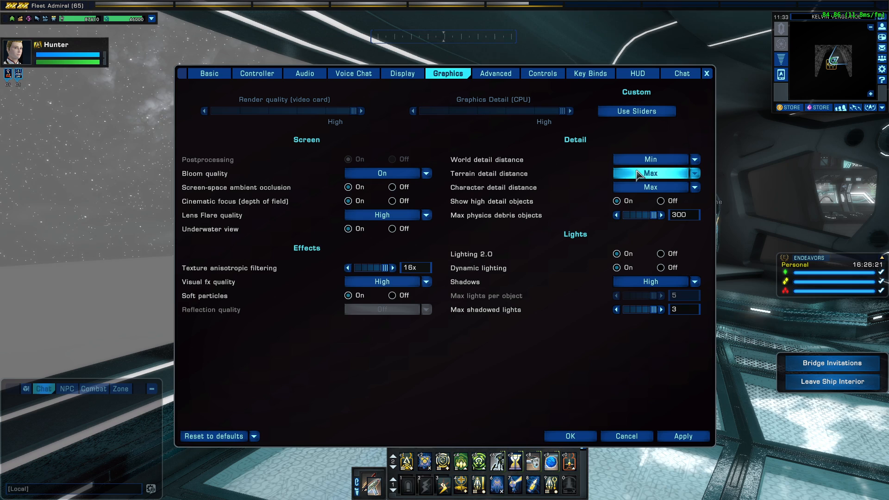
{"action": "mouse_move", "coordinate": [692, 272]}
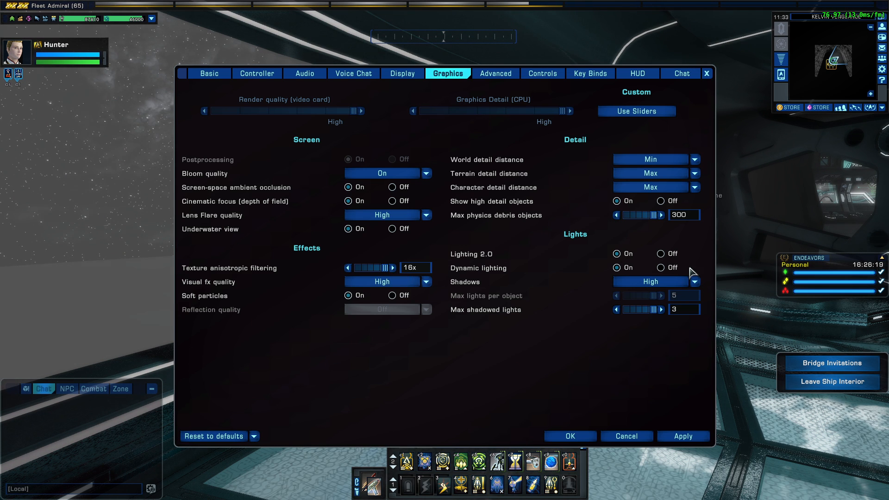
{"action": "left_click", "coordinate": [694, 160]}
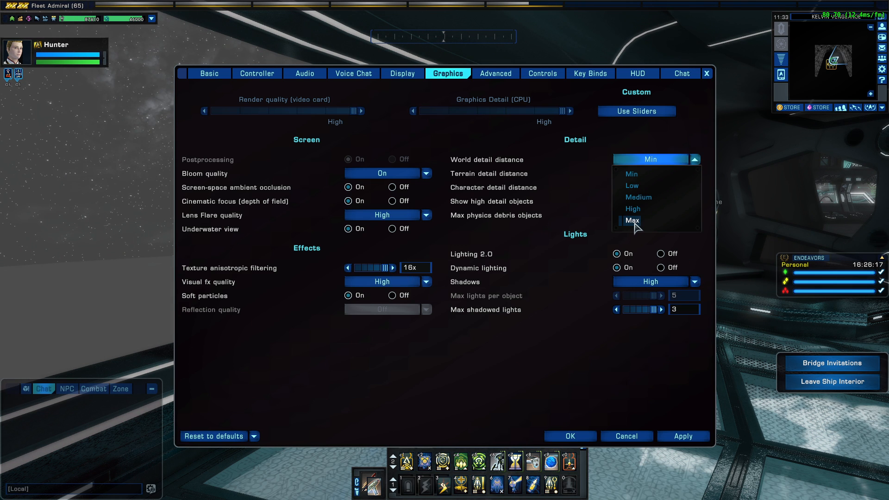
{"action": "left_click", "coordinate": [632, 220]}
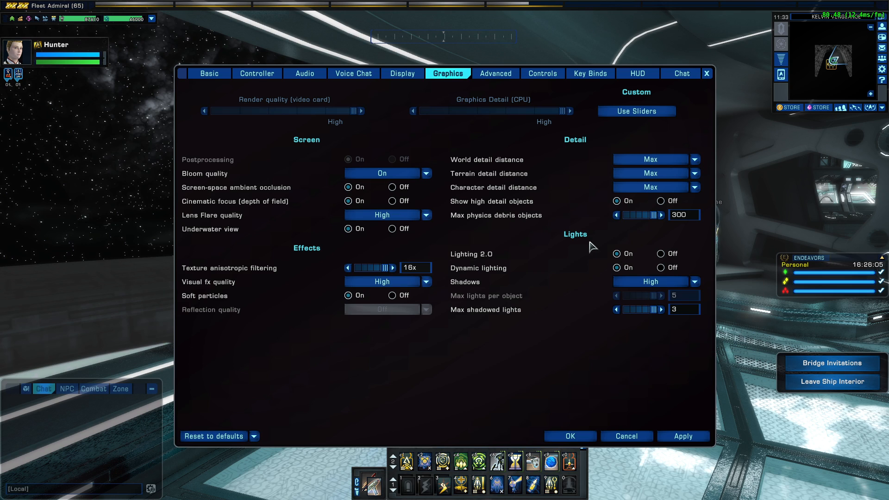
{"action": "left_click", "coordinate": [694, 159]}
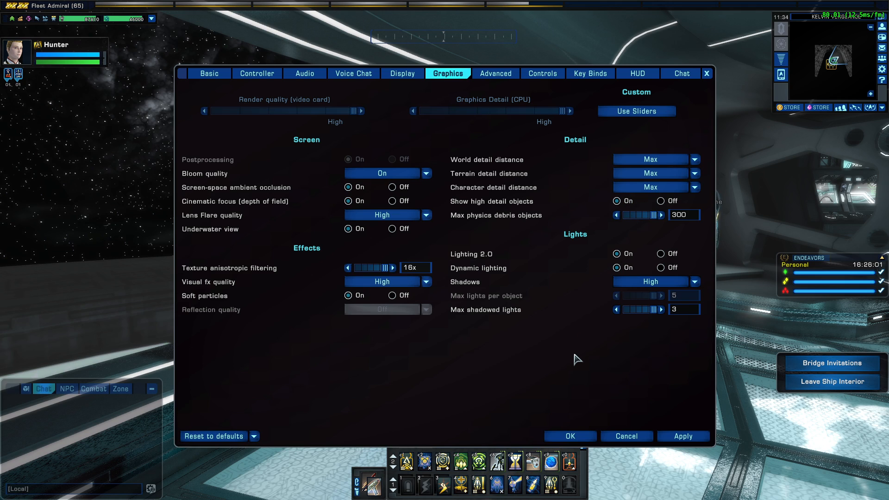
{"action": "mouse_move", "coordinate": [578, 327]}
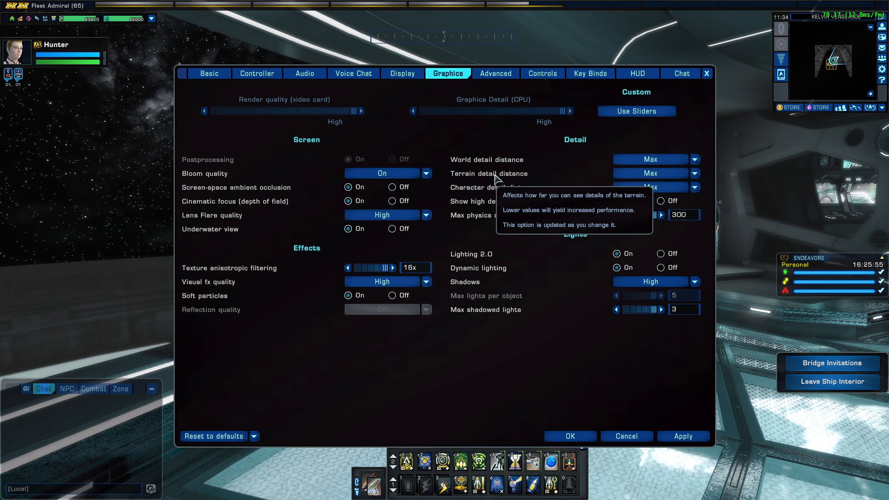
{"action": "mouse_move", "coordinate": [592, 376]}
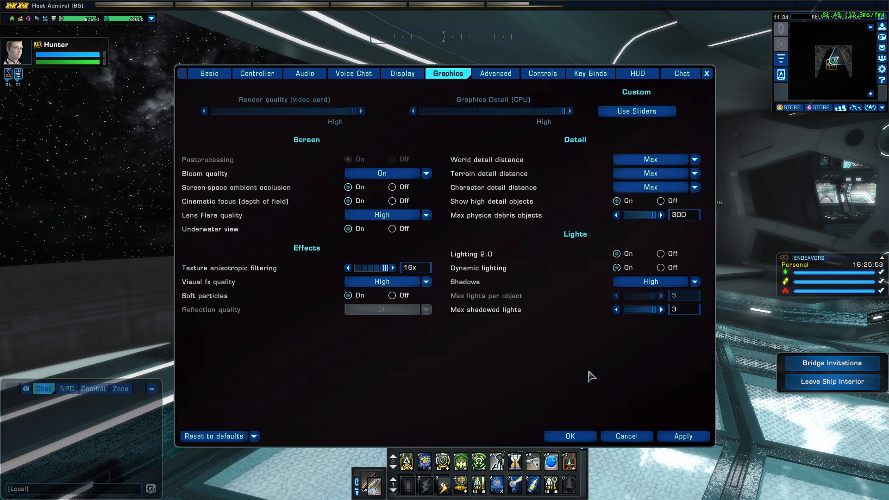
{"action": "mouse_move", "coordinate": [652, 200]}
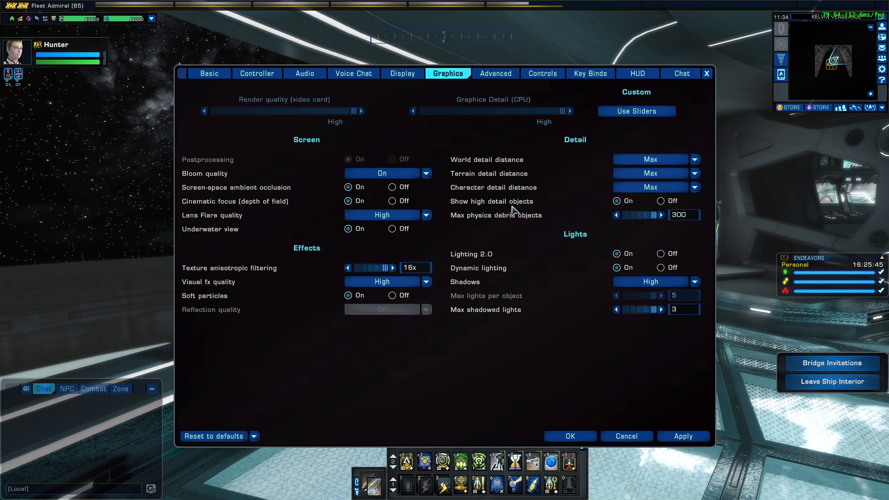
{"action": "mouse_move", "coordinate": [657, 179]}
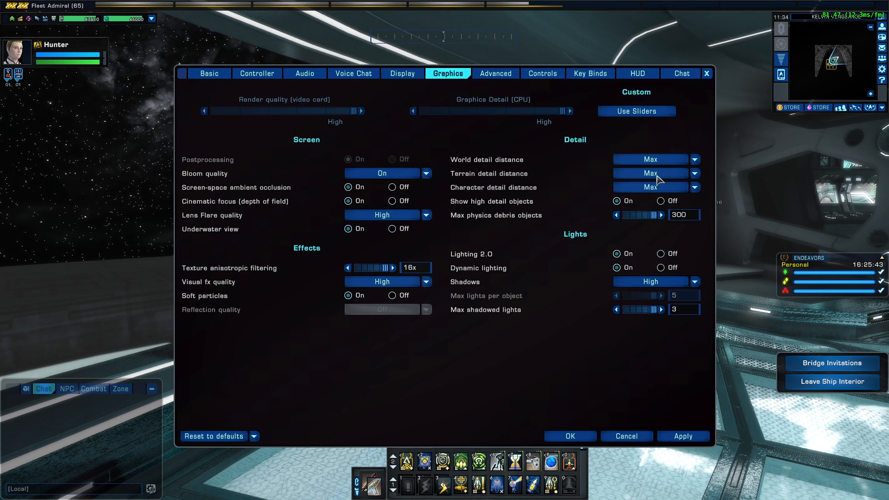
{"action": "mouse_move", "coordinate": [505, 355]}
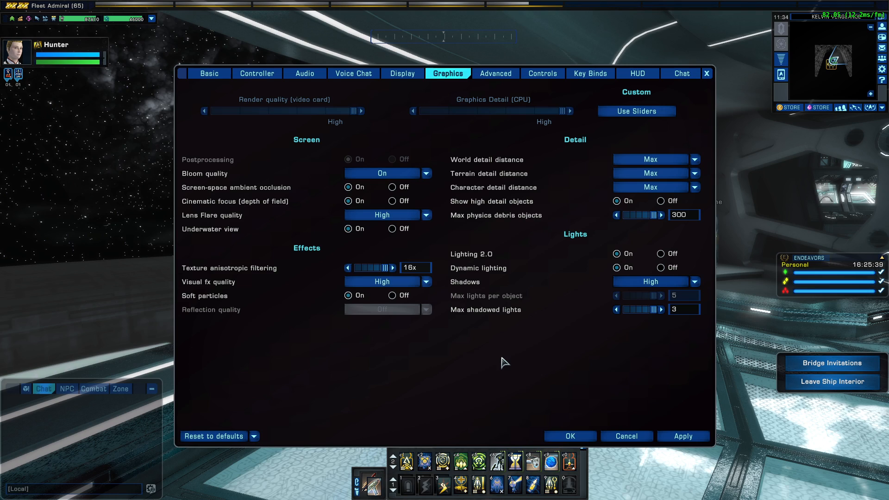
{"action": "mouse_move", "coordinate": [488, 196]}
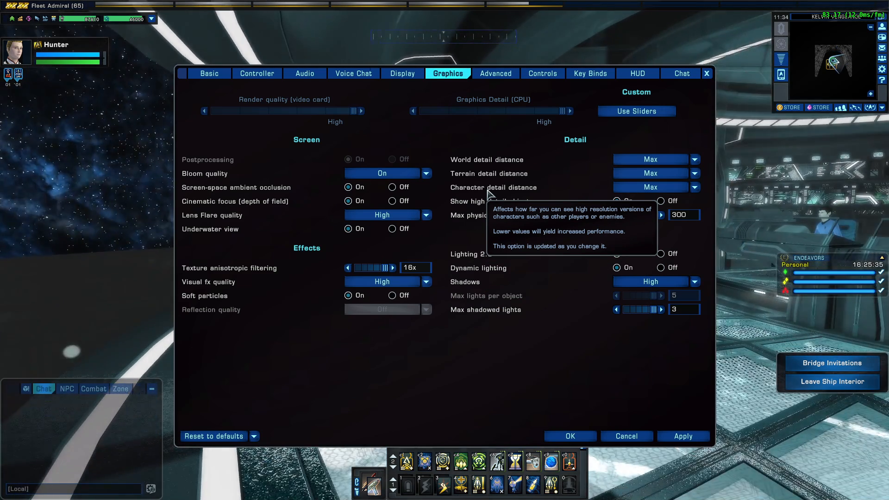
{"action": "mouse_move", "coordinate": [721, 252]}
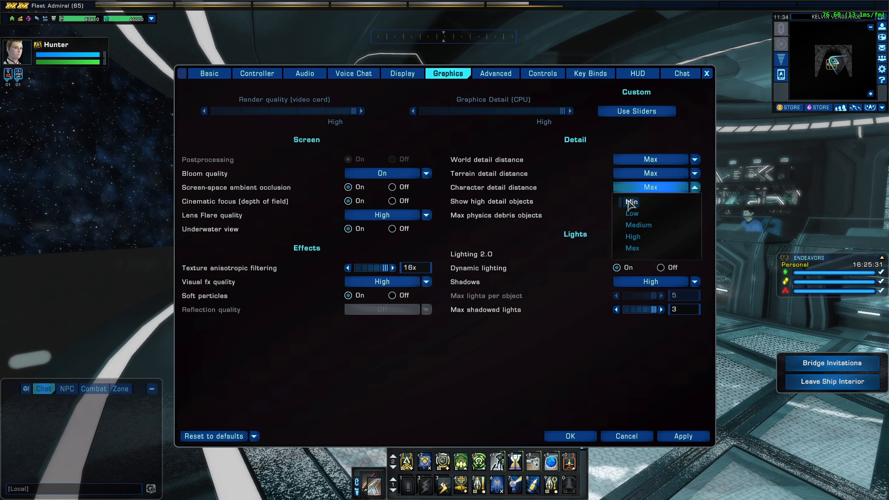
{"action": "mouse_move", "coordinate": [633, 236]}
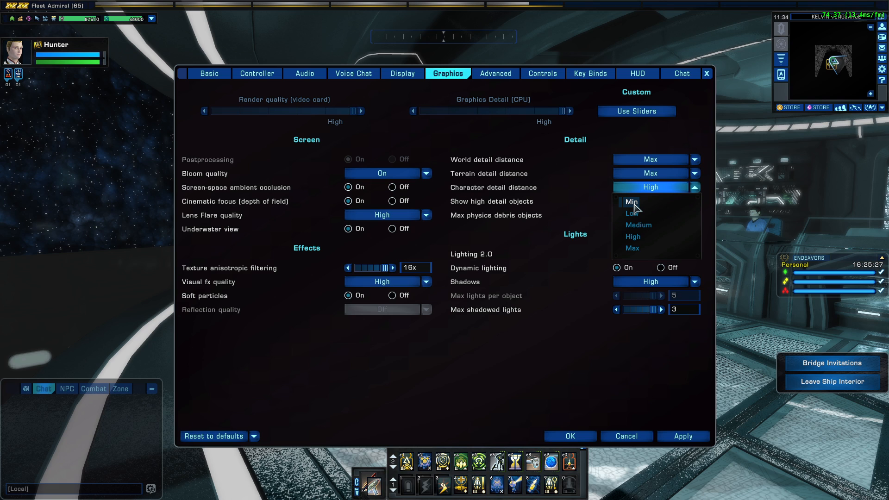
{"action": "left_click", "coordinate": [631, 202]}
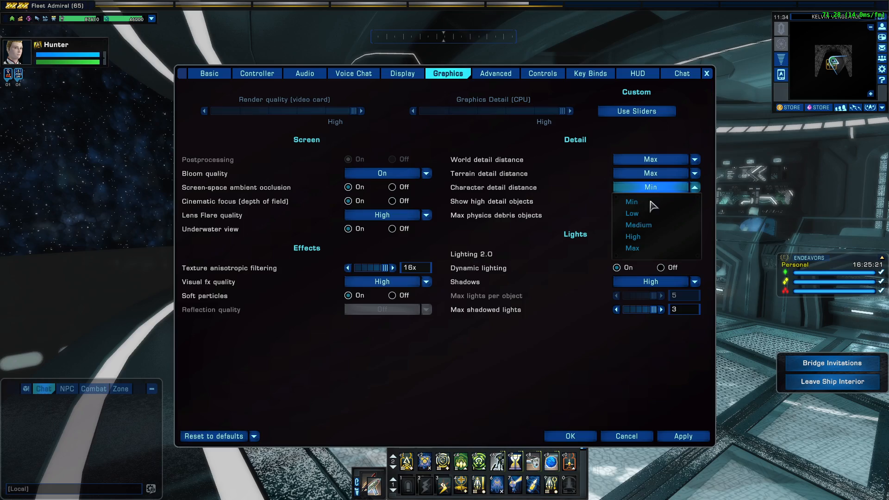
{"action": "mouse_move", "coordinate": [770, 195]}
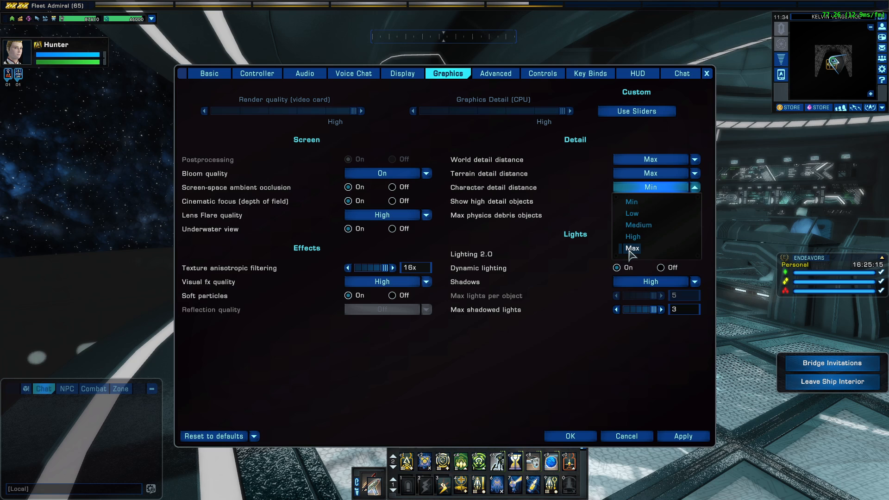
{"action": "left_click", "coordinate": [633, 248]}
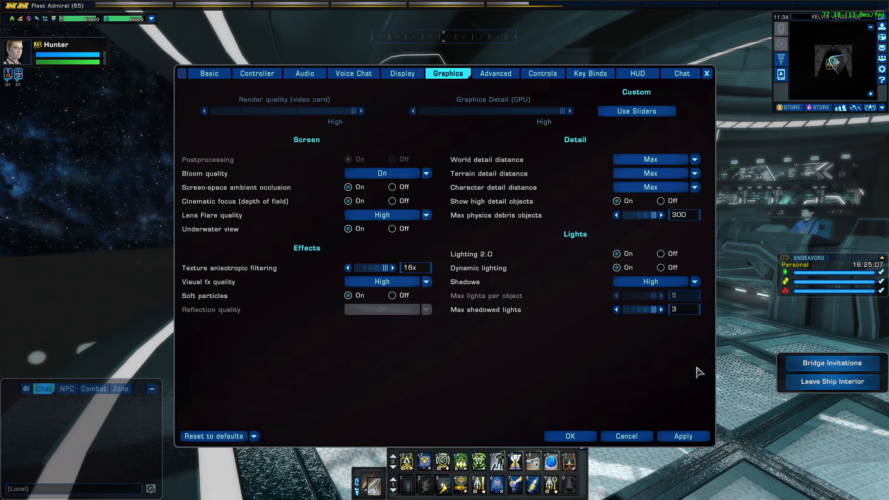
{"action": "mouse_move", "coordinate": [474, 198]}
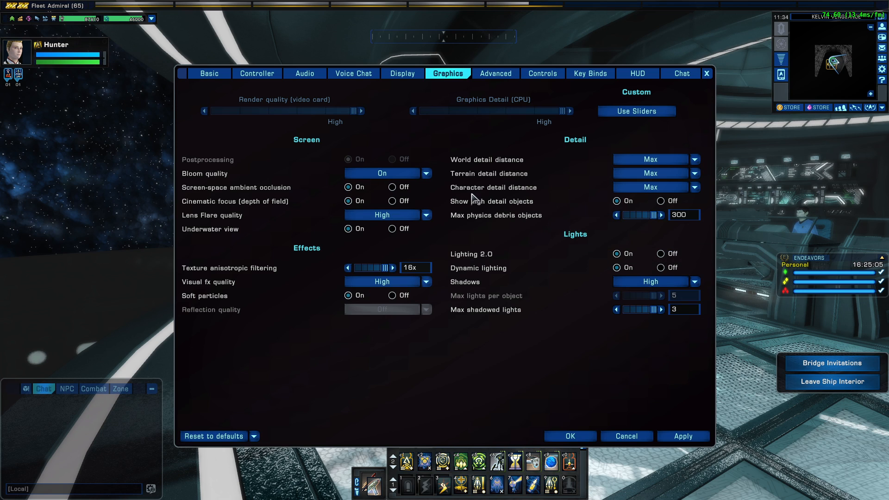
{"action": "mouse_move", "coordinate": [652, 213]}
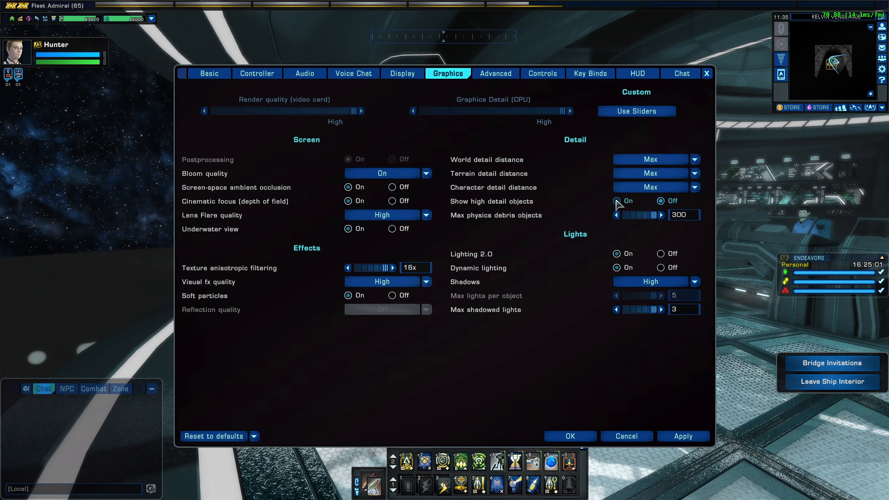
{"action": "left_click", "coordinate": [661, 201]}
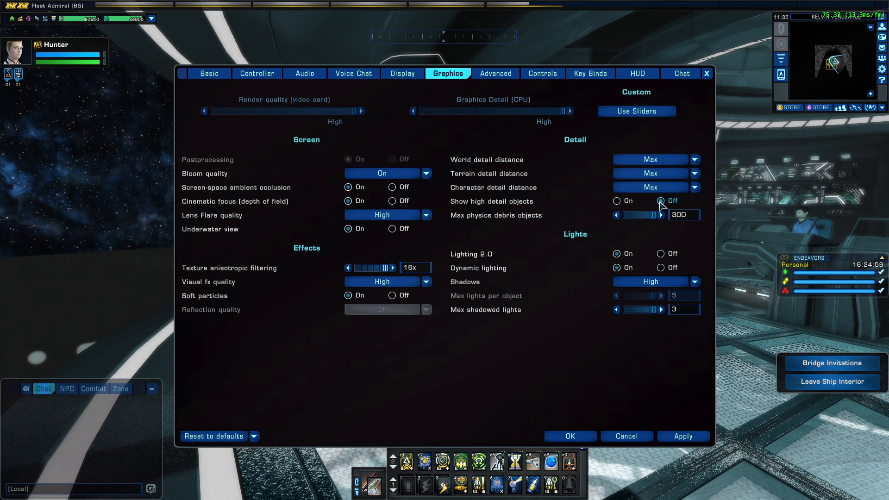
{"action": "left_click", "coordinate": [617, 201]}
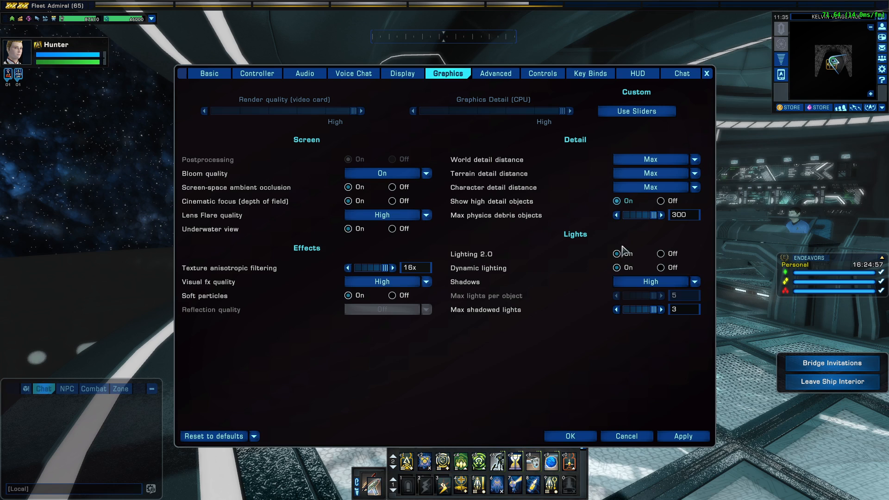
{"action": "mouse_move", "coordinate": [604, 371]}
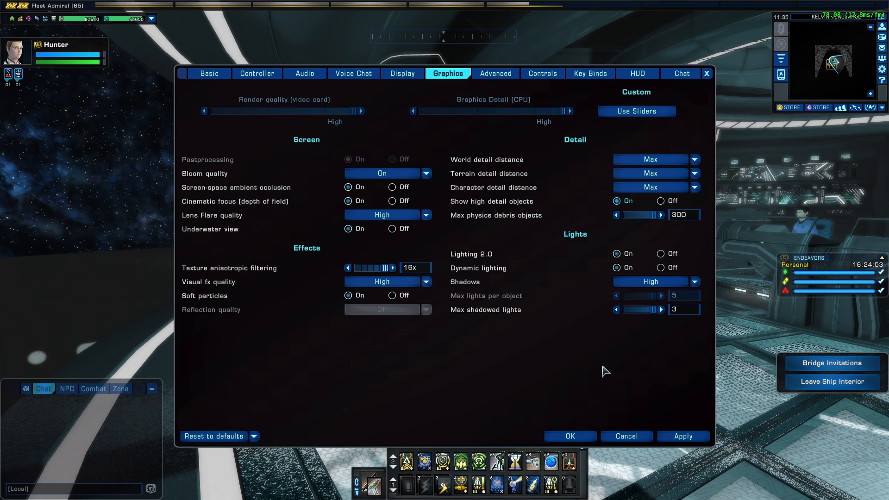
{"action": "mouse_move", "coordinate": [537, 218]}
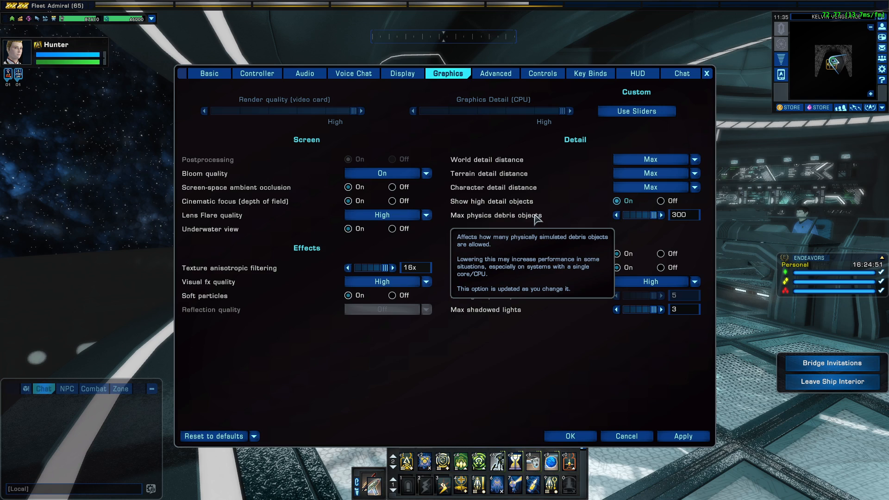
{"action": "mouse_move", "coordinate": [564, 368]}
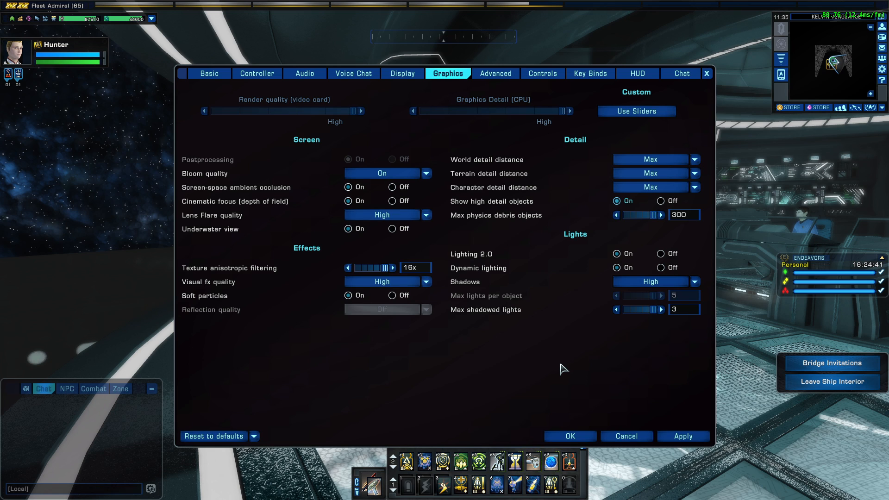
{"action": "mouse_move", "coordinate": [651, 217]}
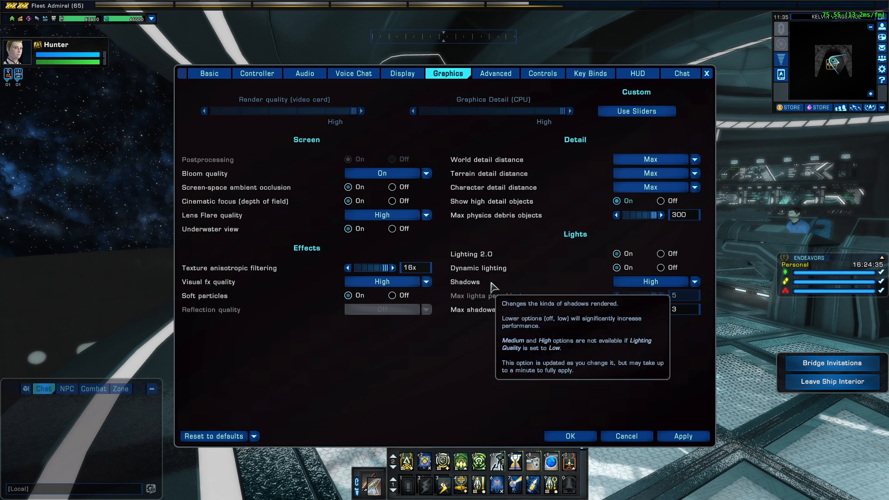
{"action": "mouse_move", "coordinate": [478, 268]}
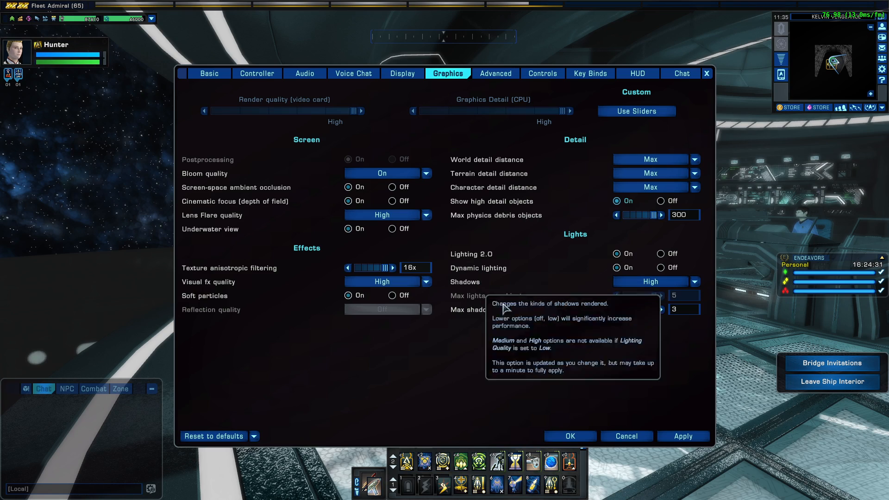
{"action": "left_click", "coordinate": [570, 436]}
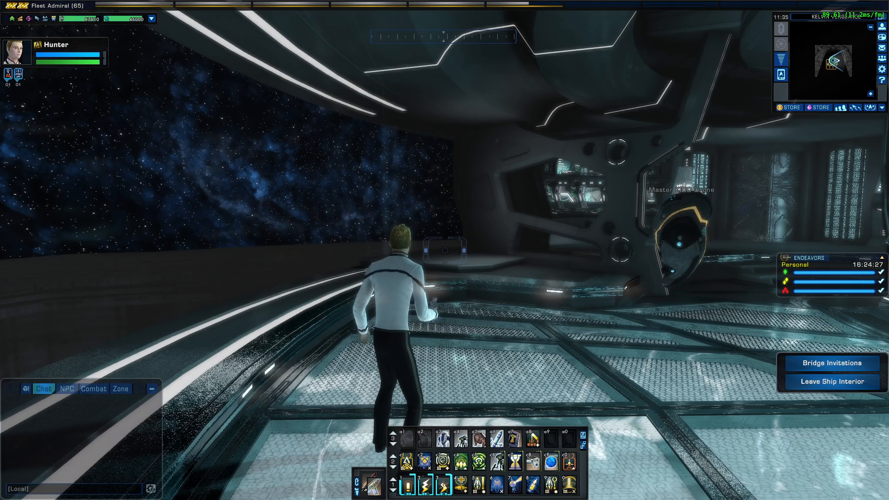
{"action": "left_click", "coordinate": [831, 382]}
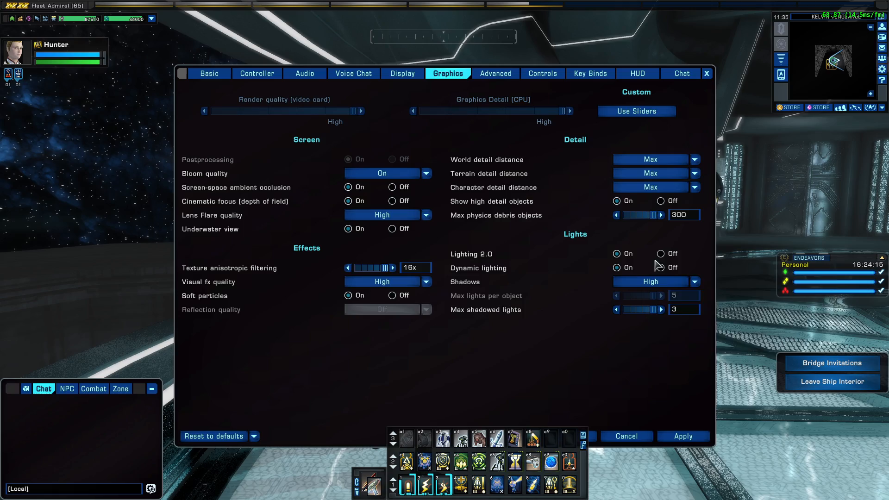
{"action": "left_click", "coordinate": [661, 266]}
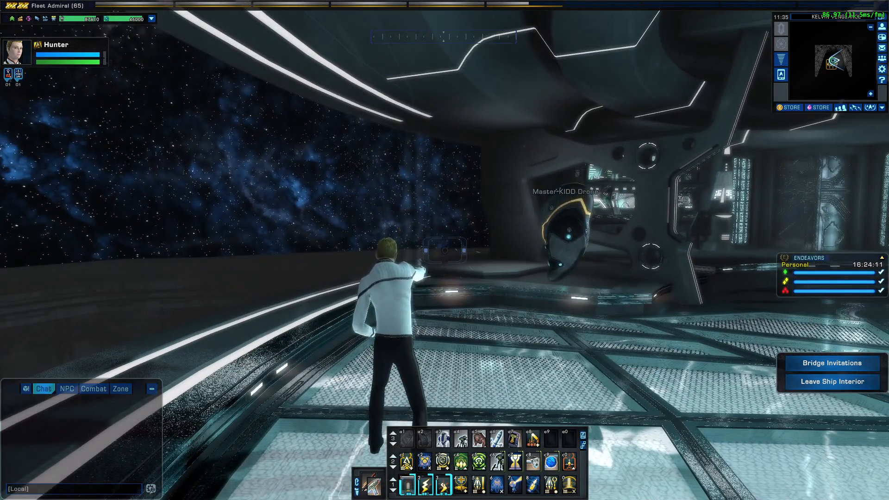
{"action": "key", "text": "Escape"}
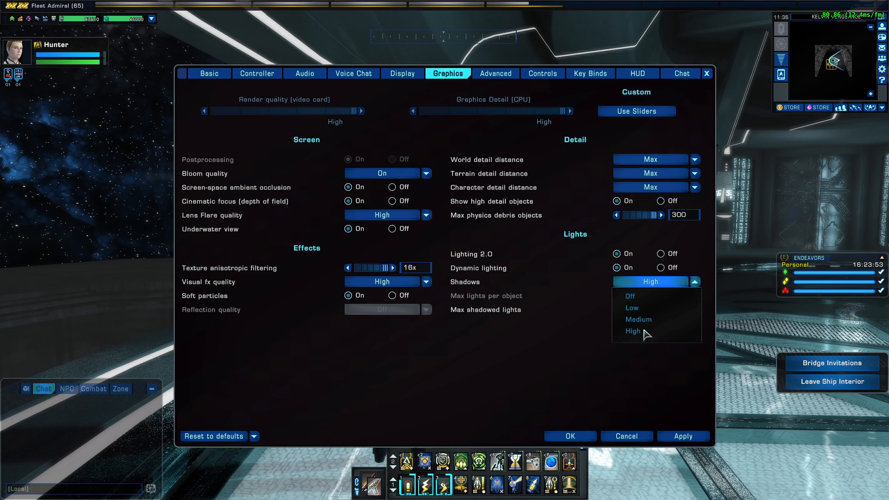
{"action": "mouse_move", "coordinate": [643, 319]}
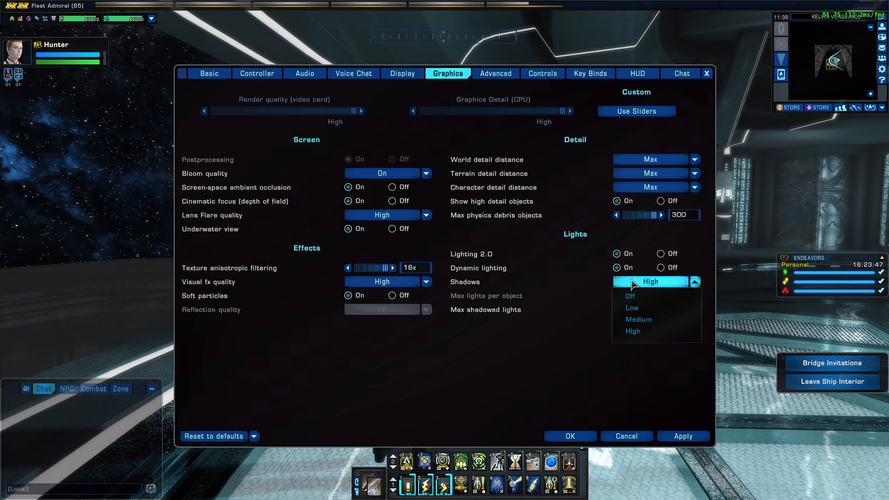
{"action": "mouse_move", "coordinate": [570, 367]}
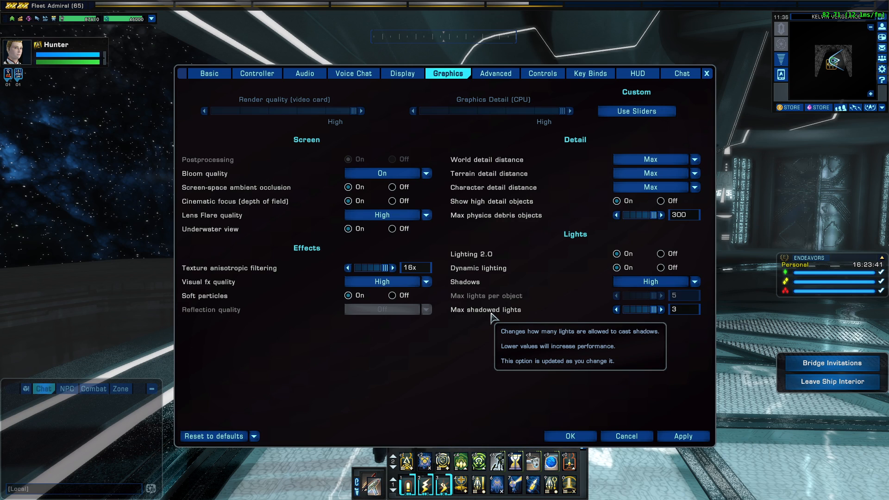
{"action": "mouse_move", "coordinate": [643, 364]}
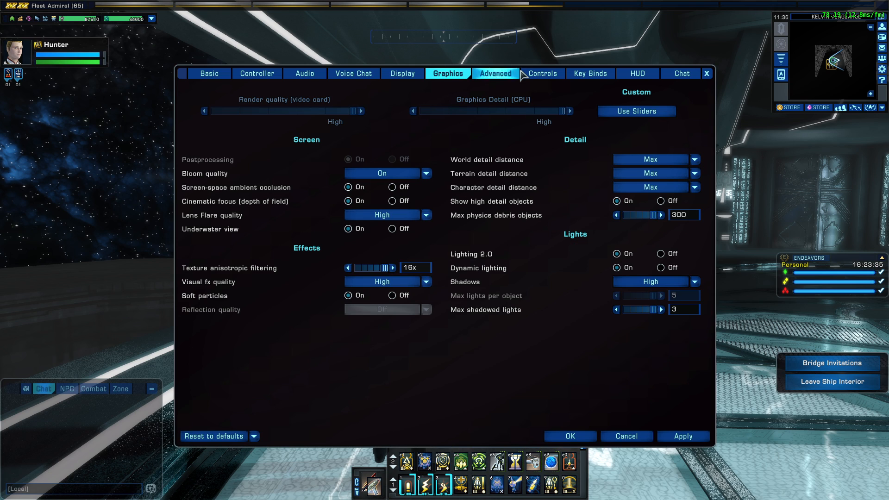
{"action": "mouse_move", "coordinate": [641, 318]}
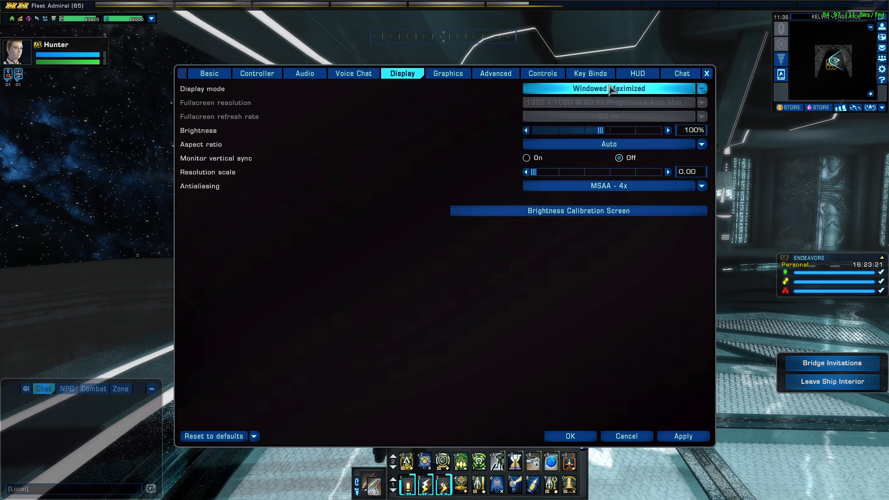
Step: Set Display mode to Fullscreen at 1920x1080, 60 Hz and reach the brightness calibration screen
{"action": "left_click", "coordinate": [609, 88]}
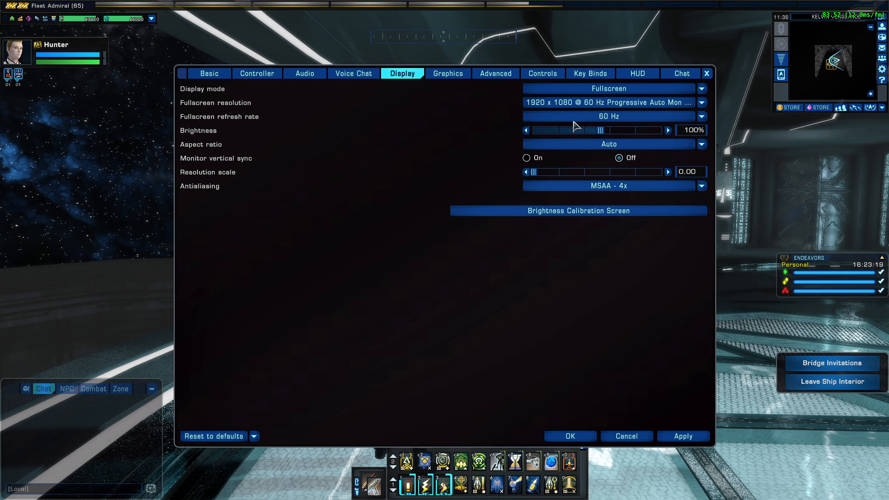
{"action": "mouse_move", "coordinate": [230, 119]}
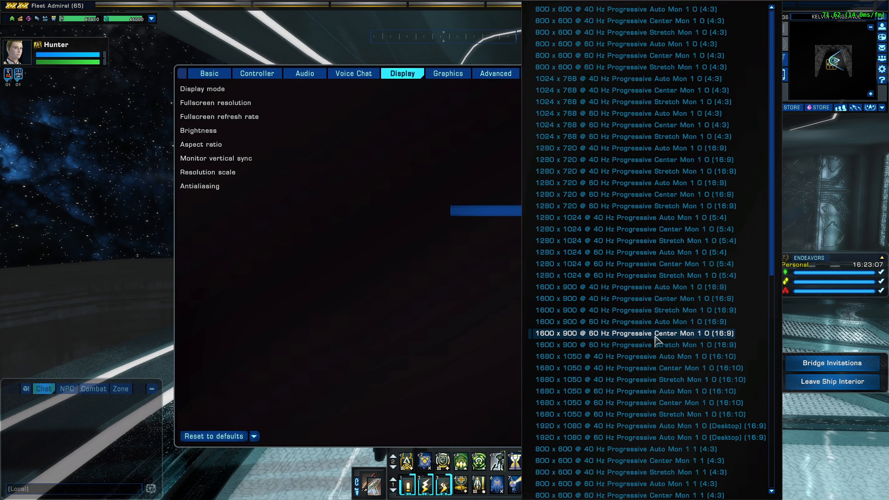
{"action": "scroll", "scroll_direction": "down", "scroll_amount": 3}
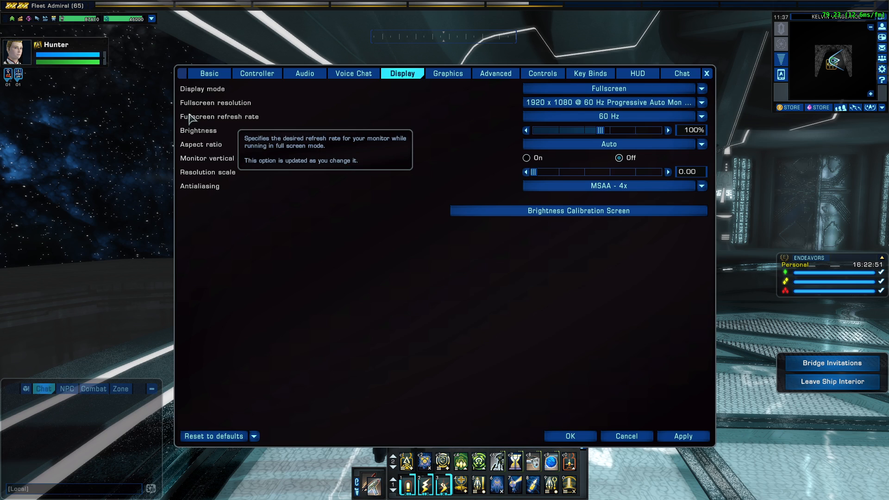
{"action": "left_click", "coordinate": [608, 116]}
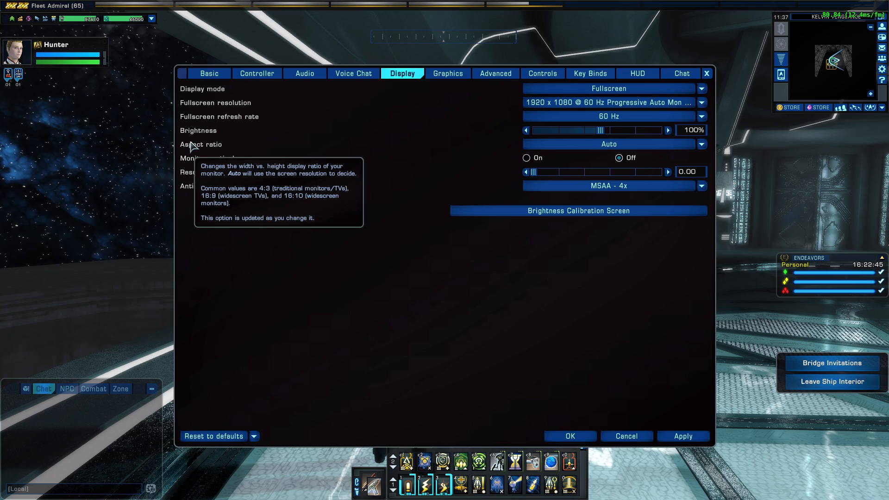
{"action": "left_click", "coordinate": [577, 210]}
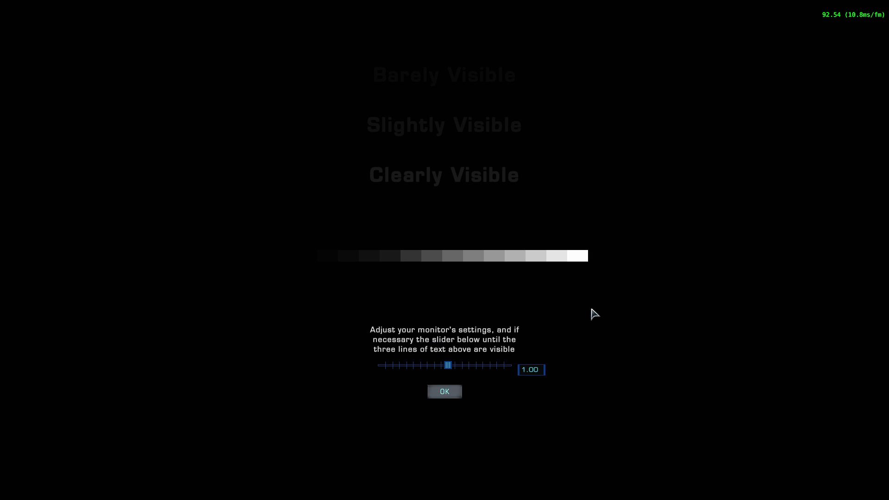
{"action": "mouse_move", "coordinate": [543, 436]}
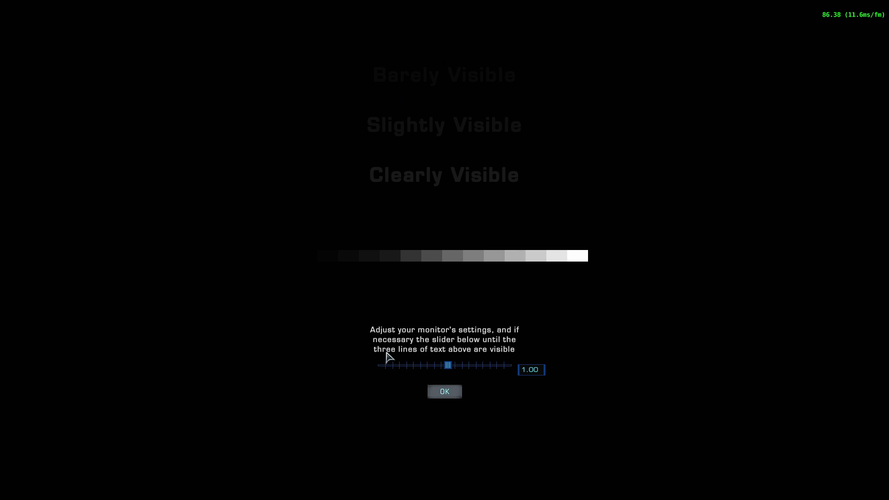
{"action": "left_click", "coordinate": [444, 391]}
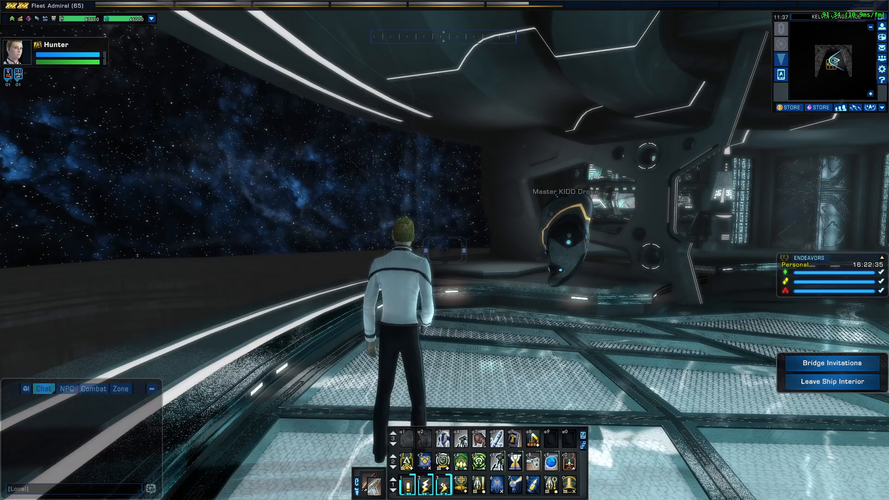
{"action": "key", "text": "Escape"}
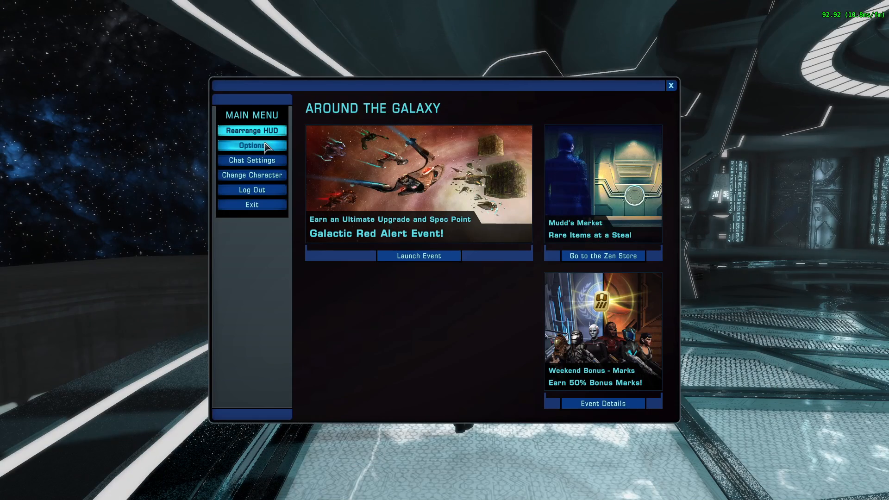
{"action": "left_click", "coordinate": [251, 145]}
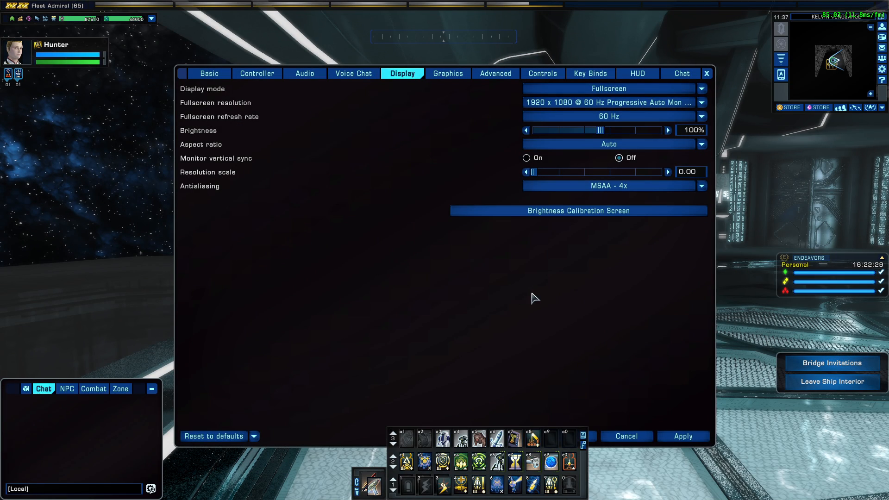
{"action": "mouse_move", "coordinate": [630, 142]}
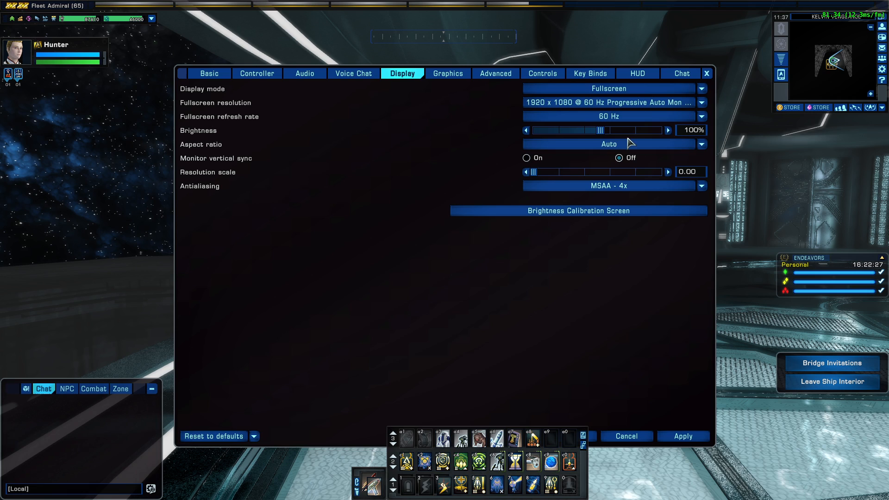
Step: Review the aspect ratio choices and set Display mode to Windowed Maximized
{"action": "left_click", "coordinate": [608, 144]}
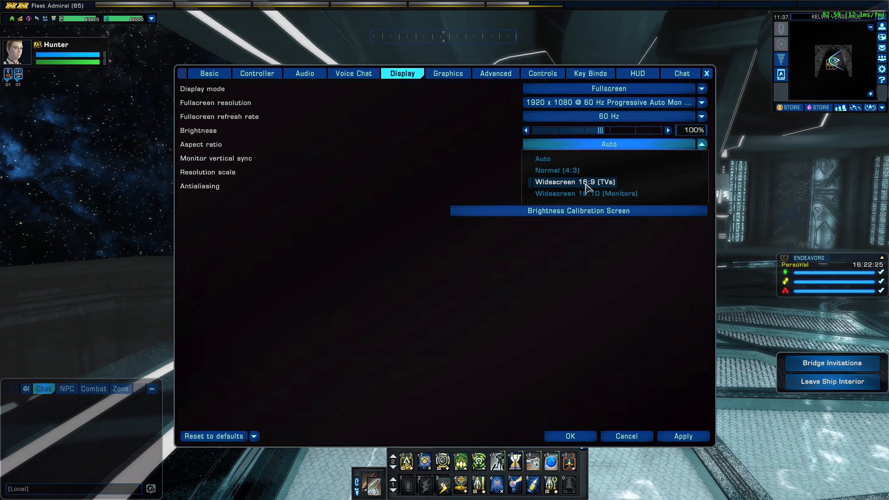
{"action": "mouse_move", "coordinate": [585, 193]}
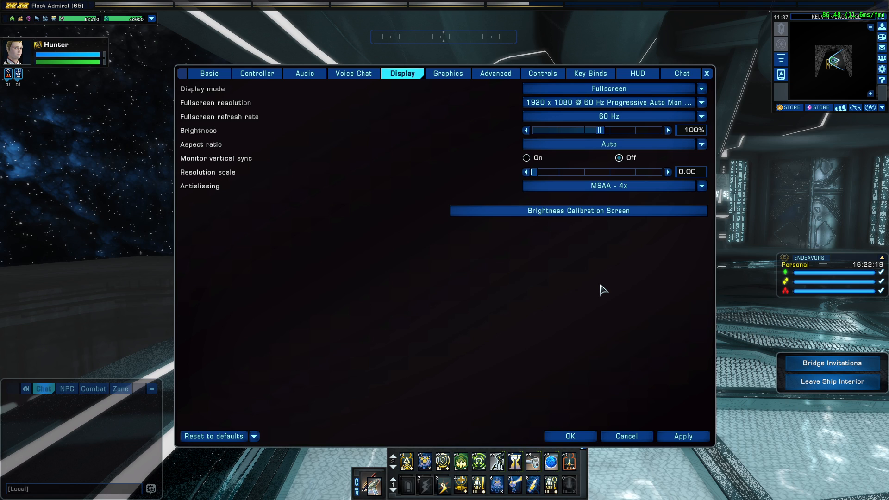
{"action": "mouse_move", "coordinate": [220, 163]}
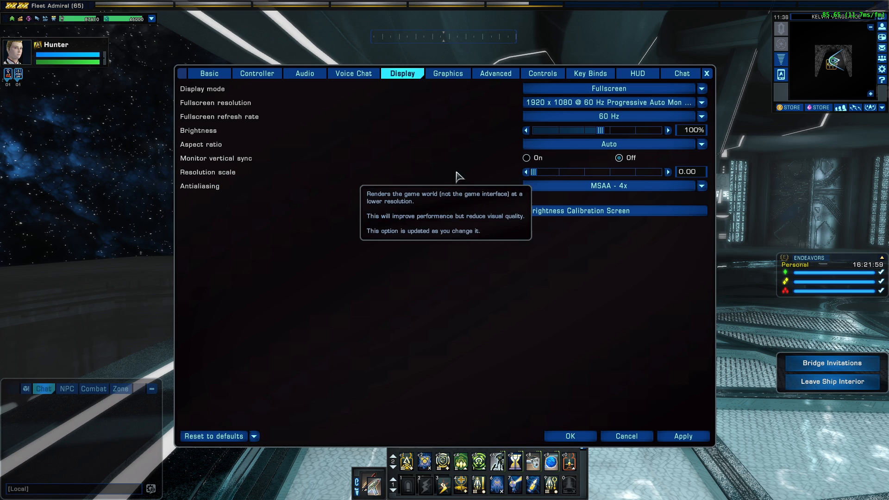
{"action": "left_click", "coordinate": [609, 88]}
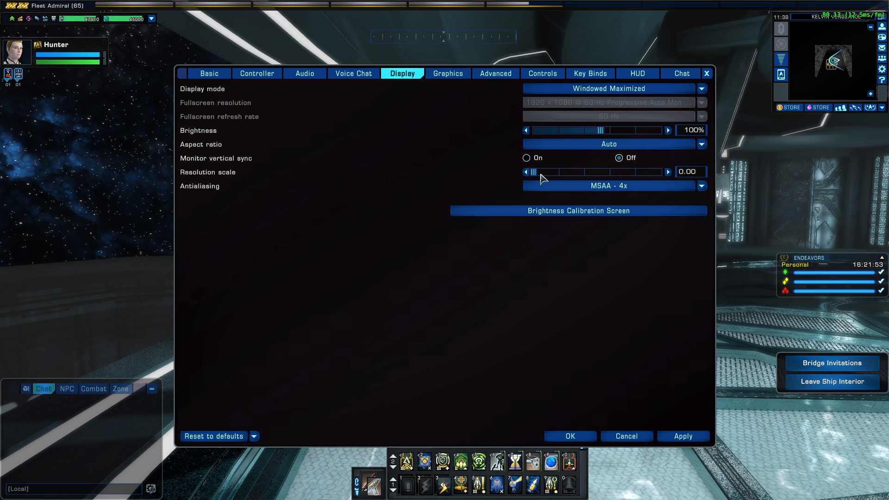
Step: Drag the Resolution scale slider up from 0.50 to 1.00
{"action": "left_click_drag", "start_coordinate": [532, 172], "coordinate": [600, 172]}
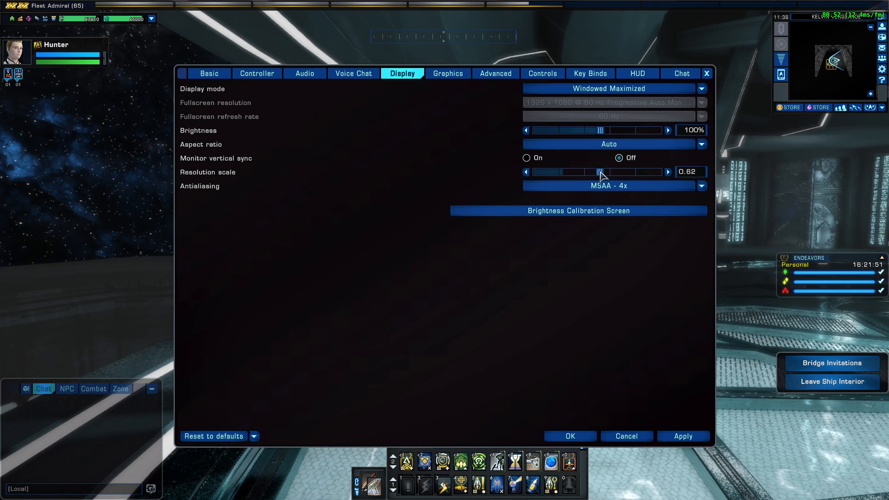
{"action": "left_click_drag", "start_coordinate": [599, 173], "coordinate": [661, 173]}
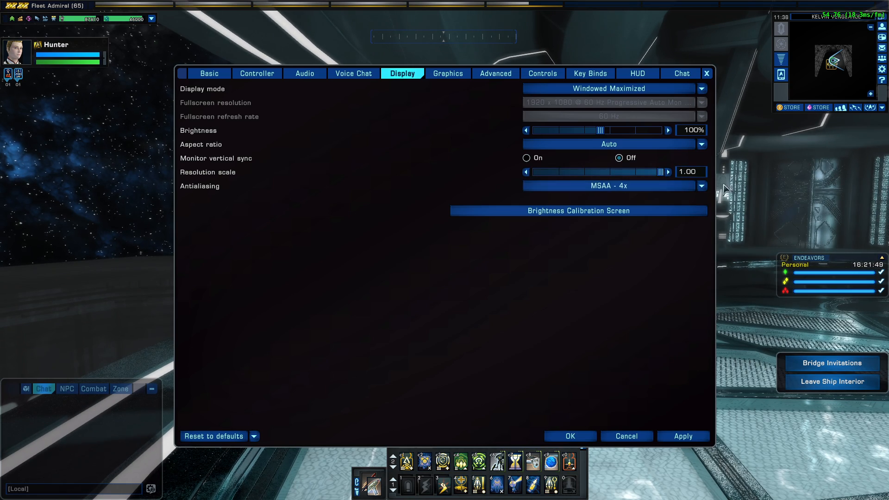
{"action": "mouse_move", "coordinate": [703, 198]}
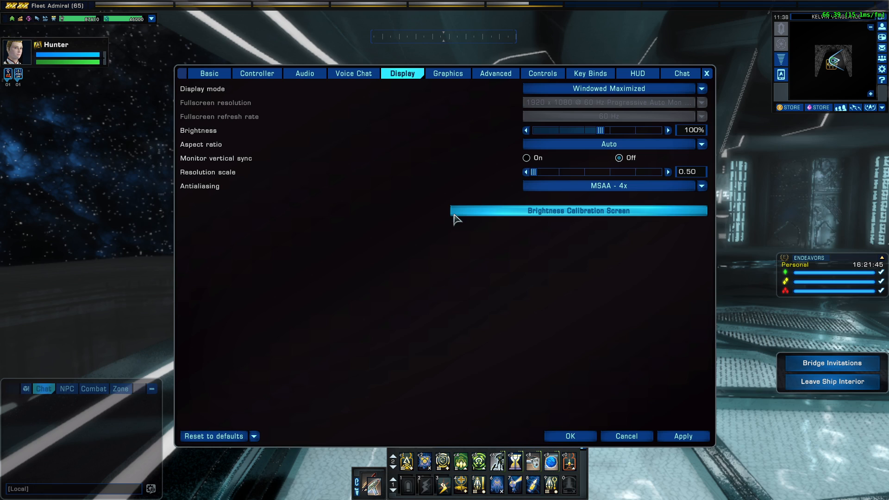
{"action": "left_click_drag", "start_coordinate": [556, 172], "coordinate": [661, 171]}
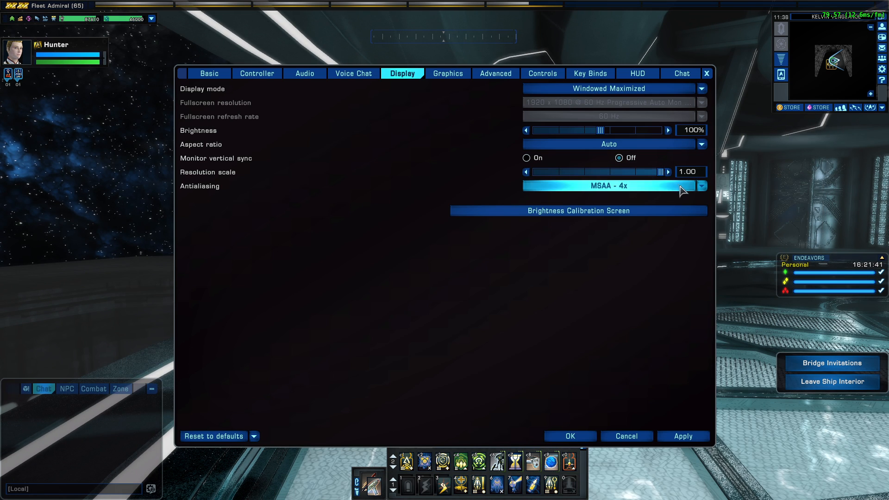
{"action": "left_click_drag", "start_coordinate": [659, 172], "coordinate": [646, 171]}
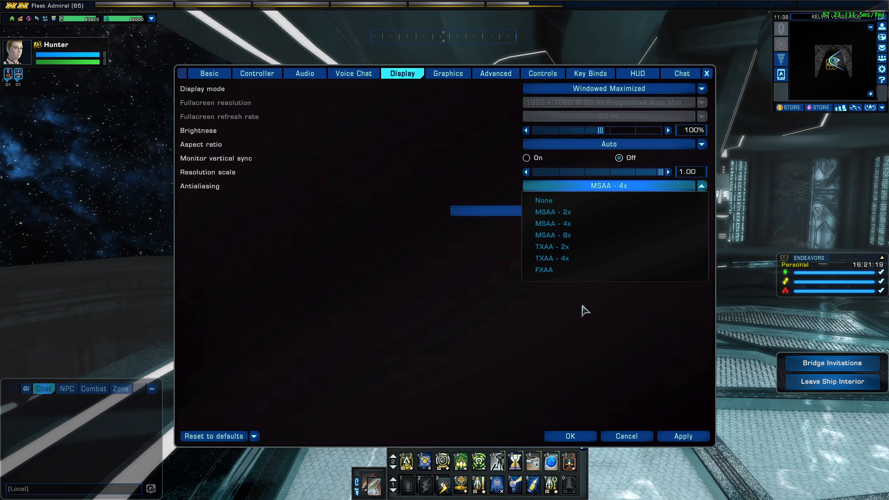
{"action": "mouse_move", "coordinate": [587, 257]}
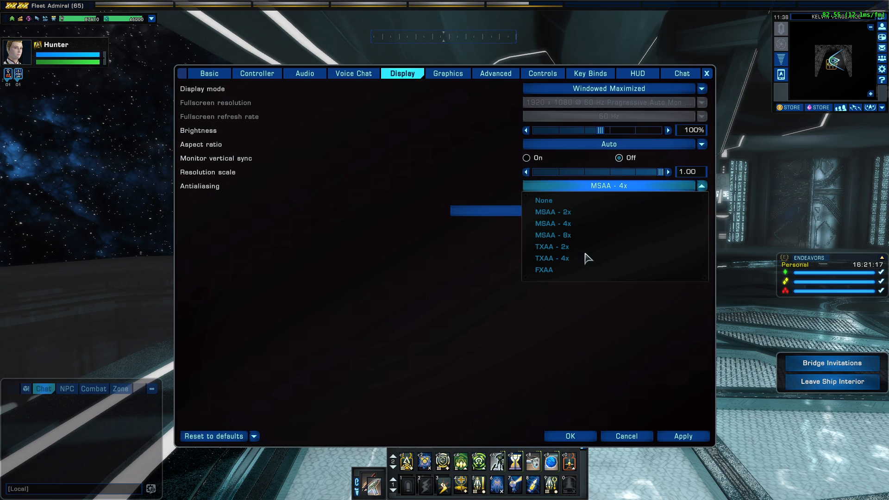
{"action": "mouse_move", "coordinate": [580, 222]}
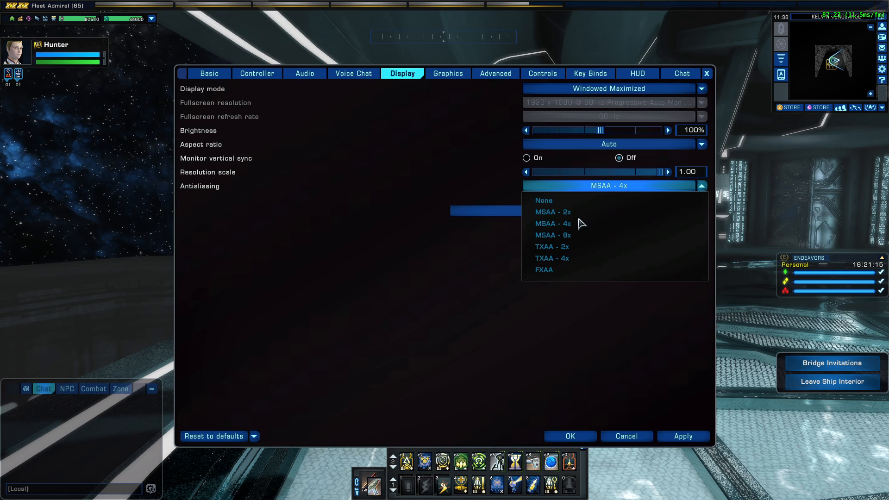
{"action": "mouse_move", "coordinate": [552, 259]}
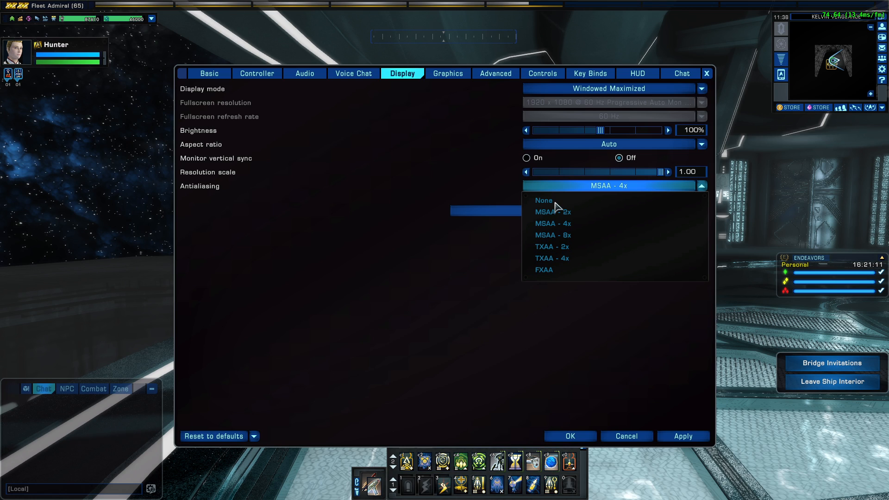
{"action": "mouse_move", "coordinate": [593, 257]}
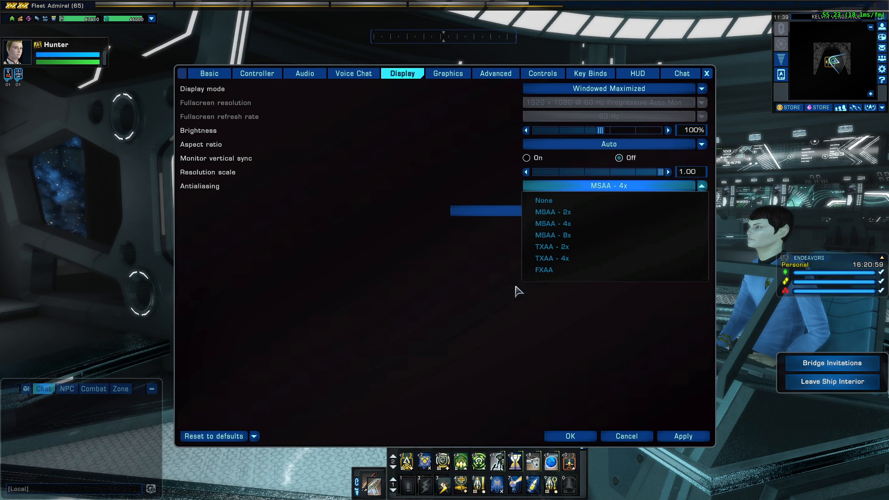
{"action": "mouse_move", "coordinate": [552, 211]}
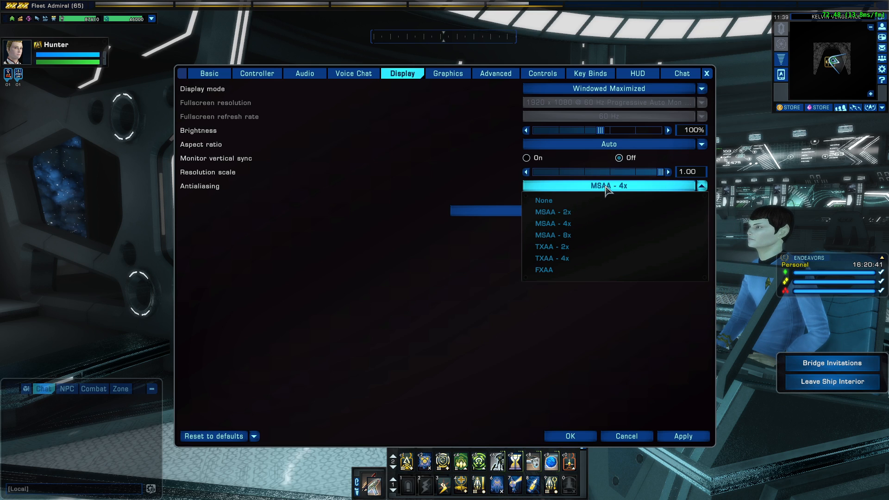
{"action": "mouse_move", "coordinate": [575, 242]}
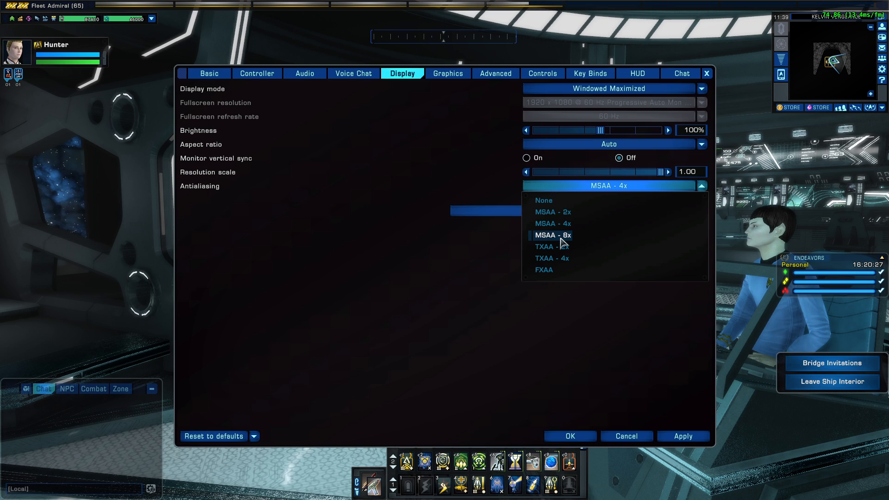
{"action": "mouse_move", "coordinate": [564, 247]}
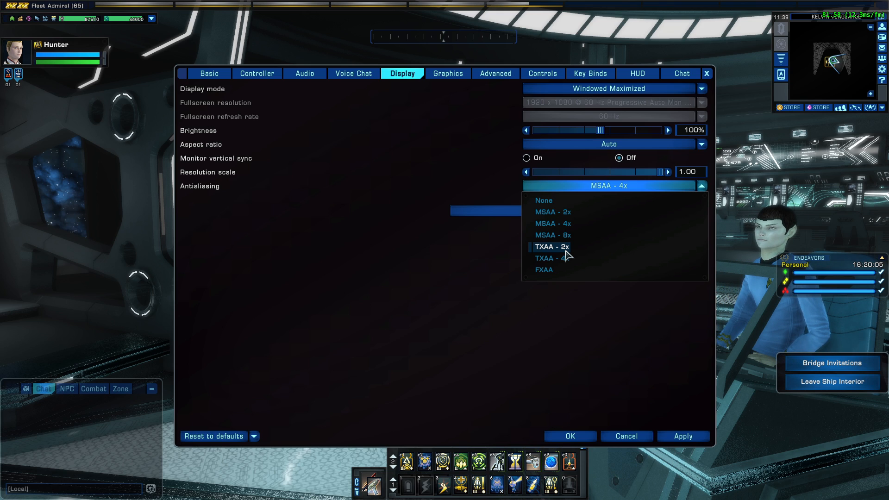
{"action": "mouse_move", "coordinate": [550, 258]}
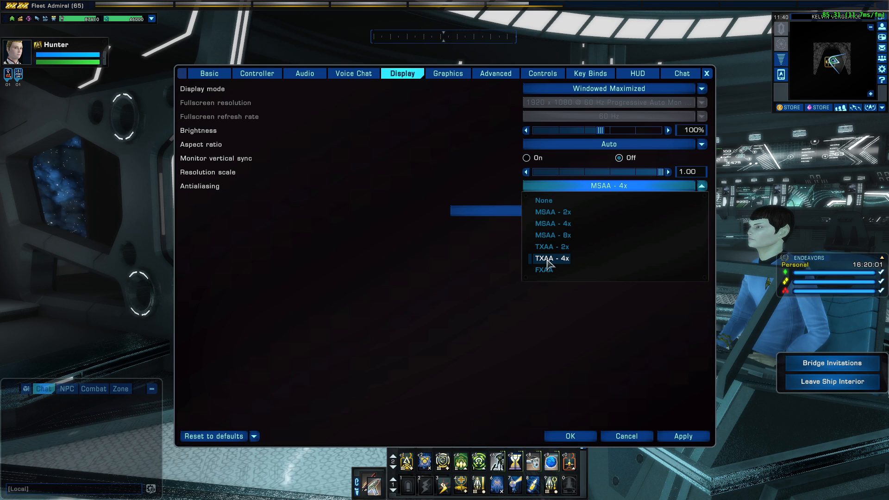
{"action": "left_click", "coordinate": [550, 258]}
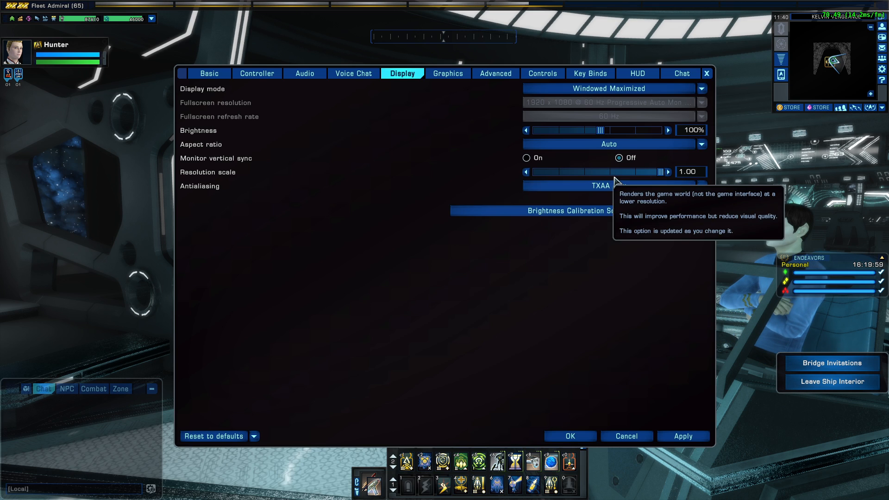
{"action": "left_click", "coordinate": [609, 185]}
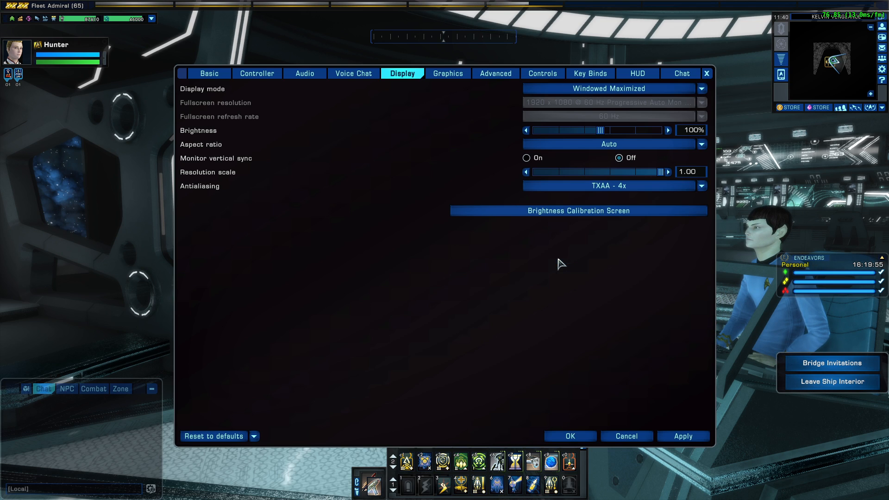
{"action": "left_click", "coordinate": [610, 185]}
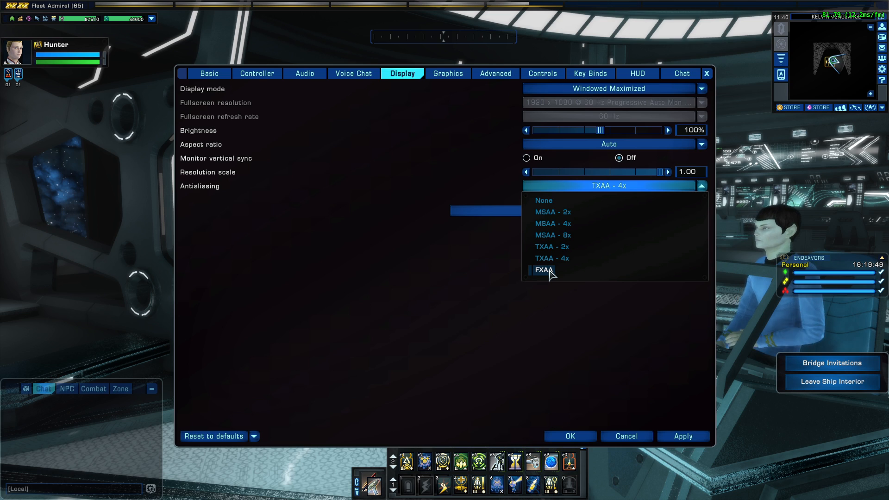
{"action": "left_click", "coordinate": [543, 270]}
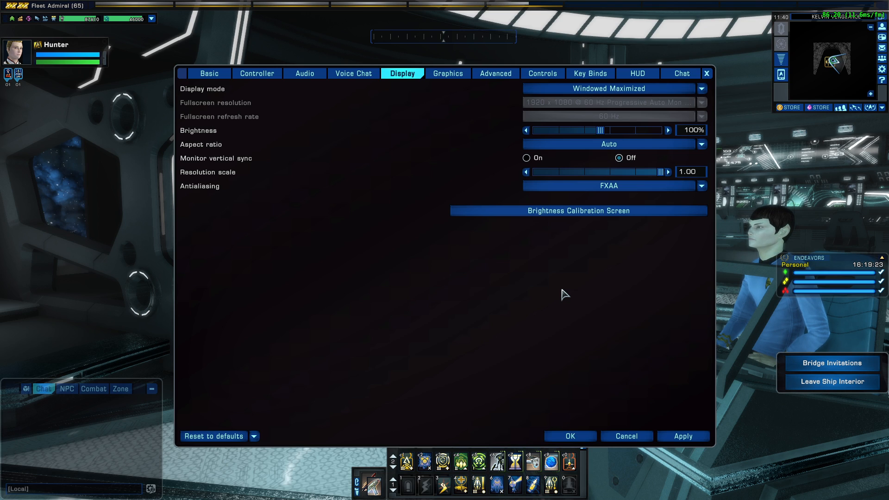
{"action": "mouse_move", "coordinate": [585, 179]}
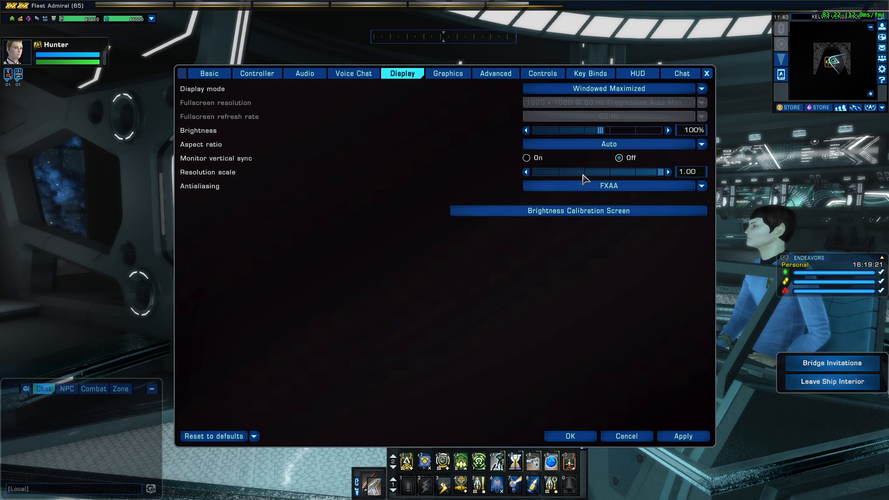
{"action": "left_click", "coordinate": [608, 185]}
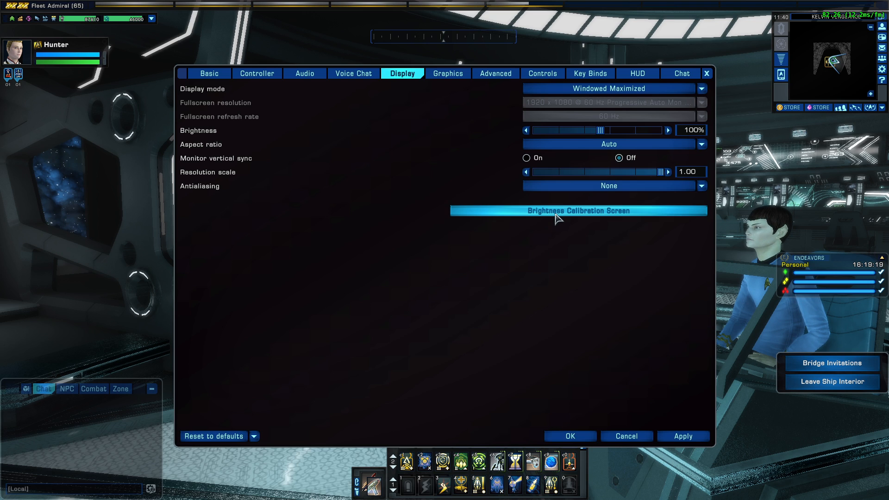
{"action": "left_click", "coordinate": [608, 185]}
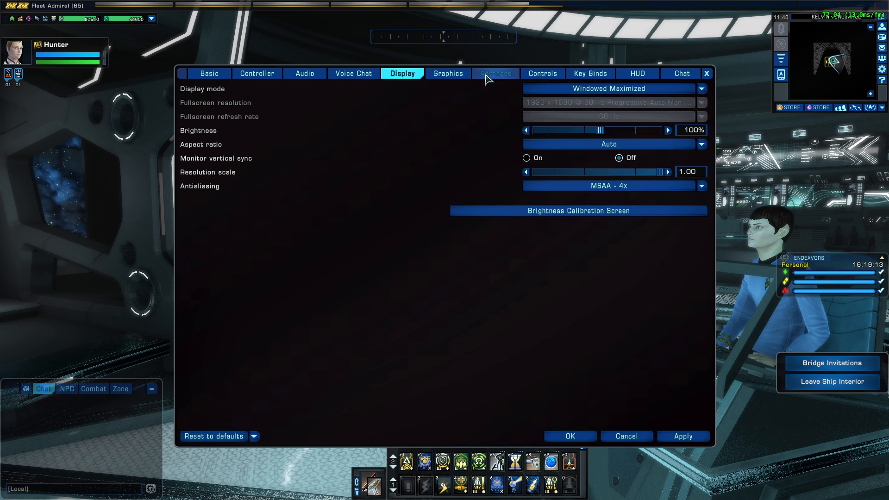
{"action": "left_click", "coordinate": [494, 73]}
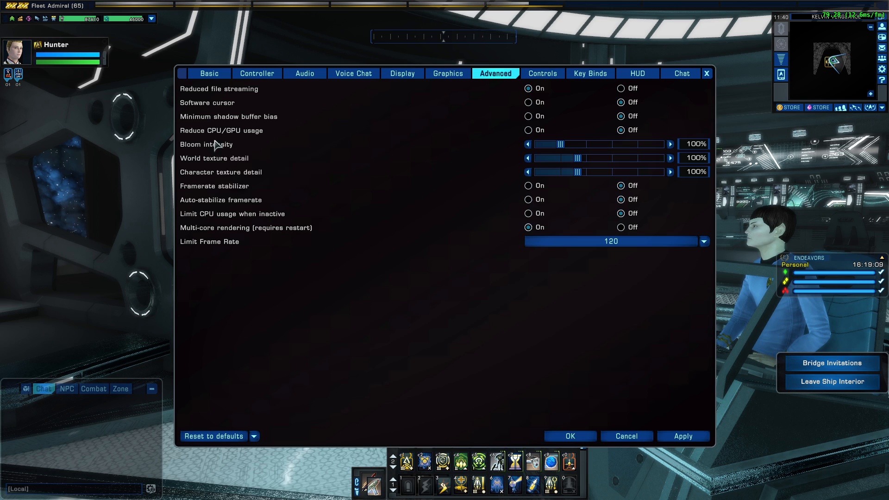
{"action": "mouse_move", "coordinate": [238, 176]}
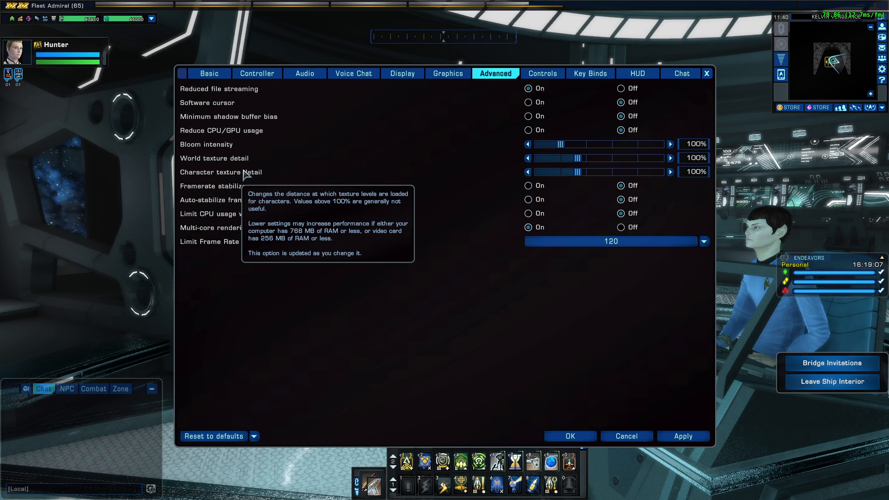
{"action": "mouse_move", "coordinate": [451, 334]}
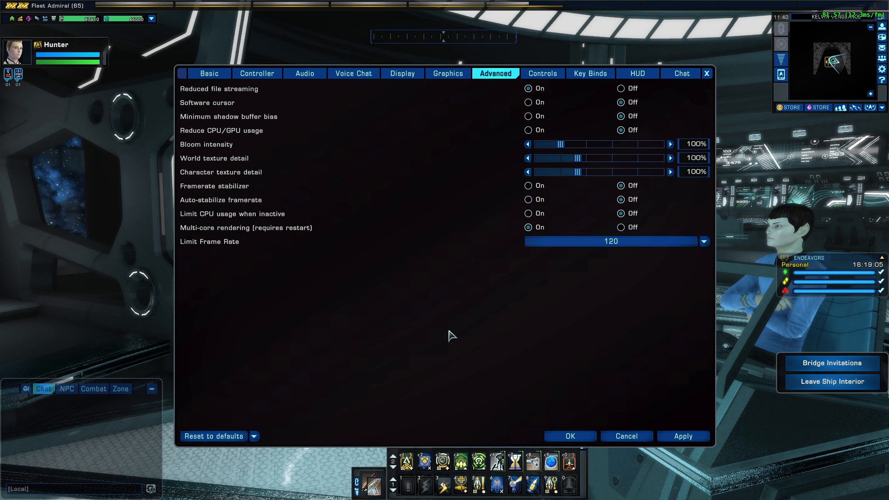
{"action": "mouse_move", "coordinate": [221, 153]}
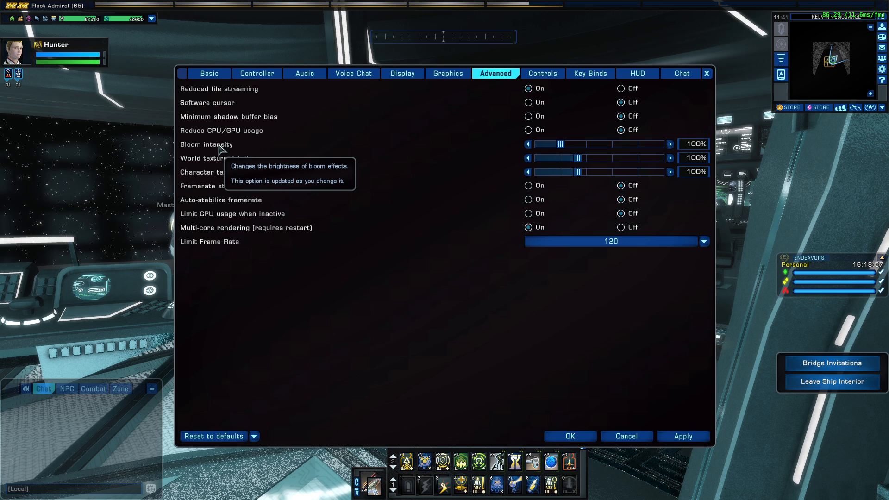
{"action": "mouse_move", "coordinate": [565, 147]}
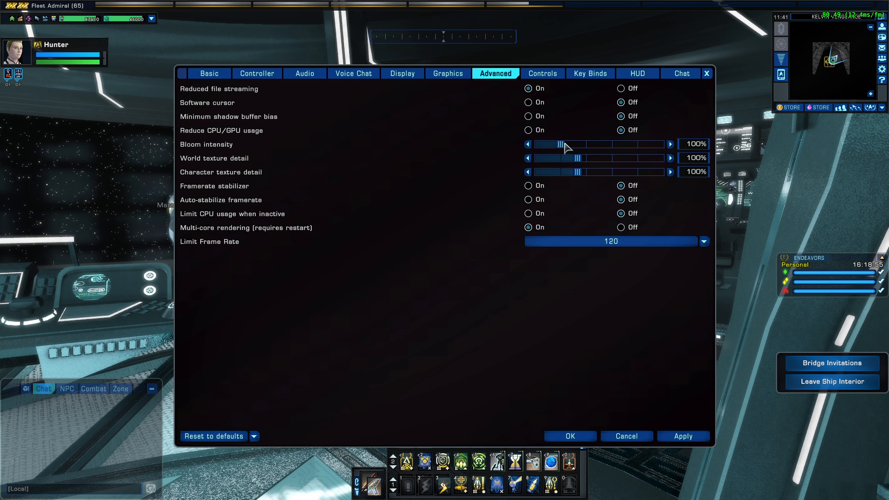
Step: Drag an Advanced tab slider to 100% while reviewing the bloom intensity and texture detail settings
{"action": "left_click_drag", "start_coordinate": [561, 144], "coordinate": [661, 144]}
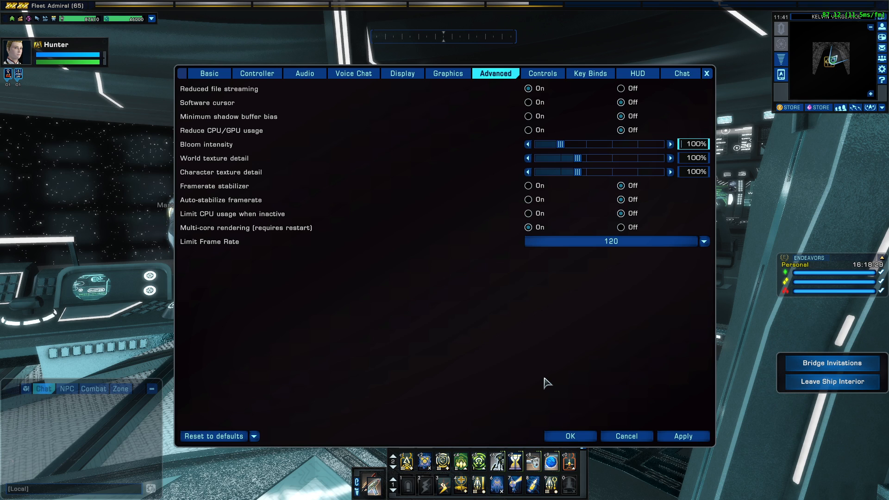
{"action": "mouse_move", "coordinate": [224, 145]}
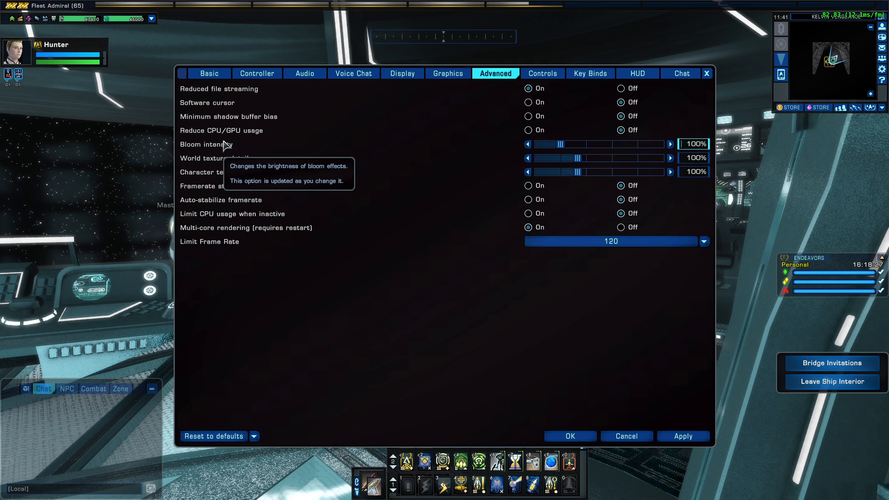
{"action": "mouse_move", "coordinate": [218, 163]}
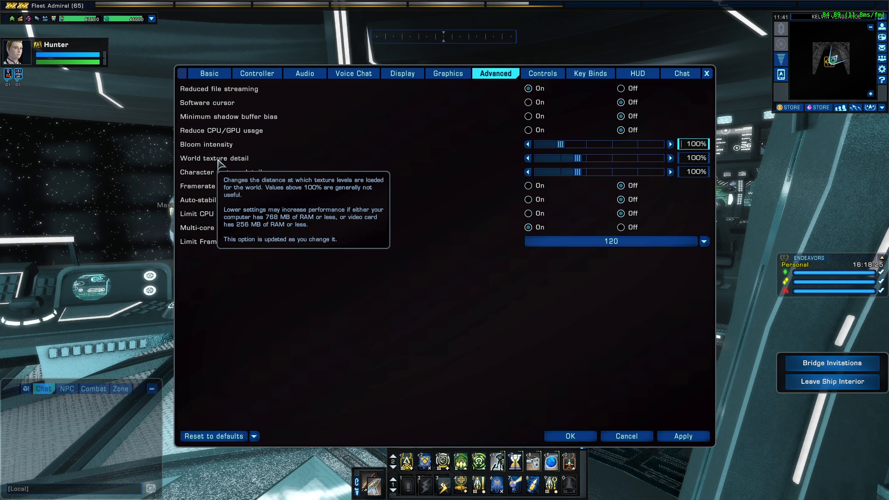
{"action": "mouse_move", "coordinate": [413, 328]}
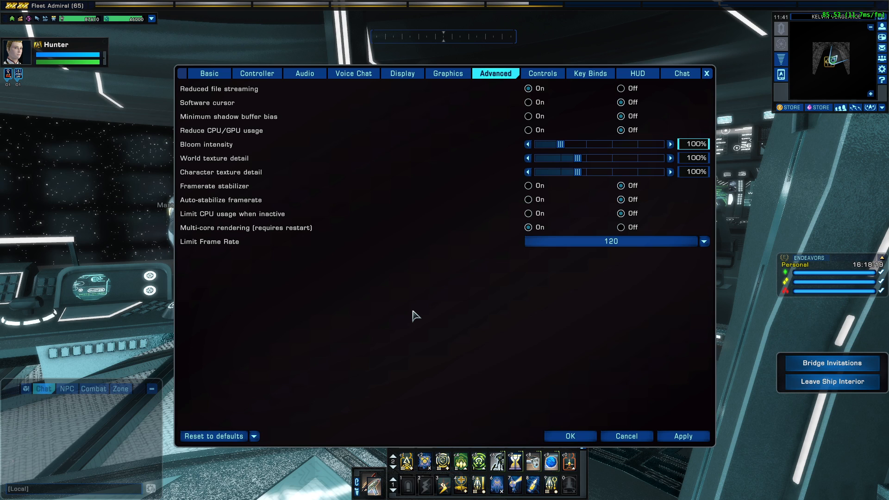
{"action": "mouse_move", "coordinate": [484, 279]}
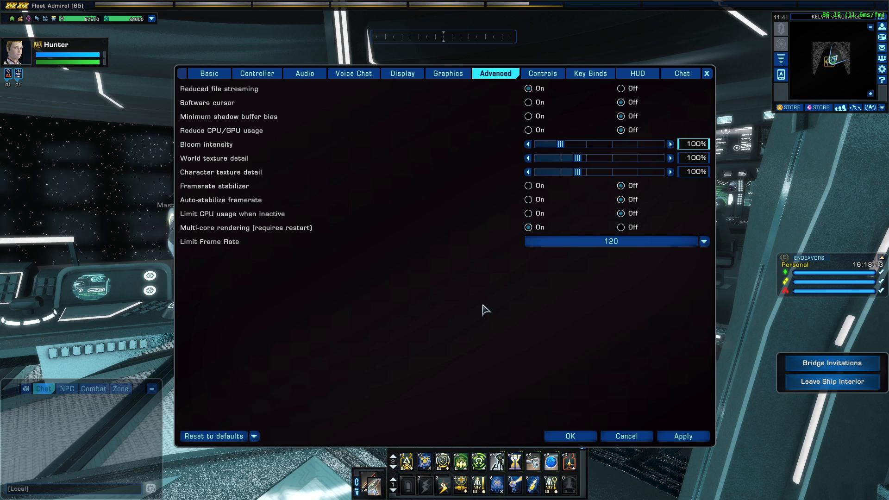
{"action": "mouse_move", "coordinate": [471, 297]}
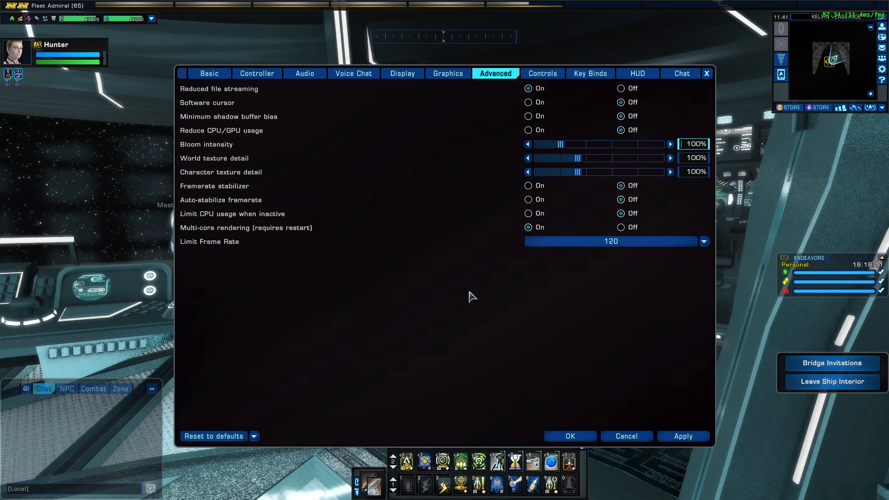
{"action": "mouse_move", "coordinate": [241, 173]}
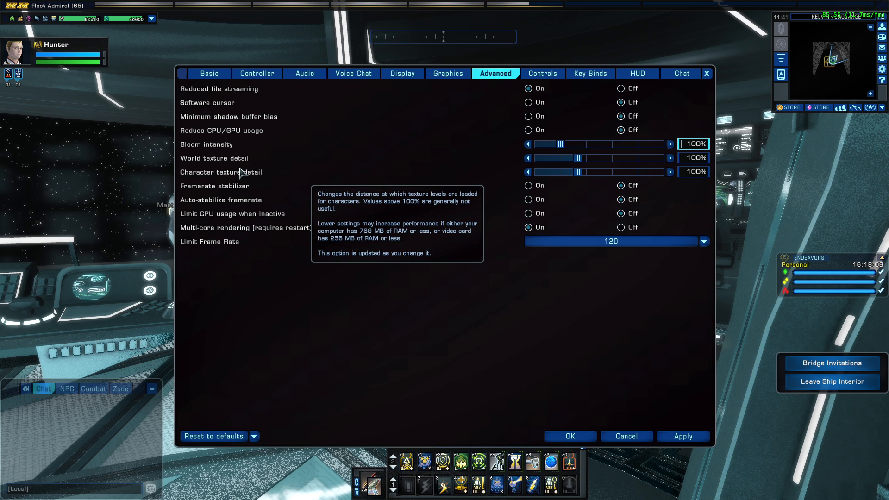
{"action": "mouse_move", "coordinate": [647, 235]}
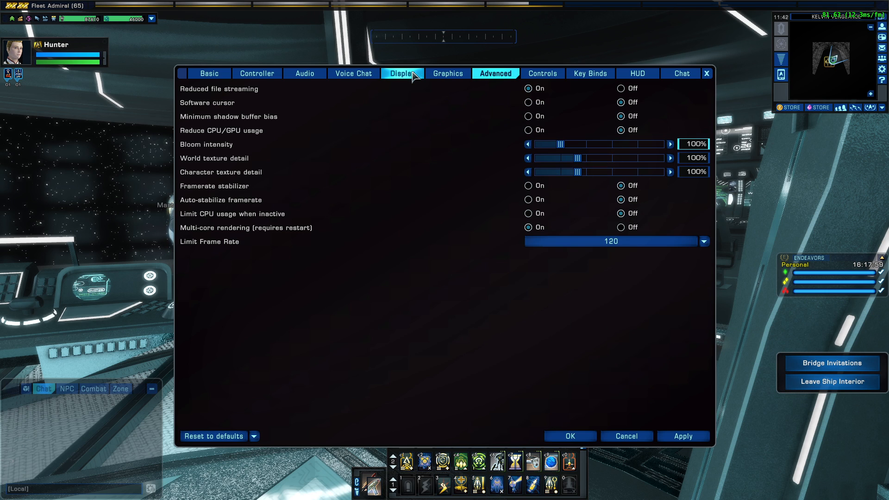
{"action": "left_click", "coordinate": [402, 73]}
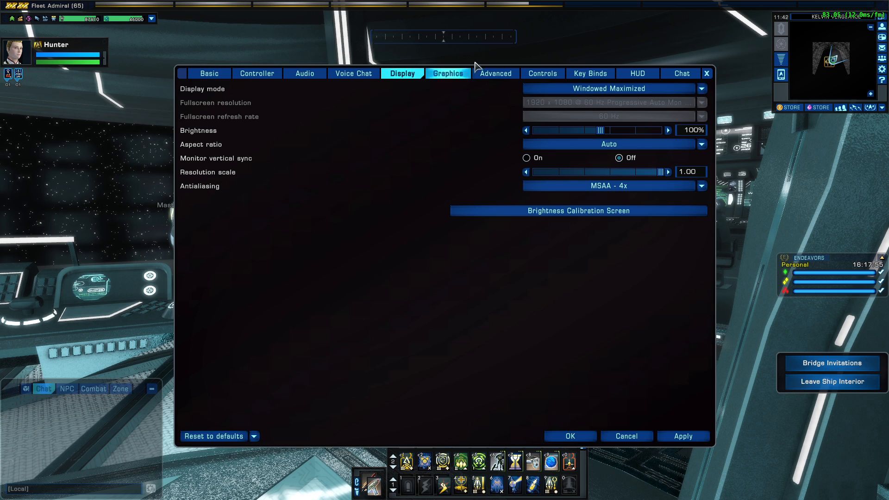
{"action": "left_click", "coordinate": [495, 74]}
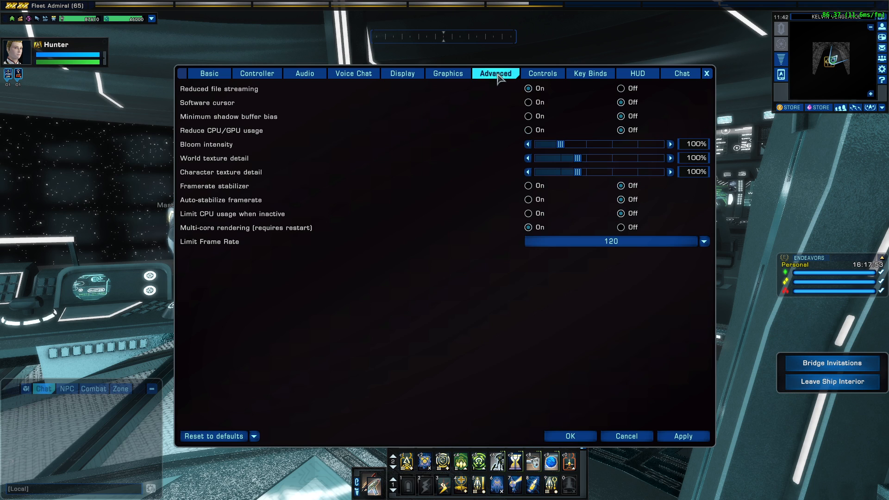
{"action": "mouse_move", "coordinate": [252, 93]}
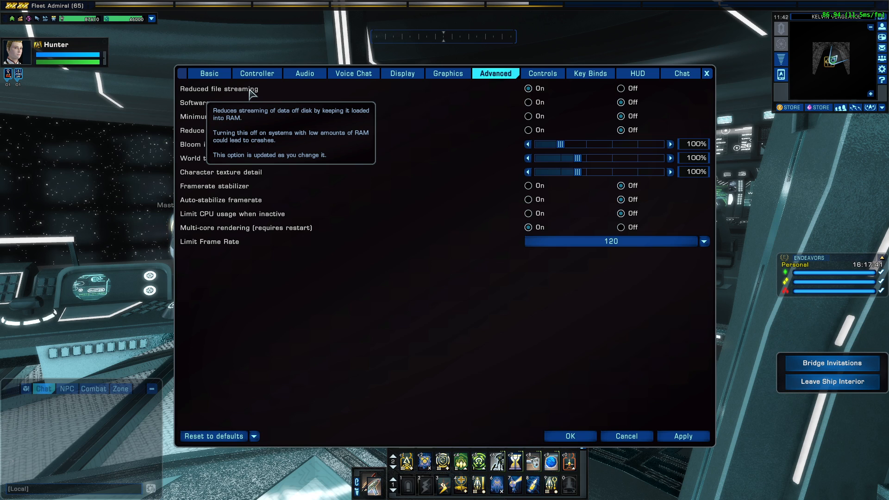
{"action": "mouse_move", "coordinate": [409, 292]}
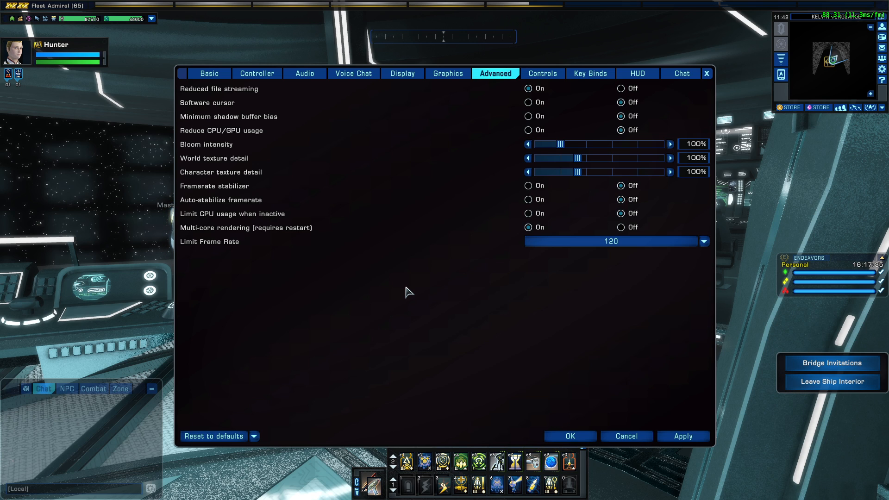
{"action": "mouse_move", "coordinate": [294, 144]}
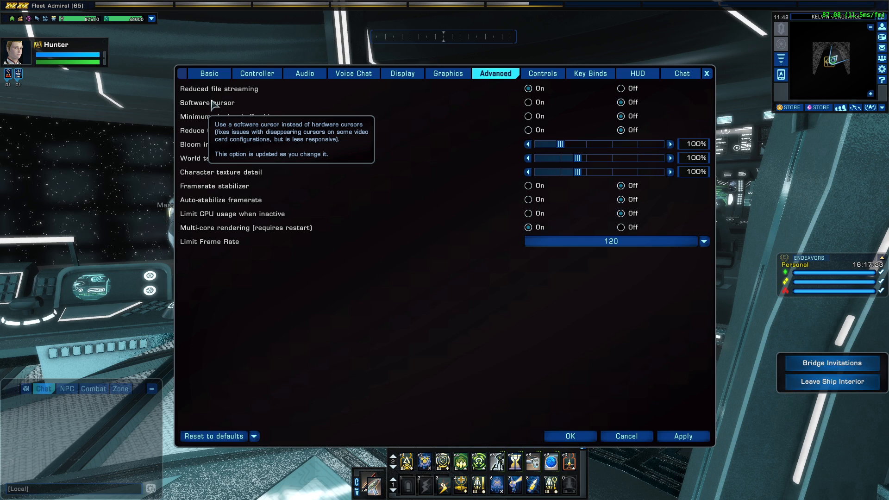
{"action": "mouse_move", "coordinate": [278, 326]}
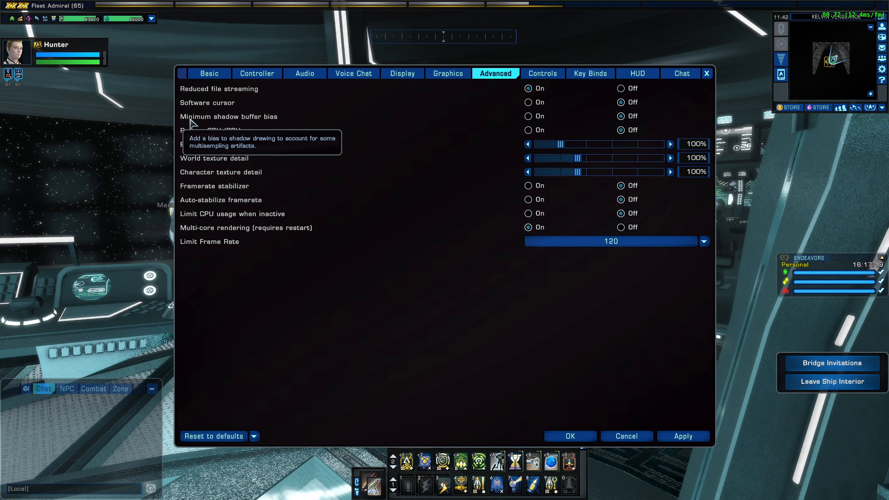
{"action": "mouse_move", "coordinate": [241, 120]}
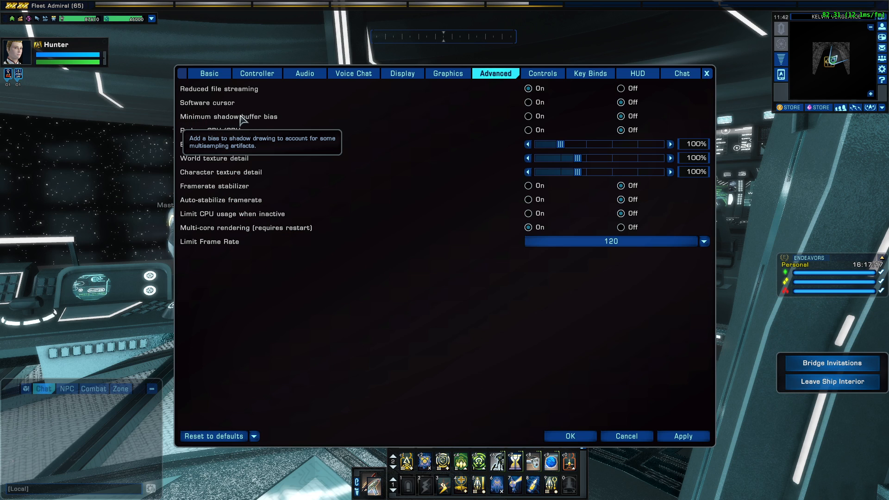
{"action": "mouse_move", "coordinate": [394, 343]}
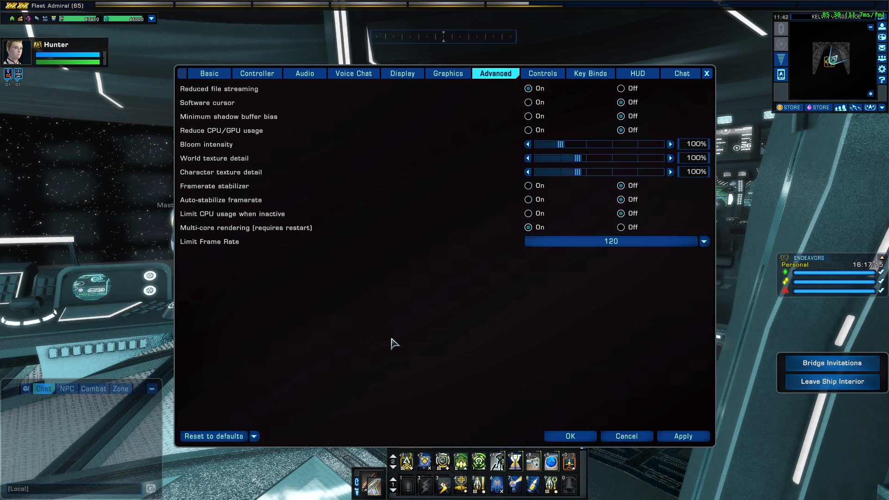
{"action": "mouse_move", "coordinate": [336, 329]}
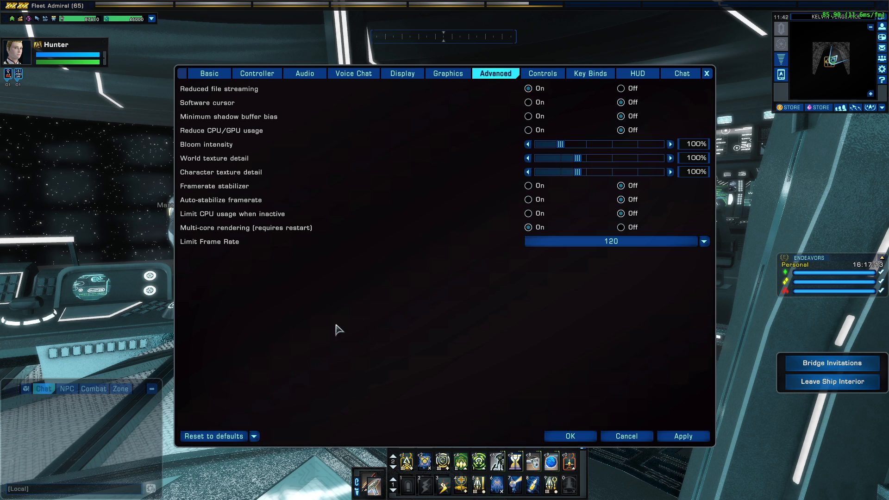
{"action": "mouse_move", "coordinate": [220, 173]}
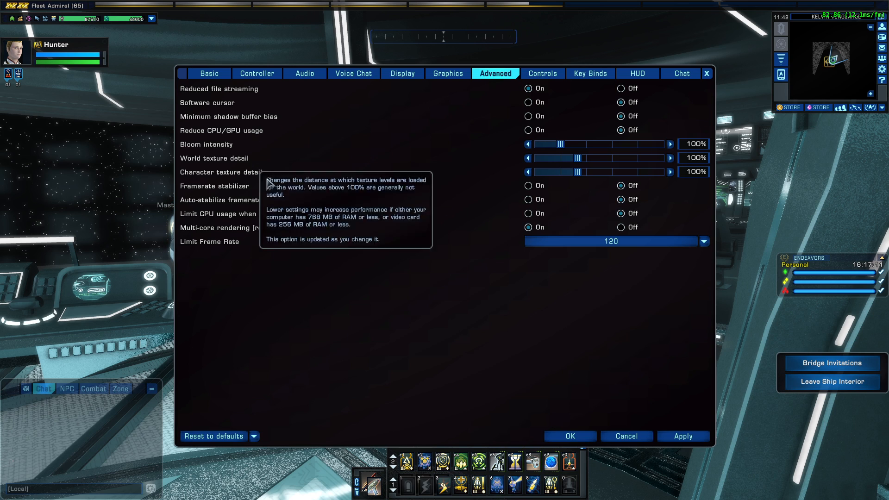
{"action": "mouse_move", "coordinate": [317, 314]}
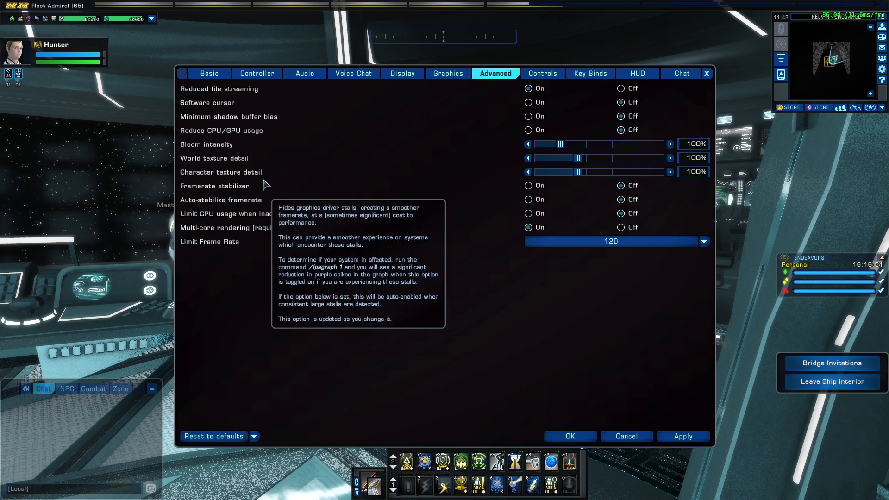
{"action": "mouse_move", "coordinate": [640, 147]}
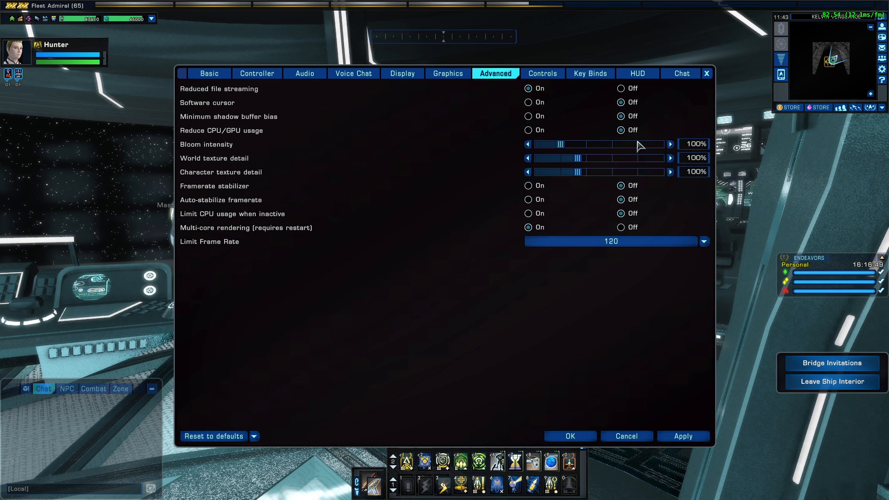
{"action": "mouse_move", "coordinate": [214, 186]}
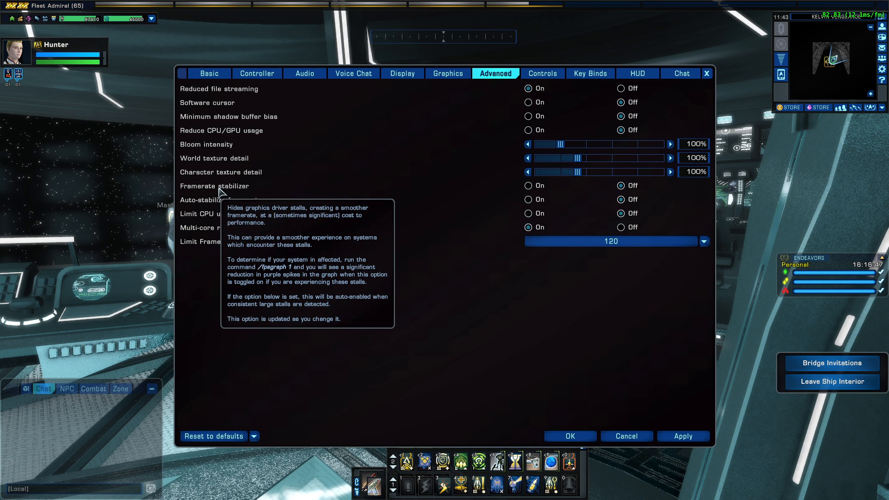
{"action": "mouse_move", "coordinate": [422, 326]}
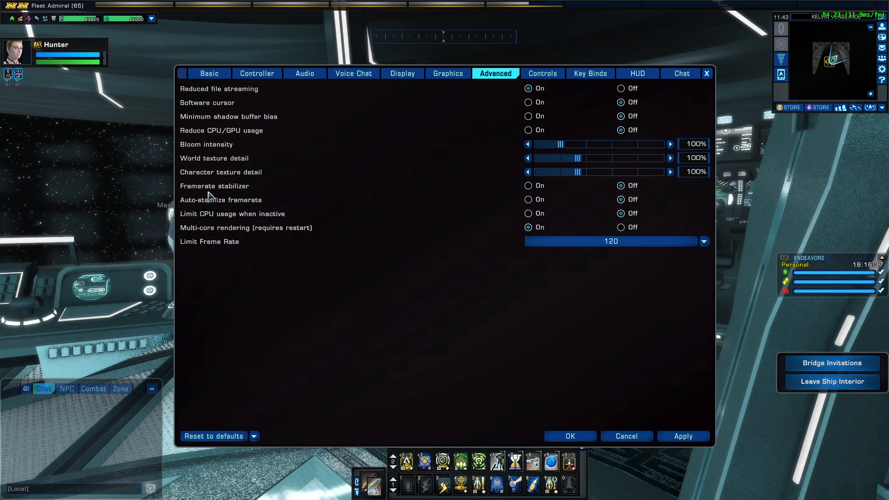
{"action": "mouse_move", "coordinate": [329, 341]}
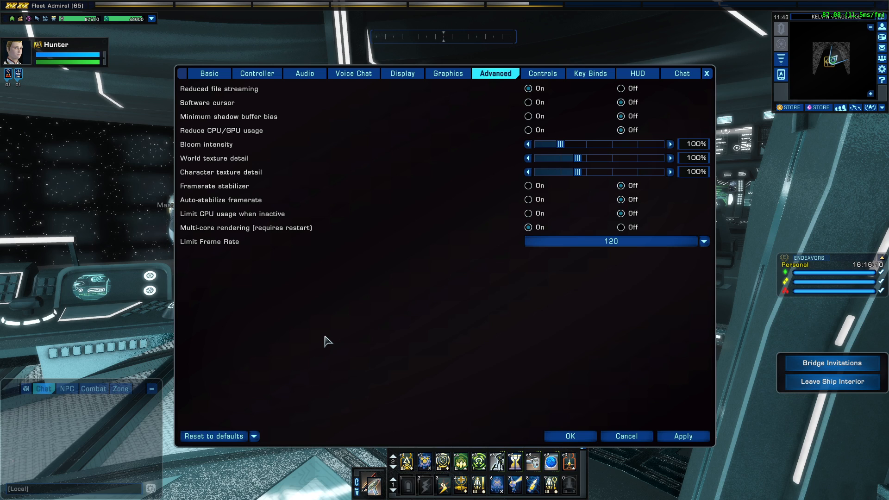
{"action": "mouse_move", "coordinate": [272, 232]}
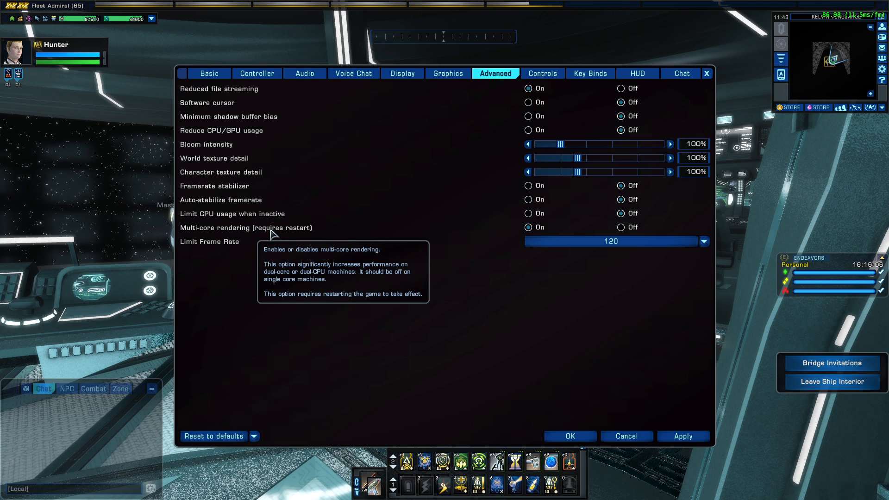
{"action": "mouse_move", "coordinate": [282, 305]}
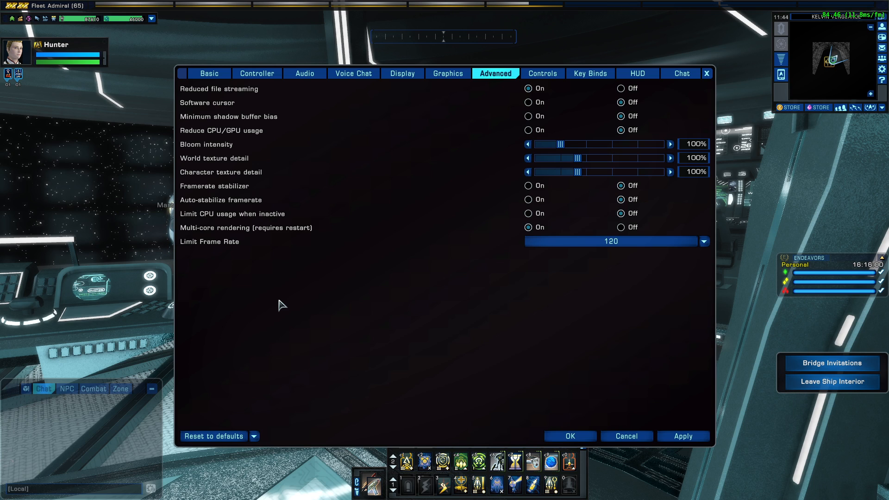
{"action": "mouse_move", "coordinate": [332, 259]}
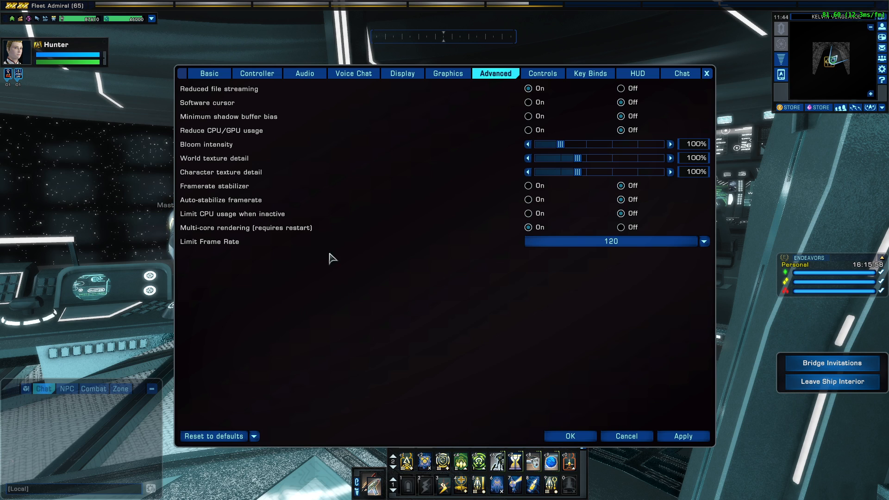
{"action": "mouse_move", "coordinate": [330, 299]}
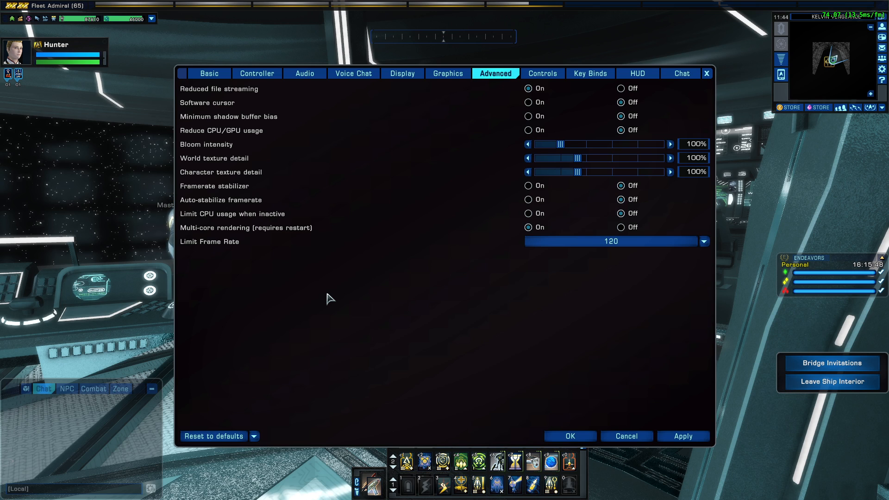
{"action": "mouse_move", "coordinate": [531, 289]}
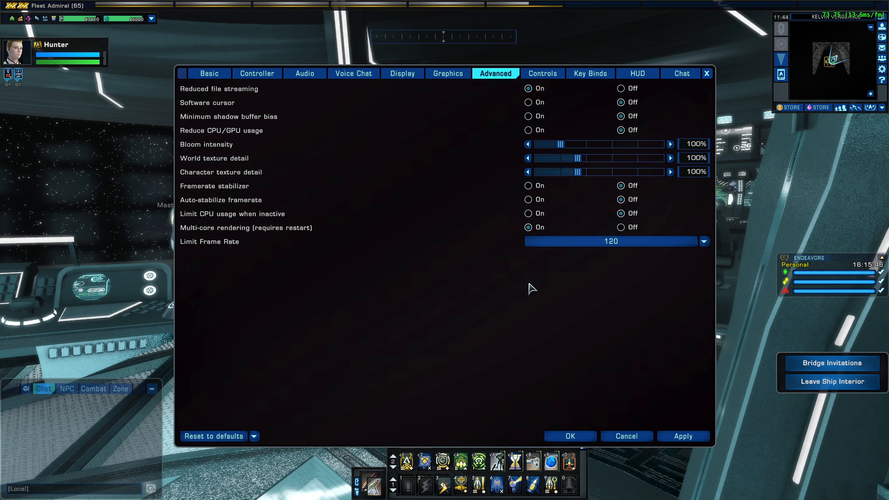
{"action": "left_click", "coordinate": [703, 241]}
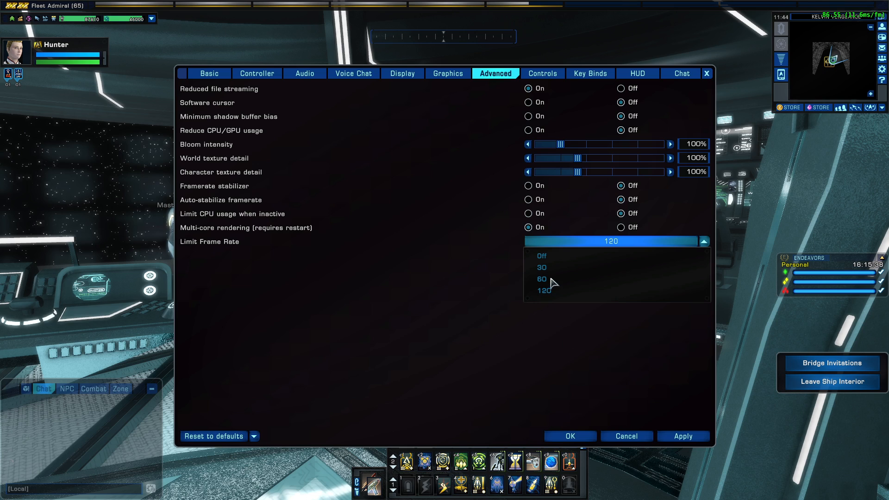
{"action": "left_click", "coordinate": [542, 279]}
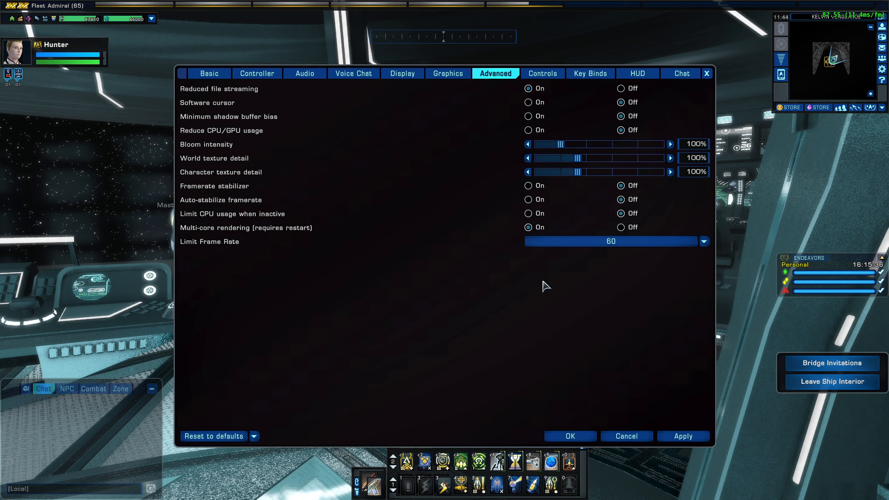
{"action": "mouse_move", "coordinate": [791, 189]}
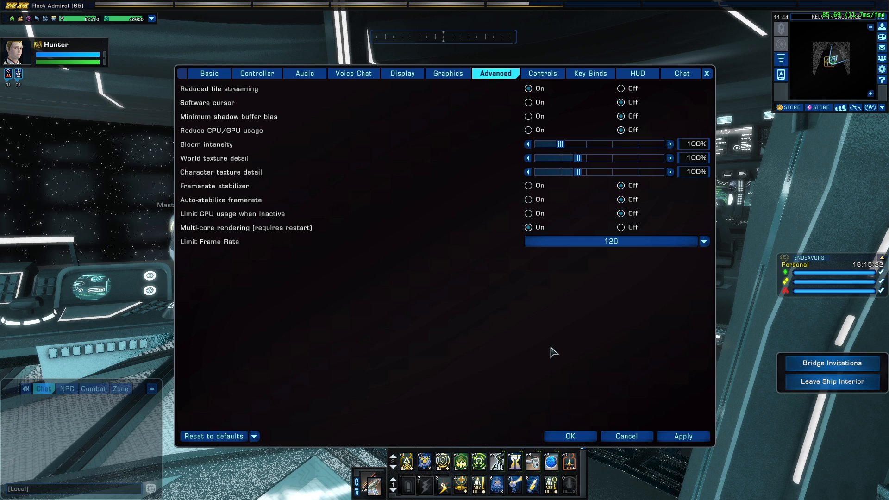
{"action": "mouse_move", "coordinate": [222, 186]}
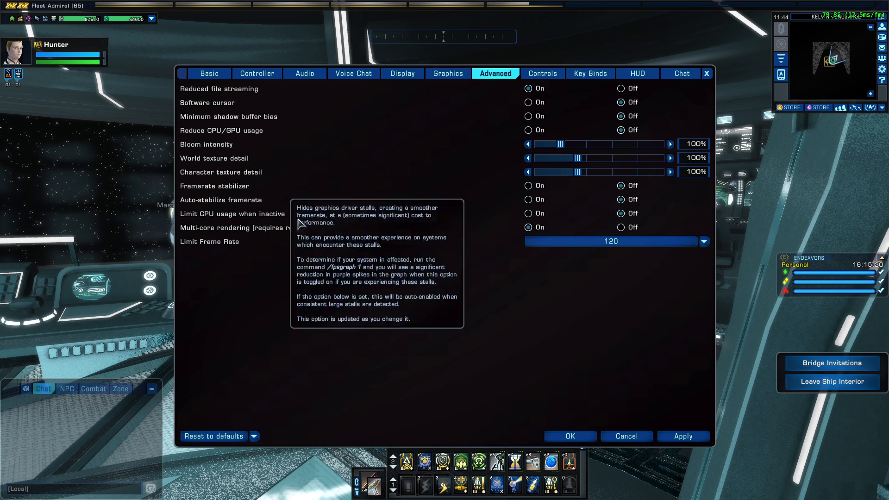
{"action": "mouse_move", "coordinate": [301, 381]}
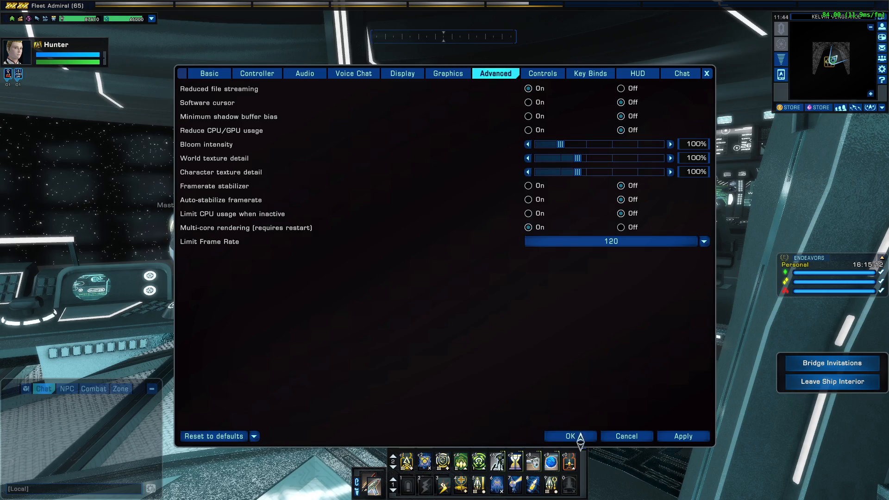
Step: Accept the Options with OK and type /renderscale 4 into the chat input
{"action": "left_click", "coordinate": [570, 436]}
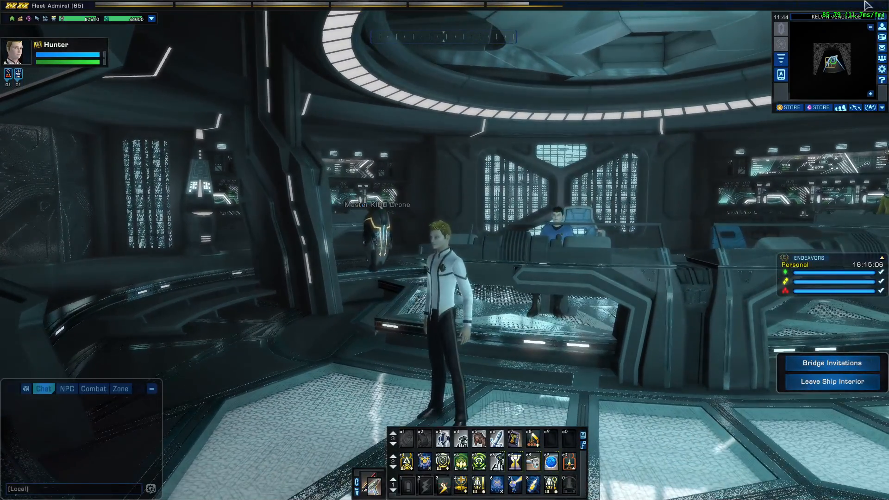
{"action": "type", "text": "/"}
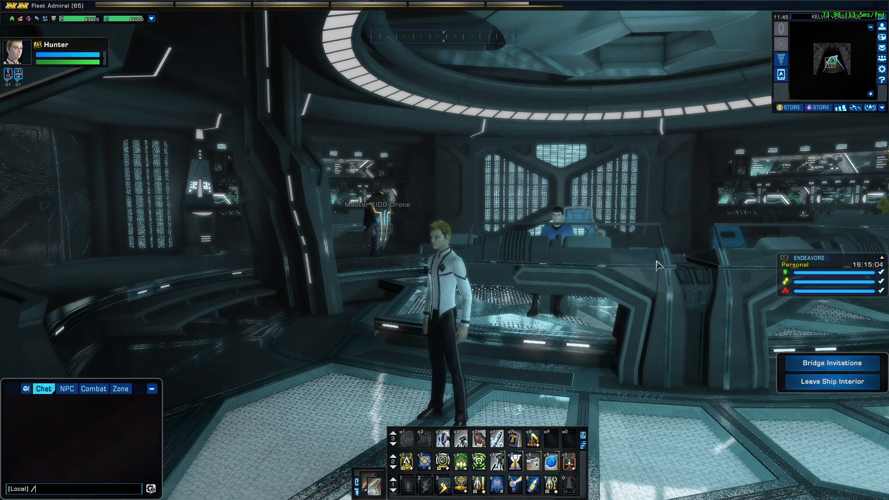
{"action": "type", "text": "renders"}
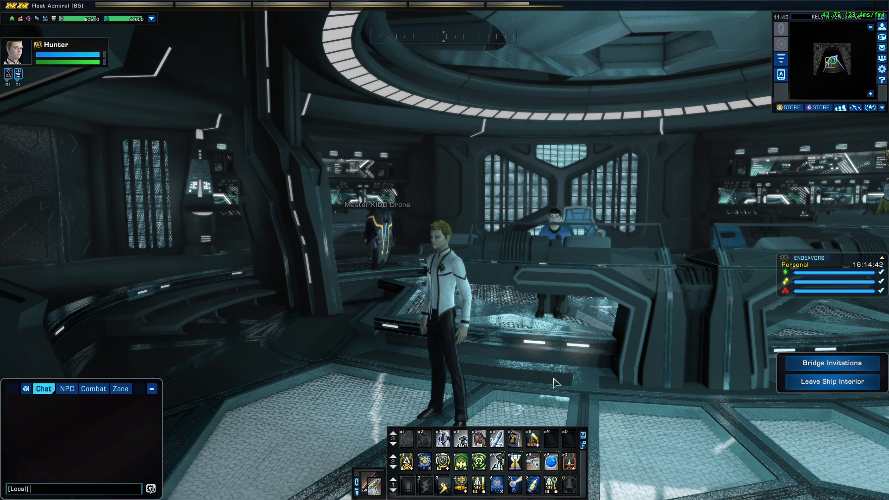
{"action": "type", "text": "/renderscale"}
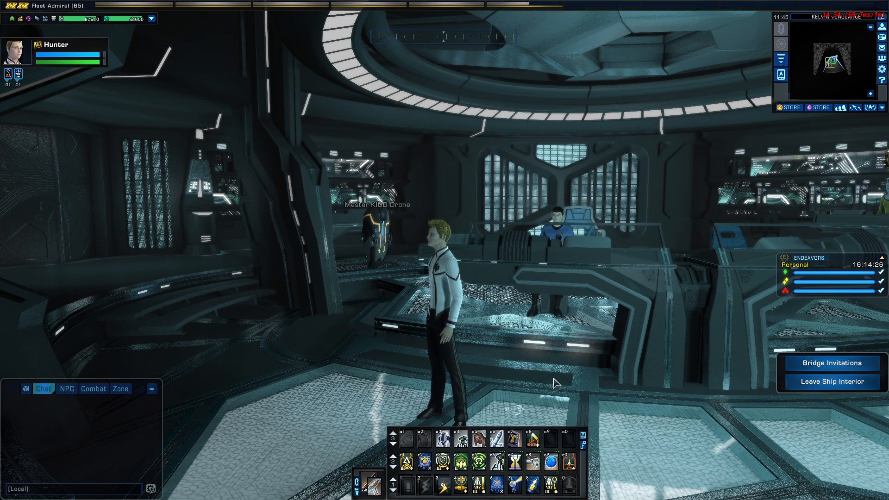
{"action": "type", "text": "/renderscale 4"}
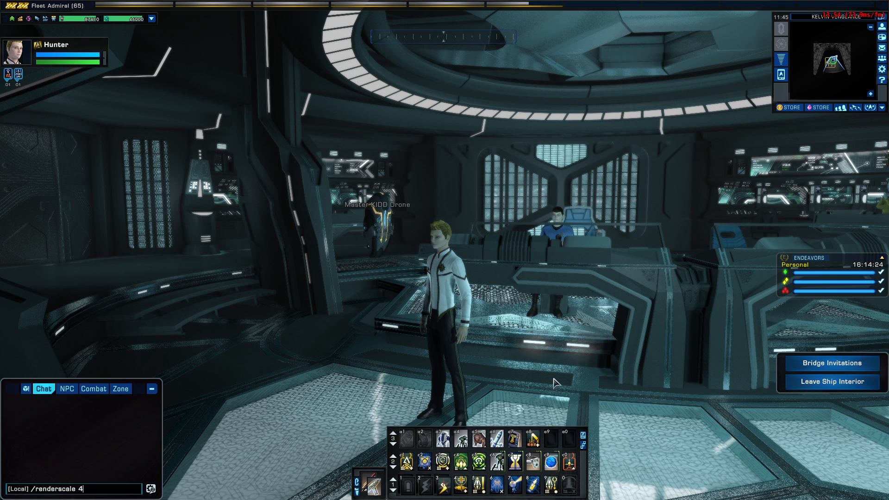